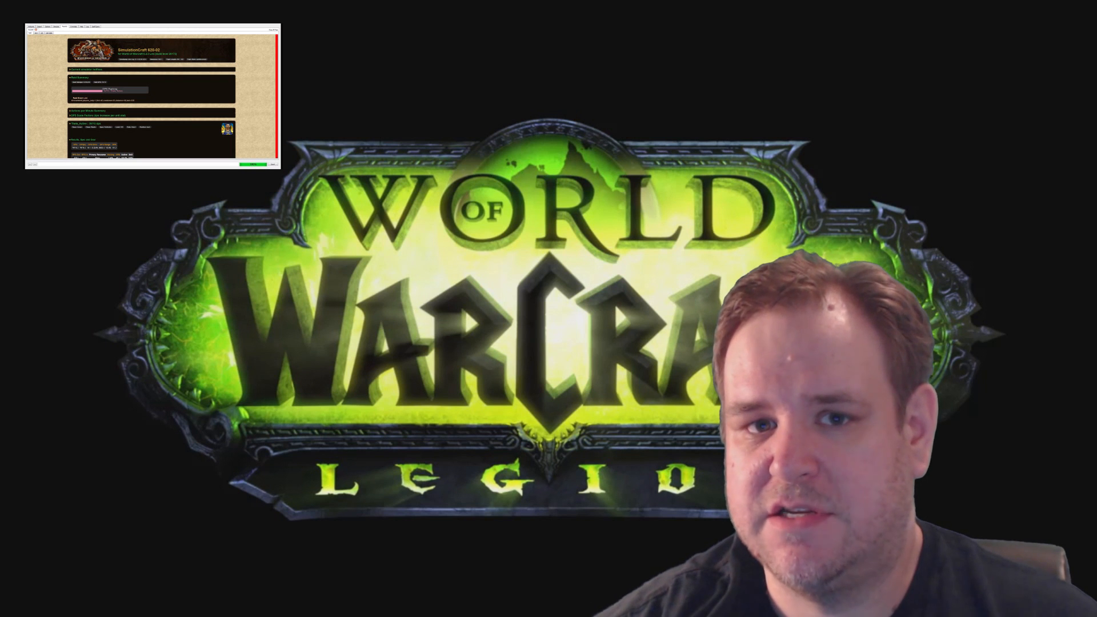
# - Start a new simulation and pick Retribution as the generic character spec
pyautogui.scroll(-3)
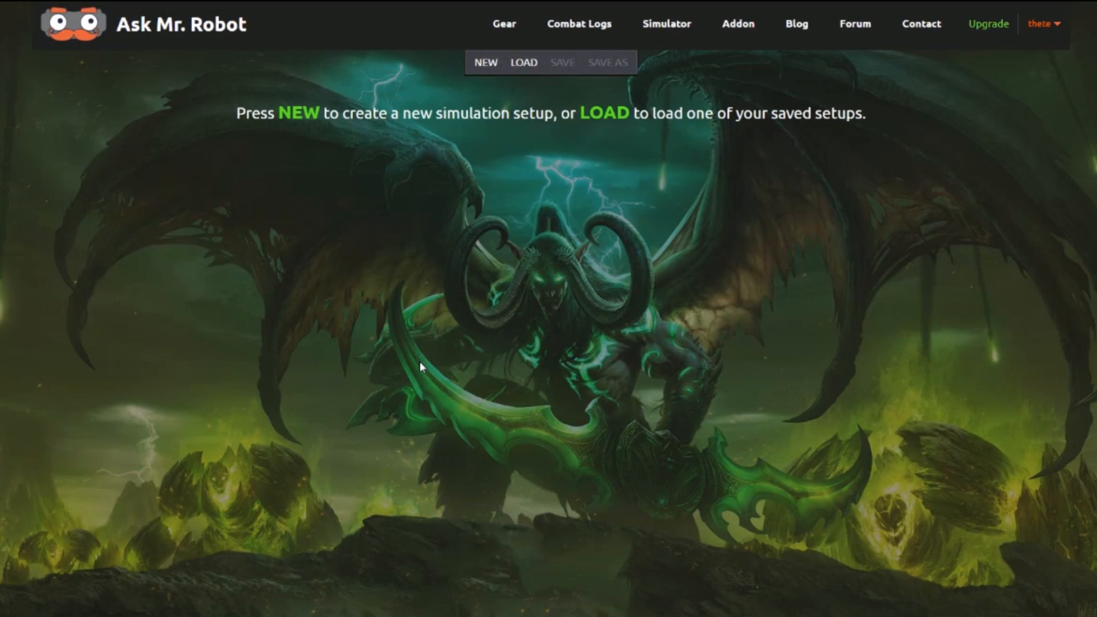
pyautogui.moveTo(487, 72)
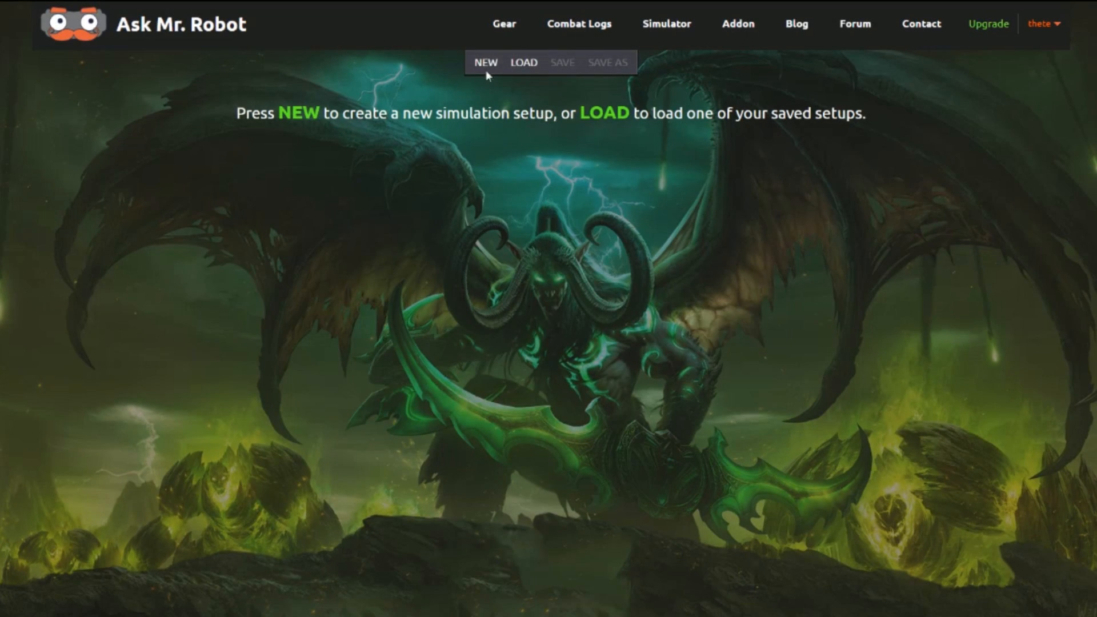
pyautogui.click(485, 62)
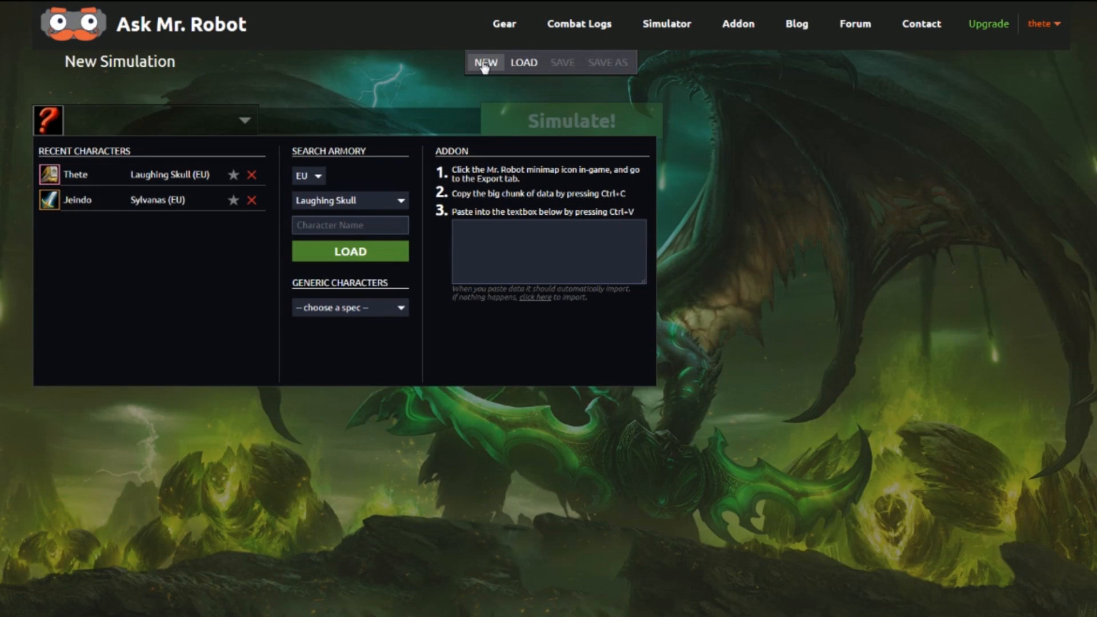
pyautogui.moveTo(172, 282)
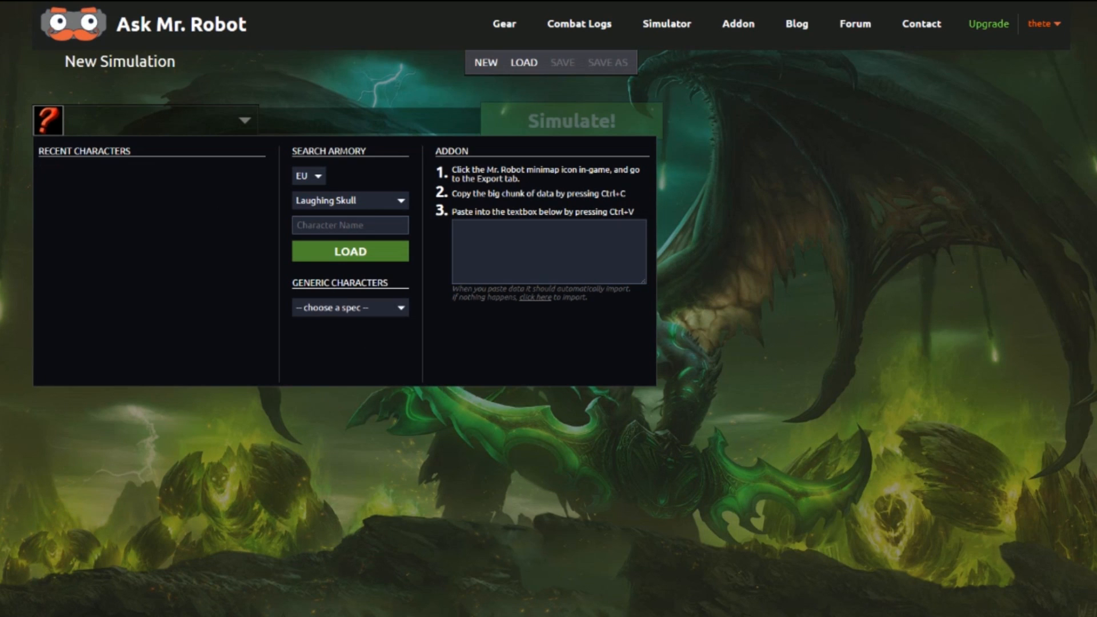
pyautogui.moveTo(595, 311)
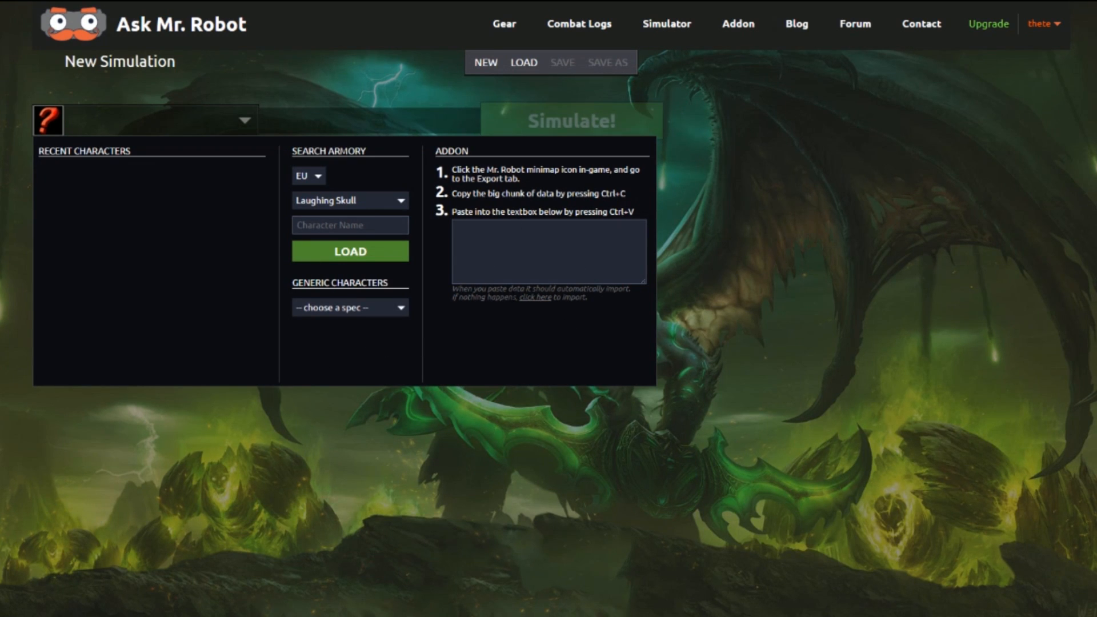
pyautogui.moveTo(399, 325)
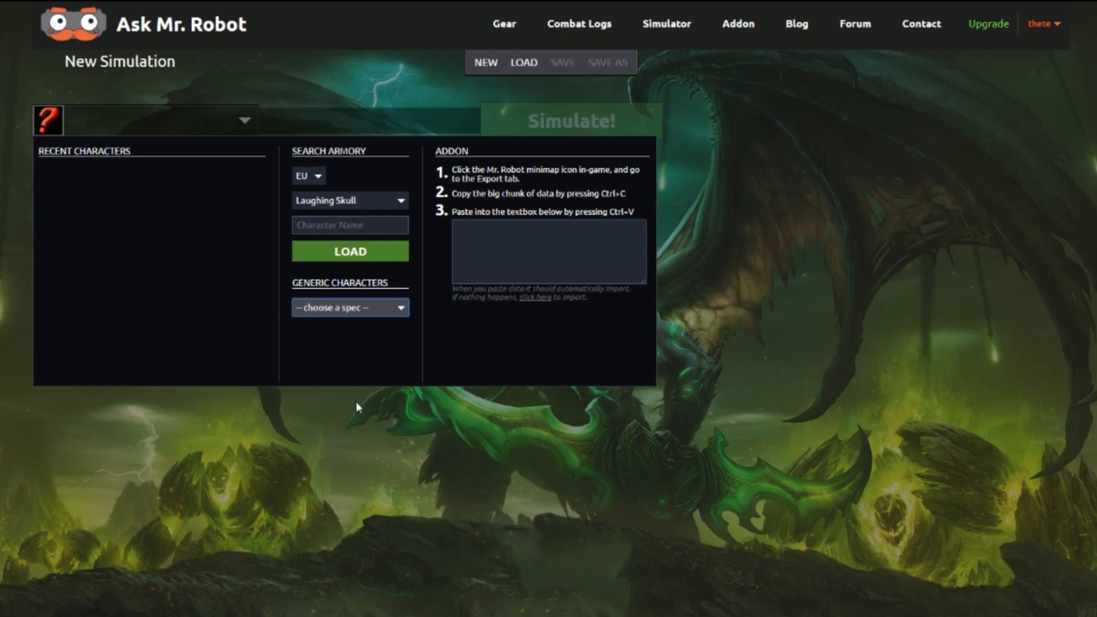
pyautogui.moveTo(355, 418)
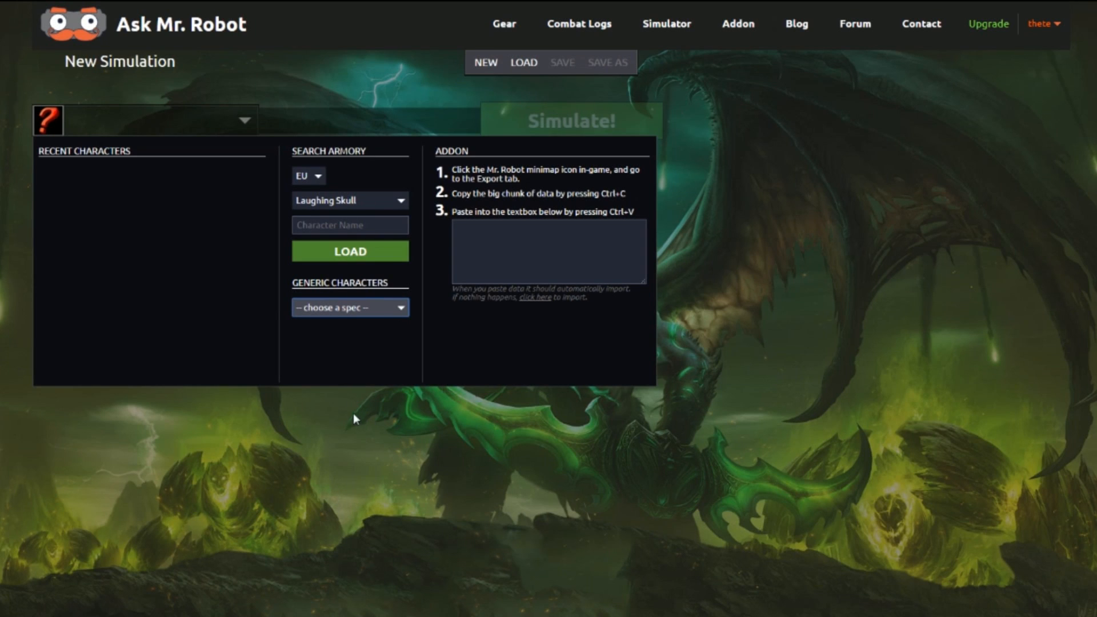
pyautogui.moveTo(344, 448)
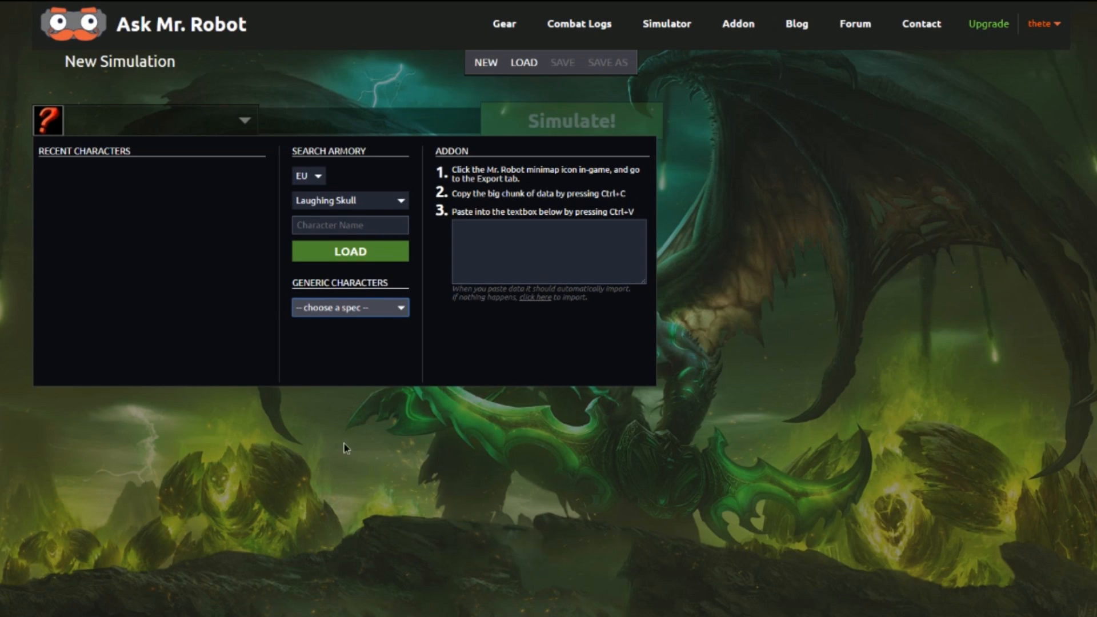
pyautogui.click(349, 307)
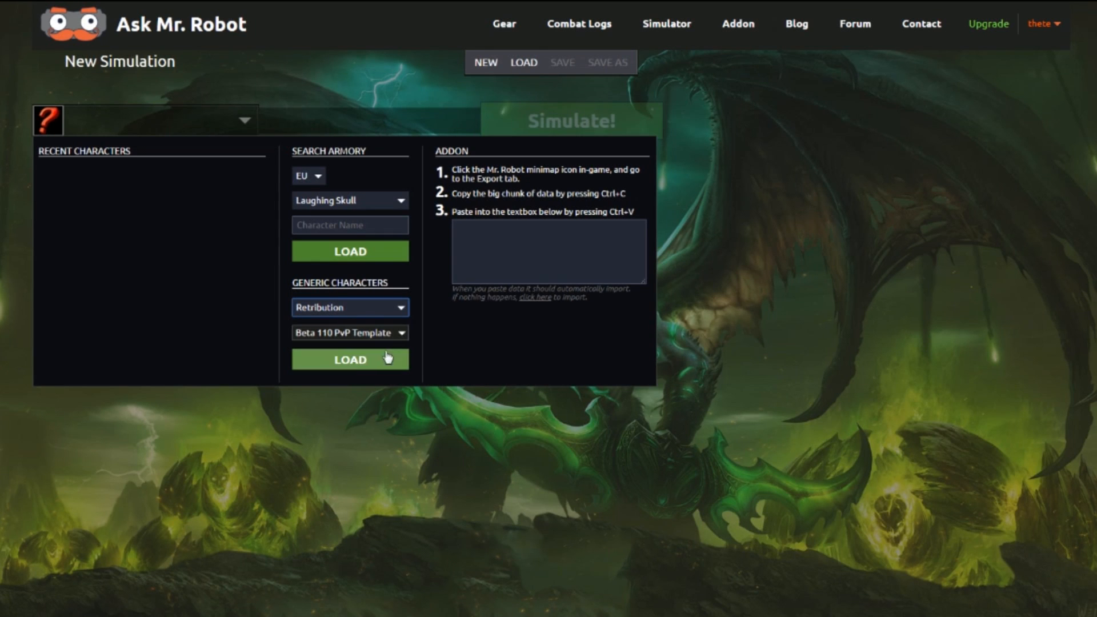
# - Load the generic Retribution character and set the simulation version to Beta
pyautogui.click(350, 359)
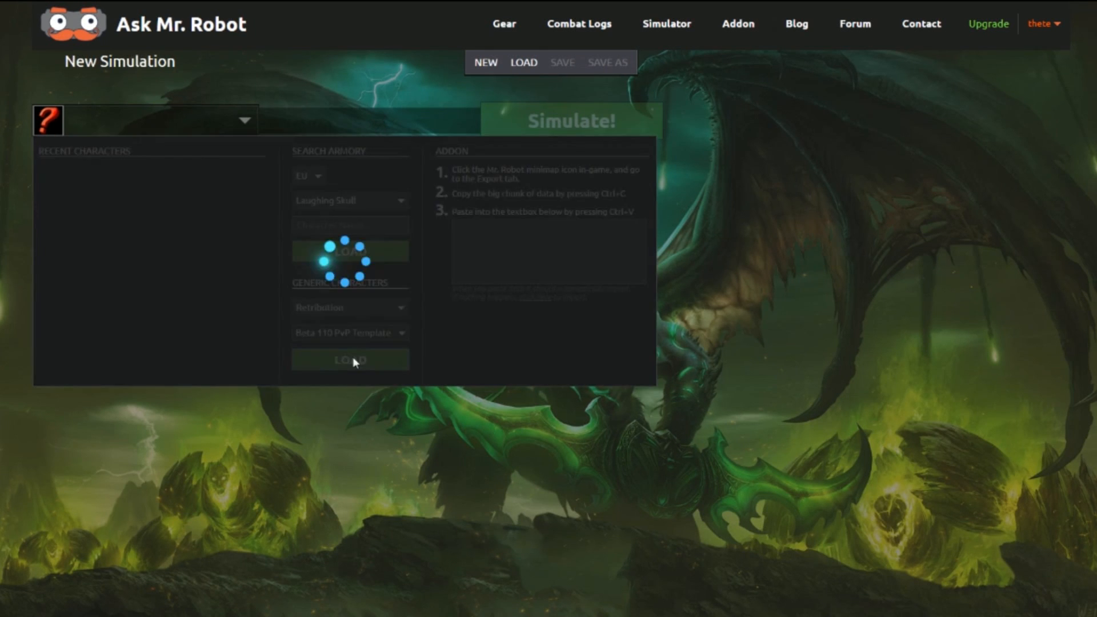
pyautogui.click(350, 359)
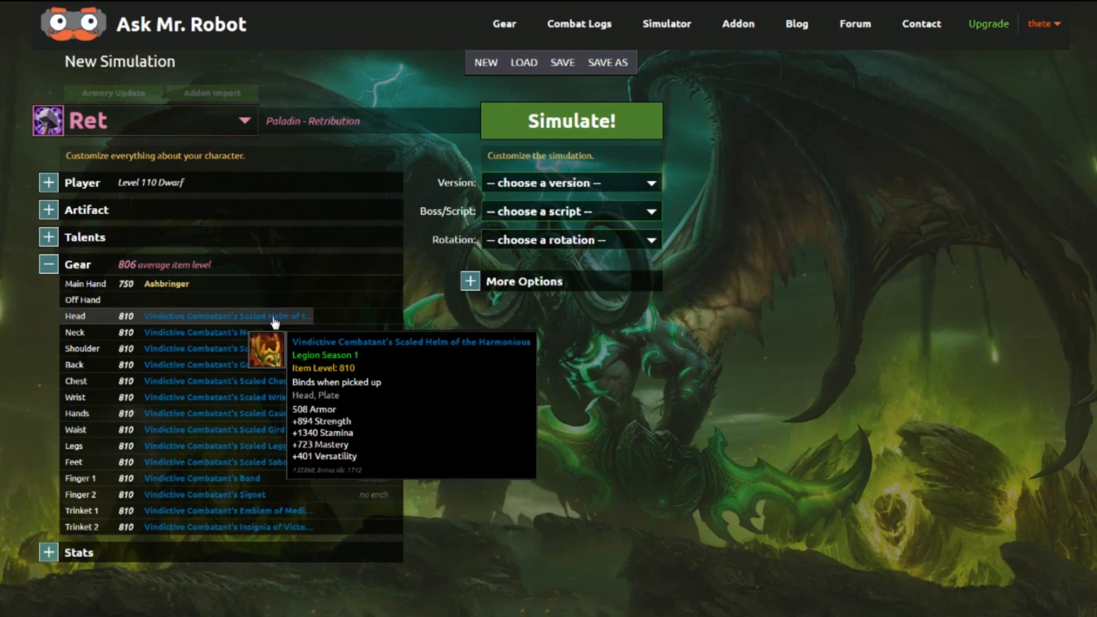
pyautogui.moveTo(204, 364)
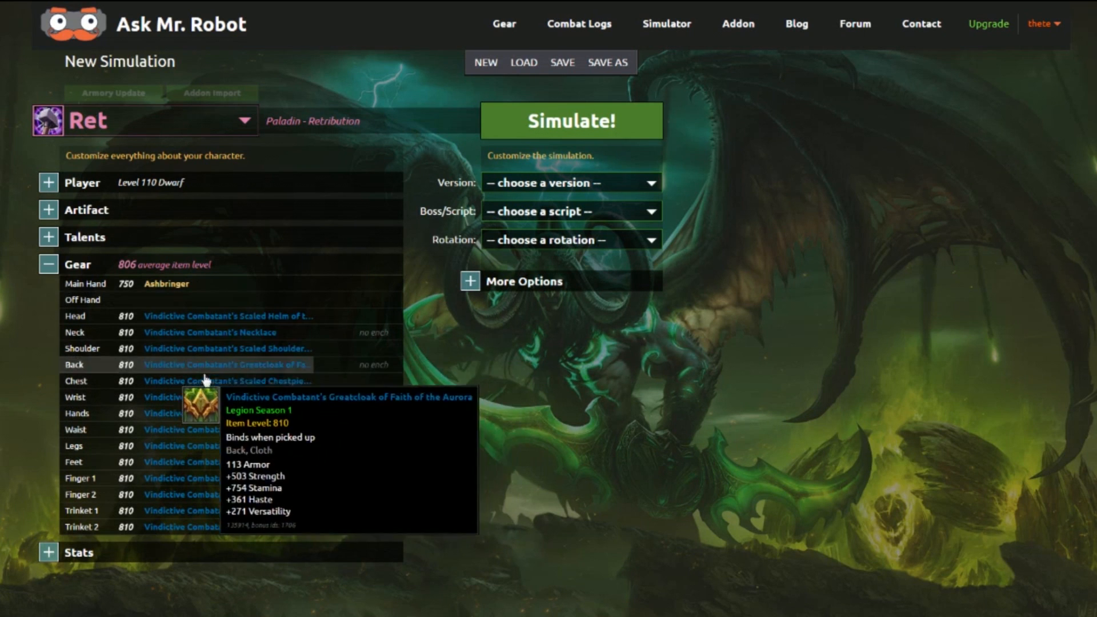
pyautogui.moveTo(548, 401)
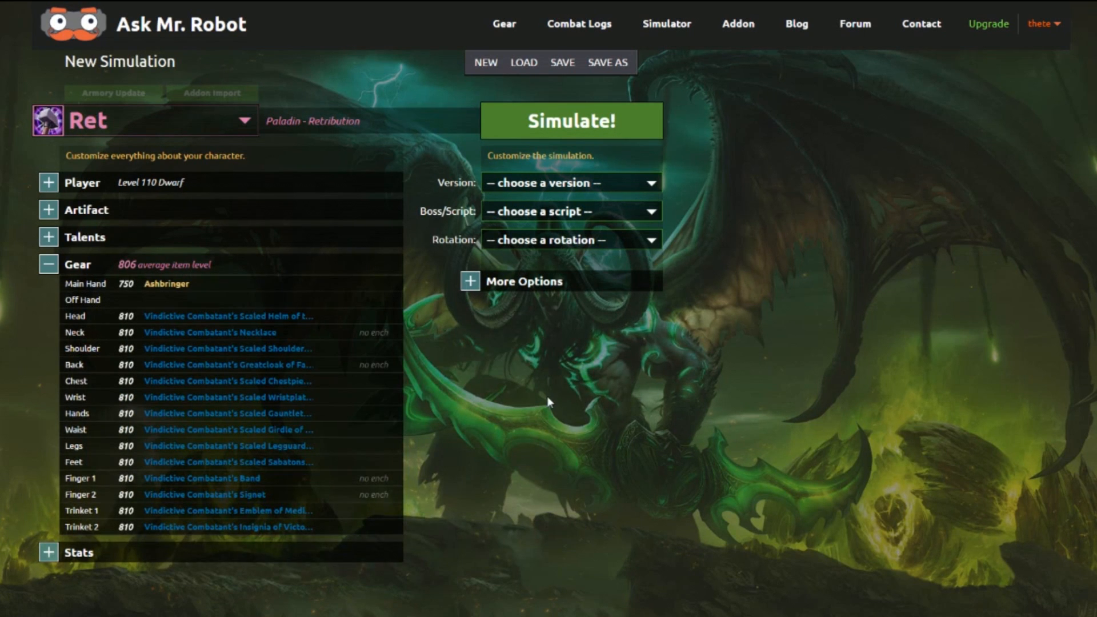
pyautogui.moveTo(780, 316)
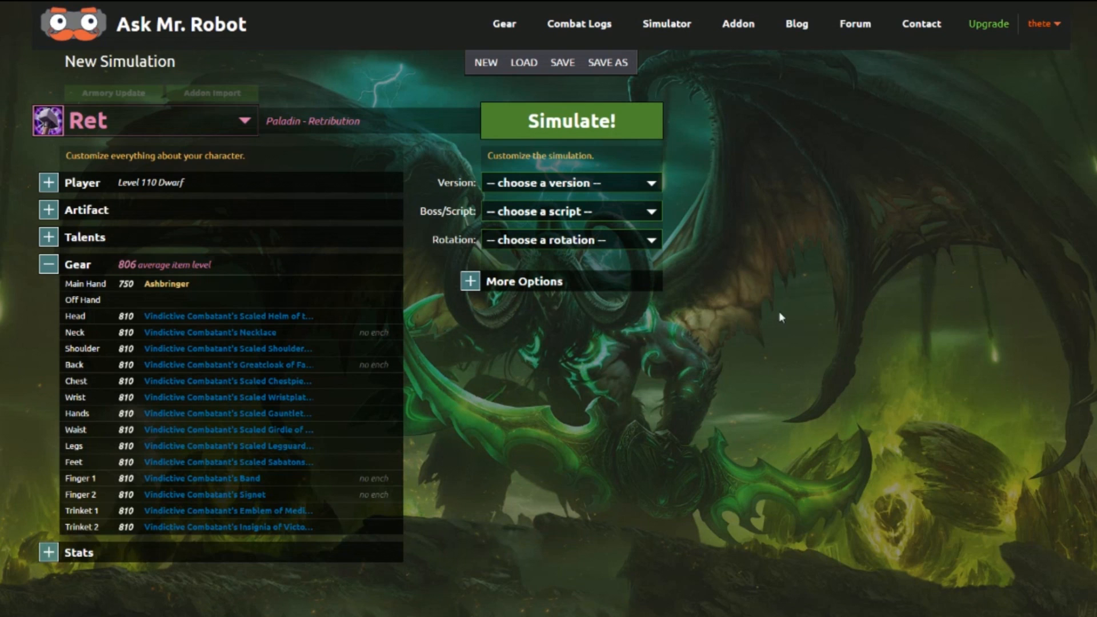
pyautogui.click(570, 183)
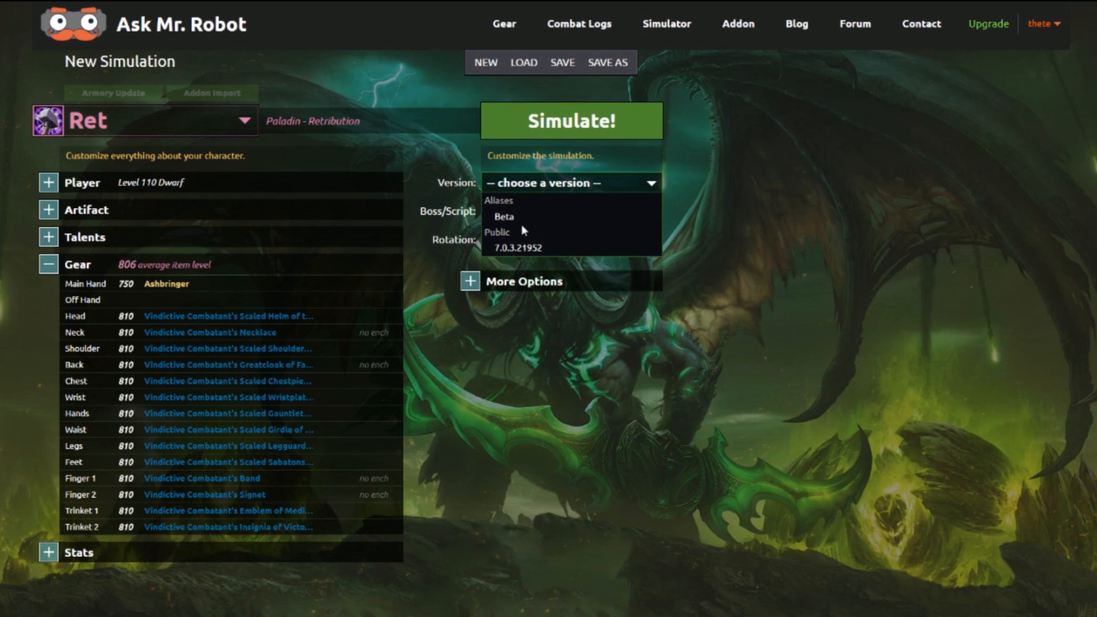
pyautogui.moveTo(504, 216)
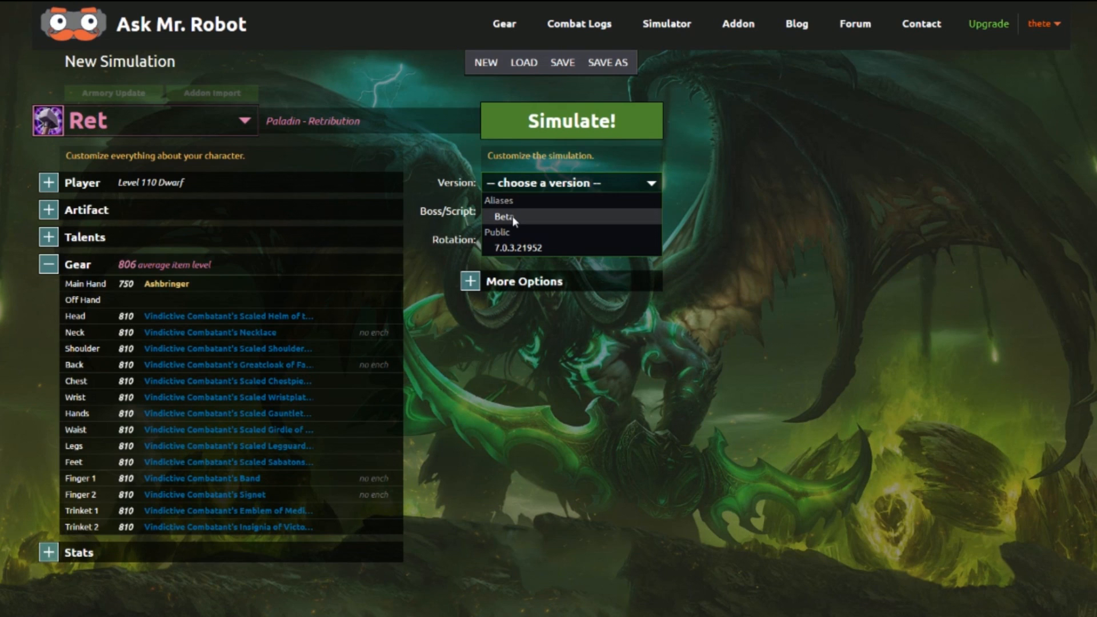
pyautogui.click(504, 216)
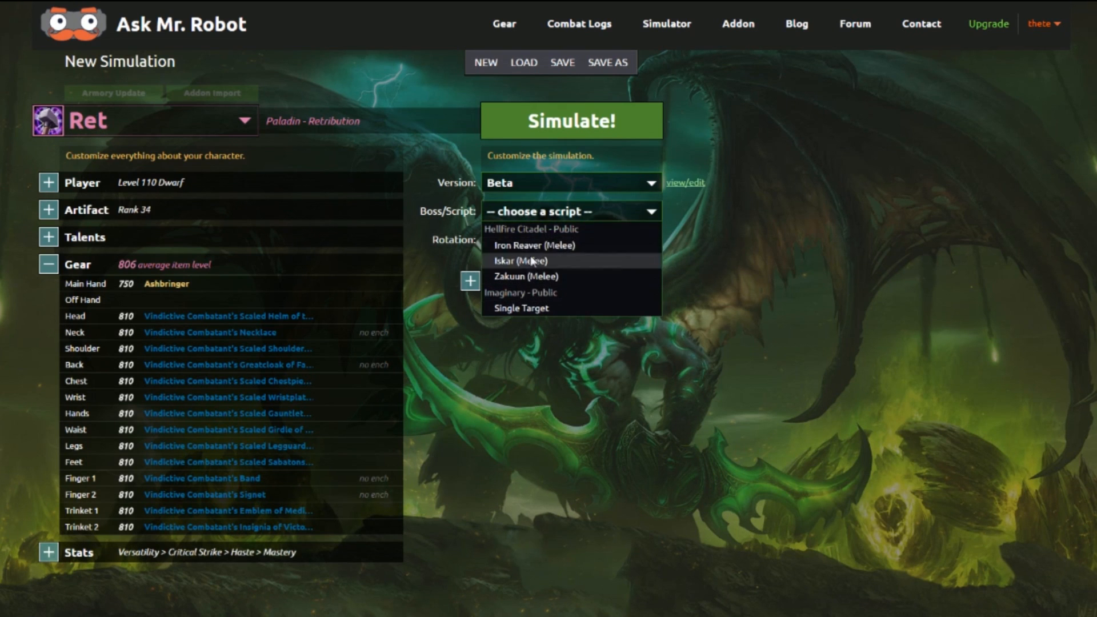
pyautogui.moveTo(545, 272)
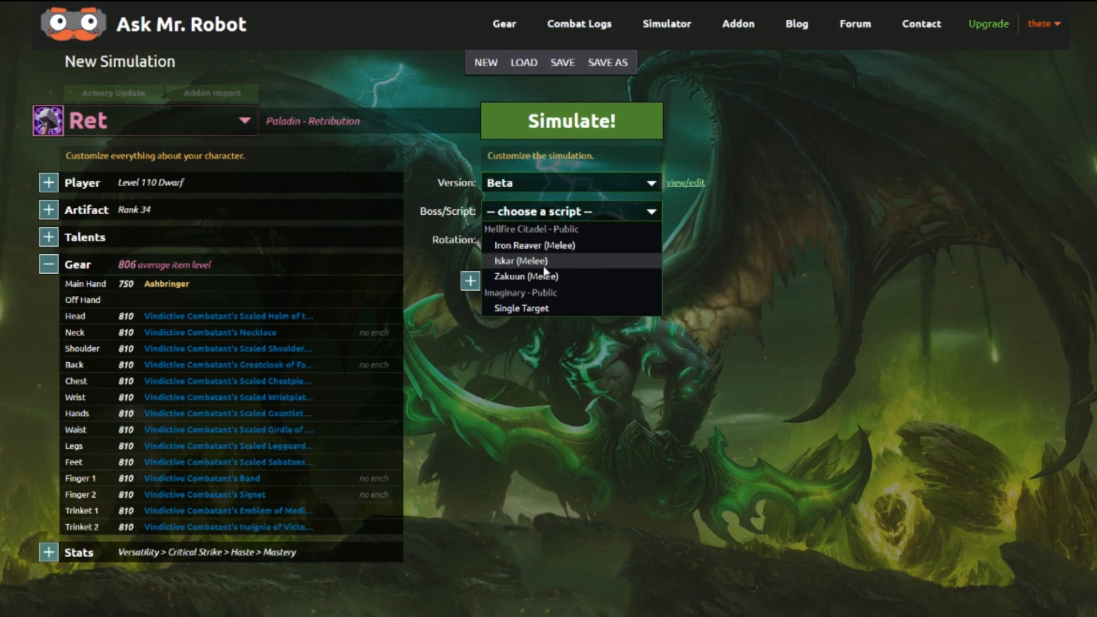
pyautogui.moveTo(538, 276)
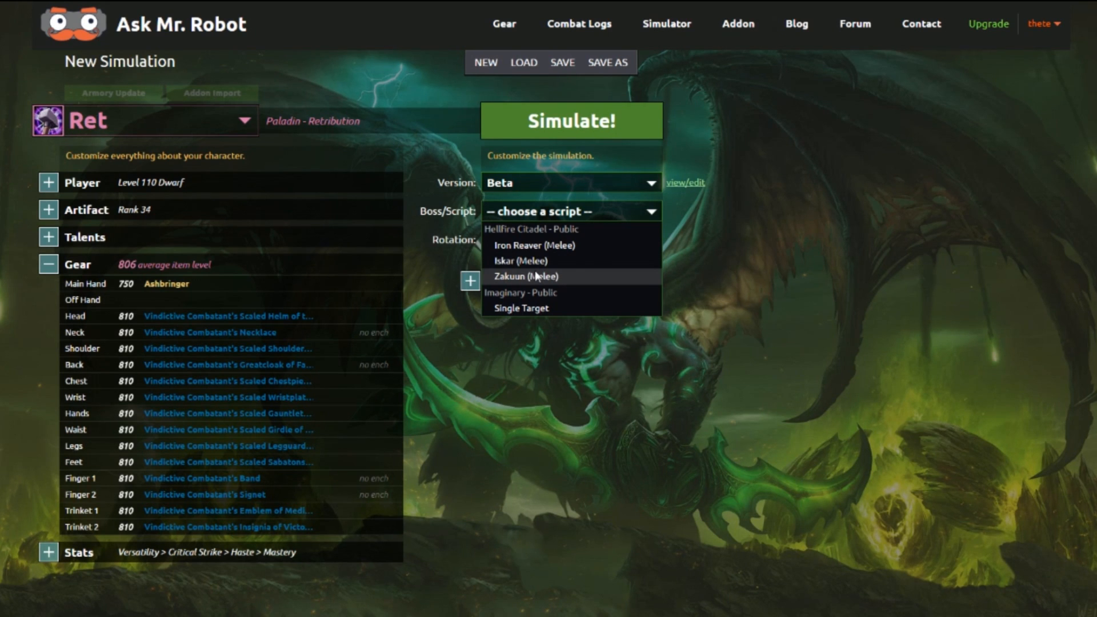
pyautogui.moveTo(563, 245)
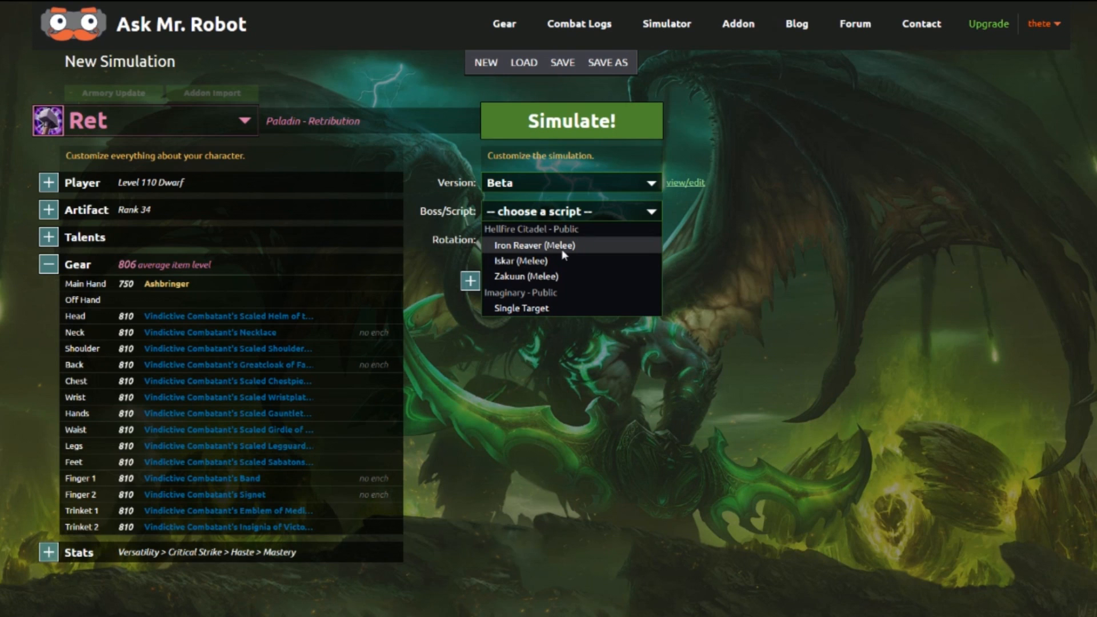
pyautogui.moveTo(534, 261)
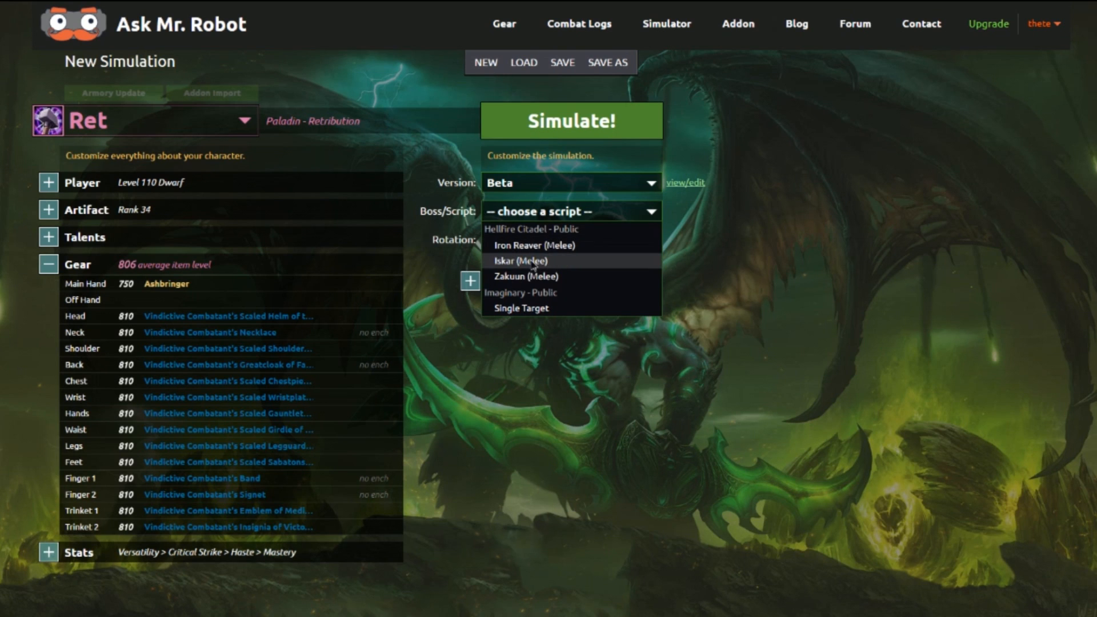
# - Set the boss script to Iskar (Melee) and the rotation to Template
pyautogui.click(523, 261)
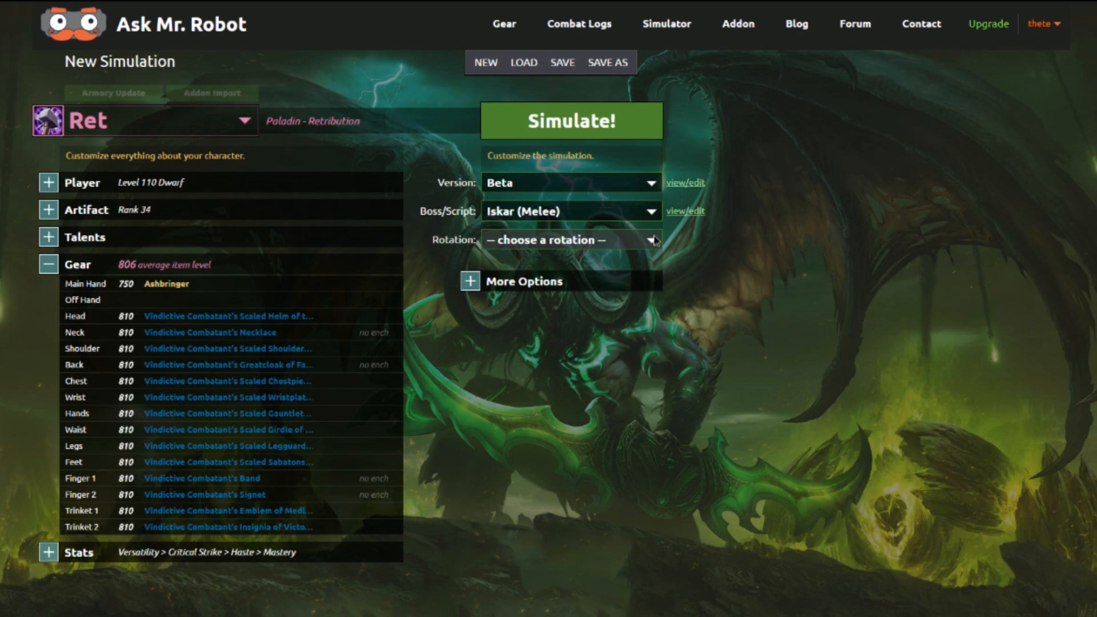
pyautogui.click(566, 240)
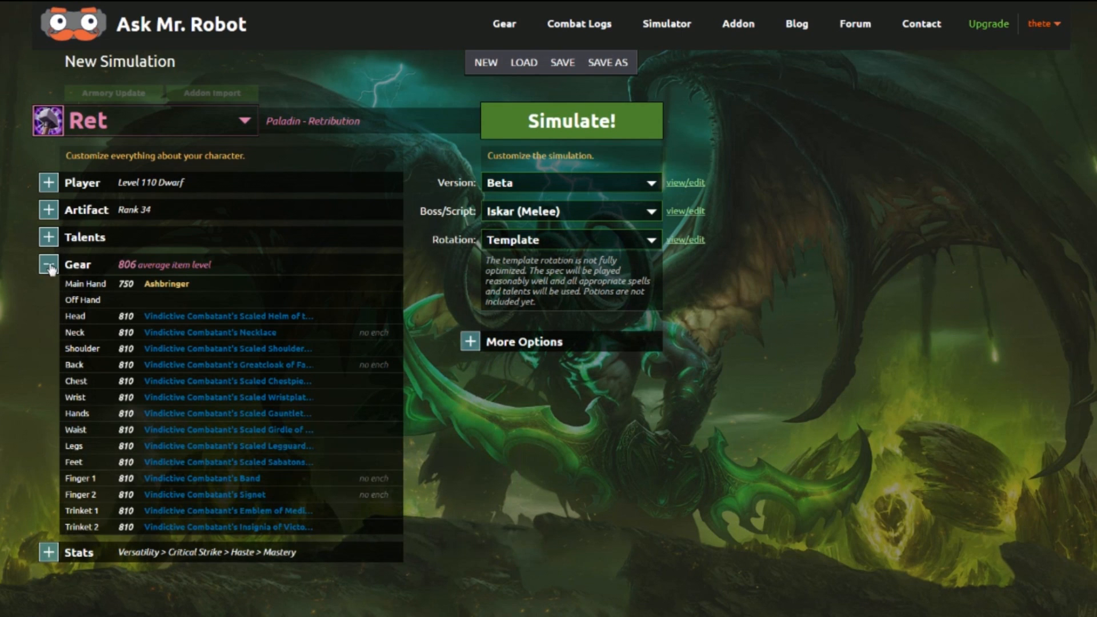
pyautogui.click(48, 237)
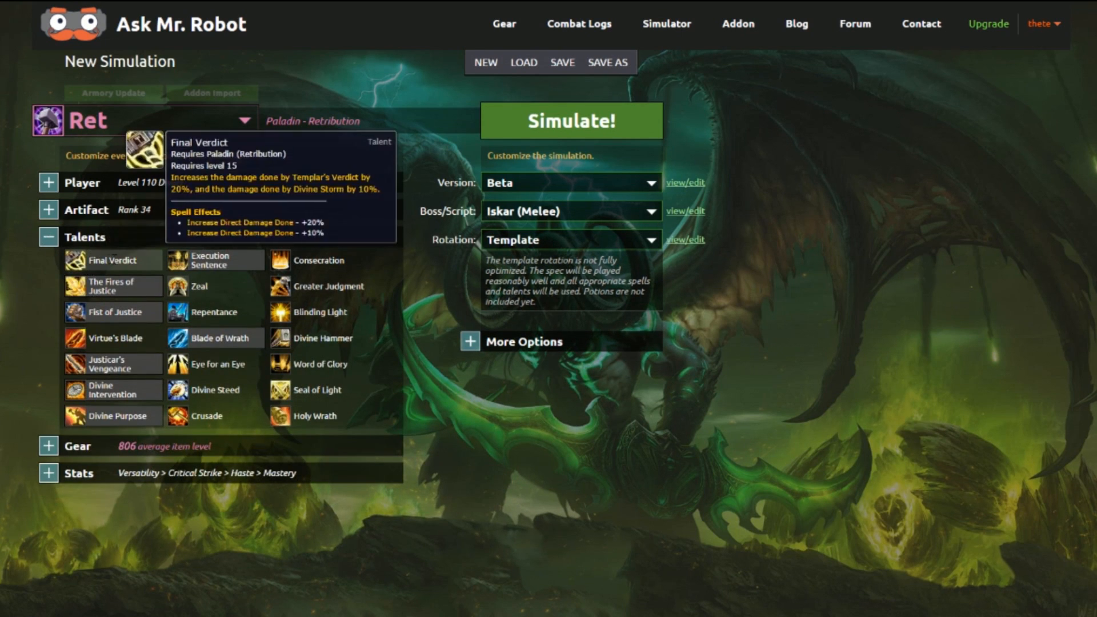
pyautogui.moveTo(418, 360)
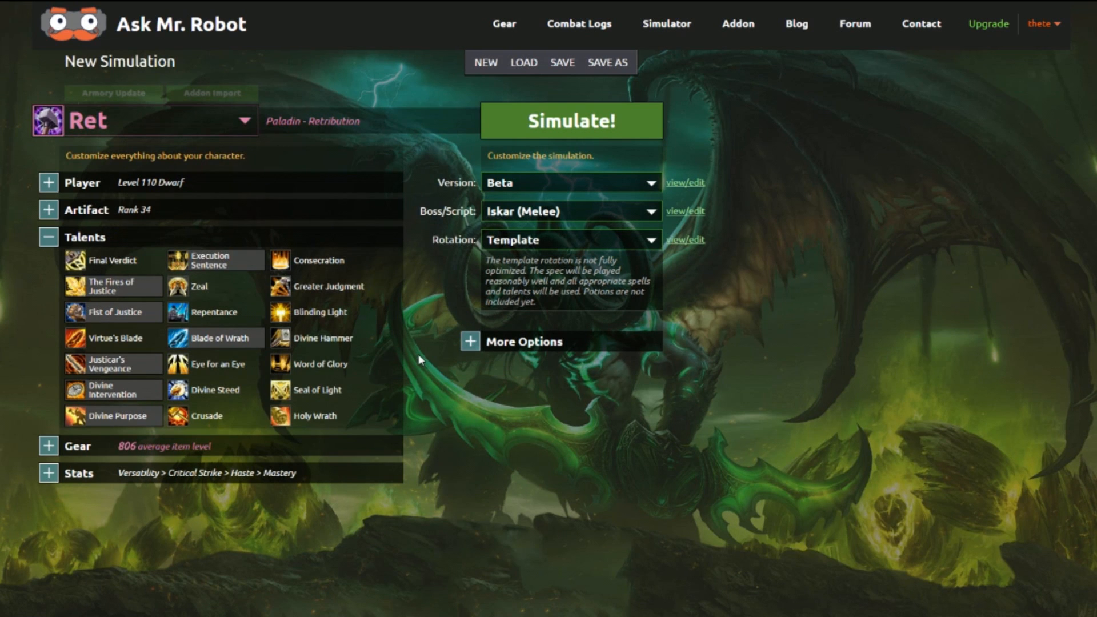
pyautogui.moveTo(5, 308)
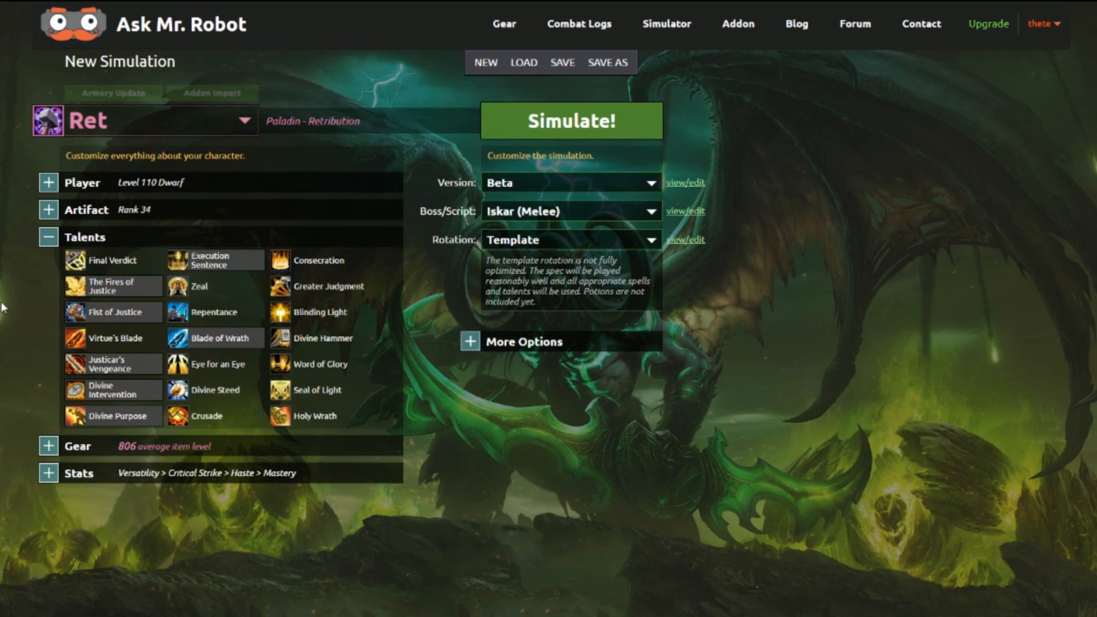
pyautogui.moveTo(458, 276)
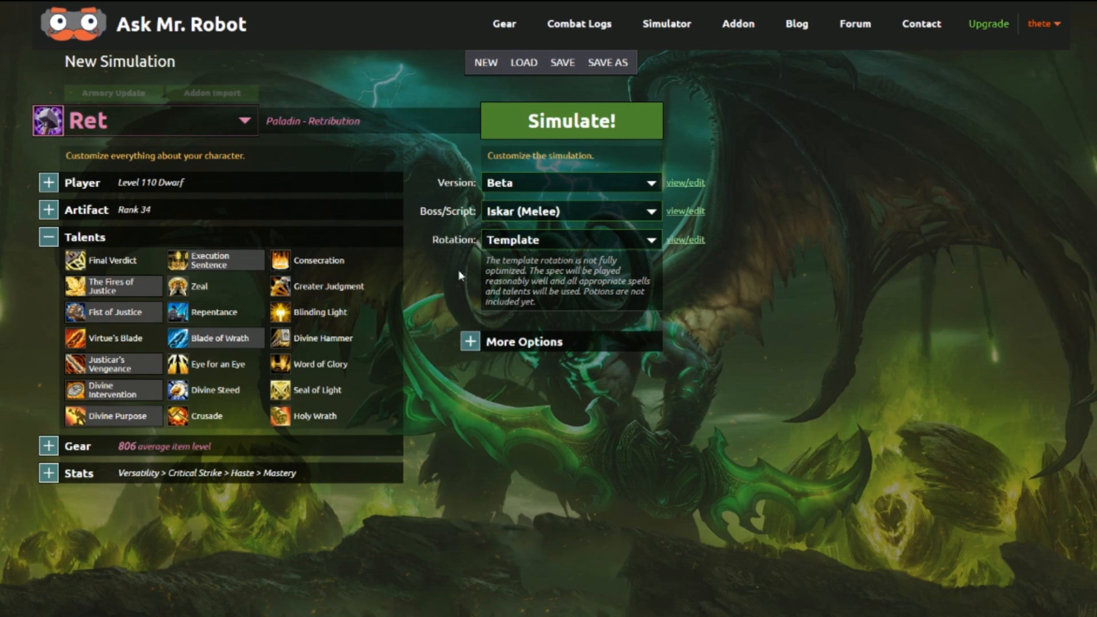
pyautogui.moveTo(474, 366)
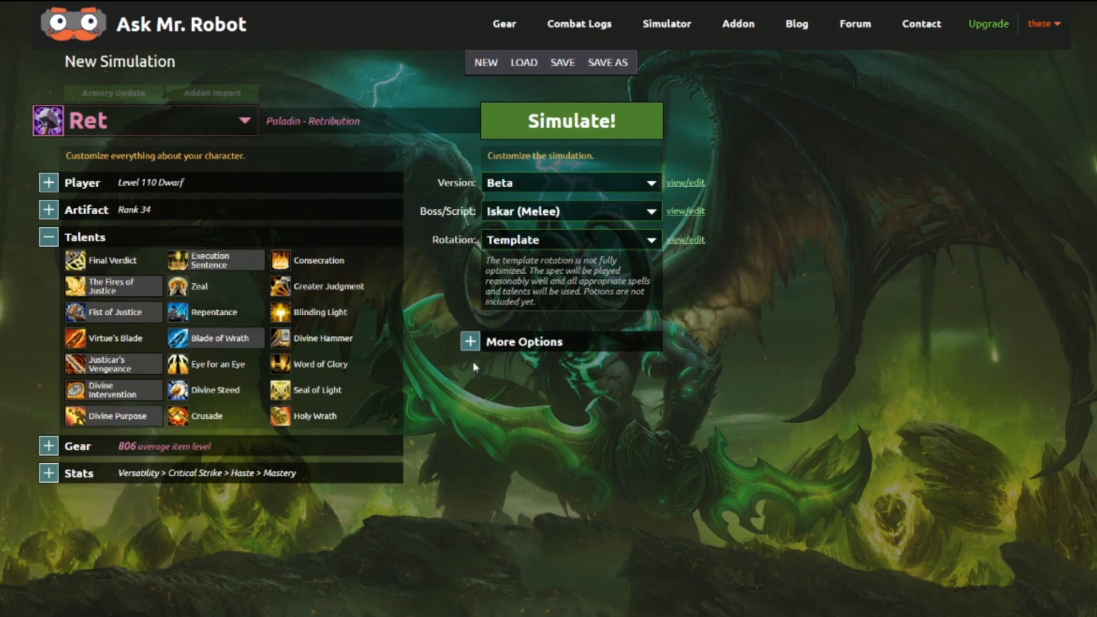
pyautogui.moveTo(189, 259)
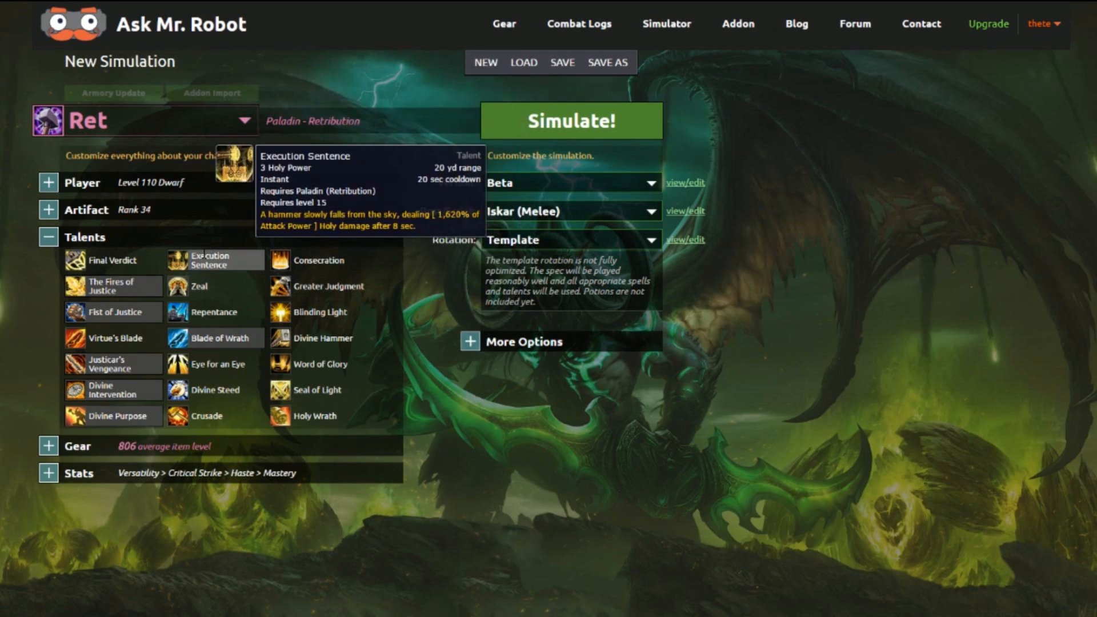
pyautogui.moveTo(219, 299)
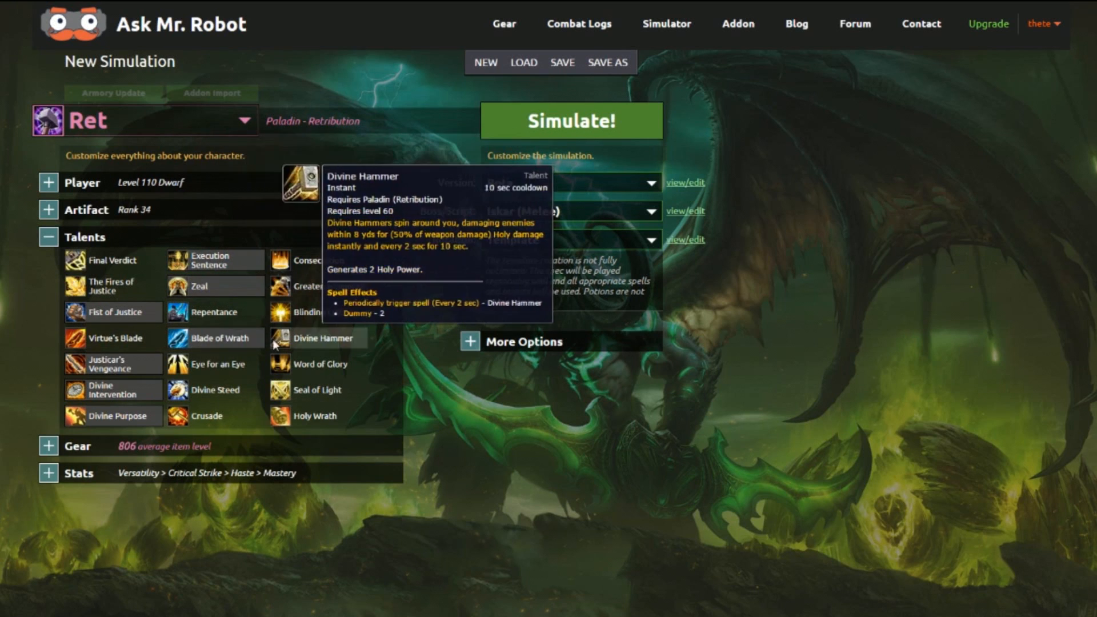
pyautogui.moveTo(112, 365)
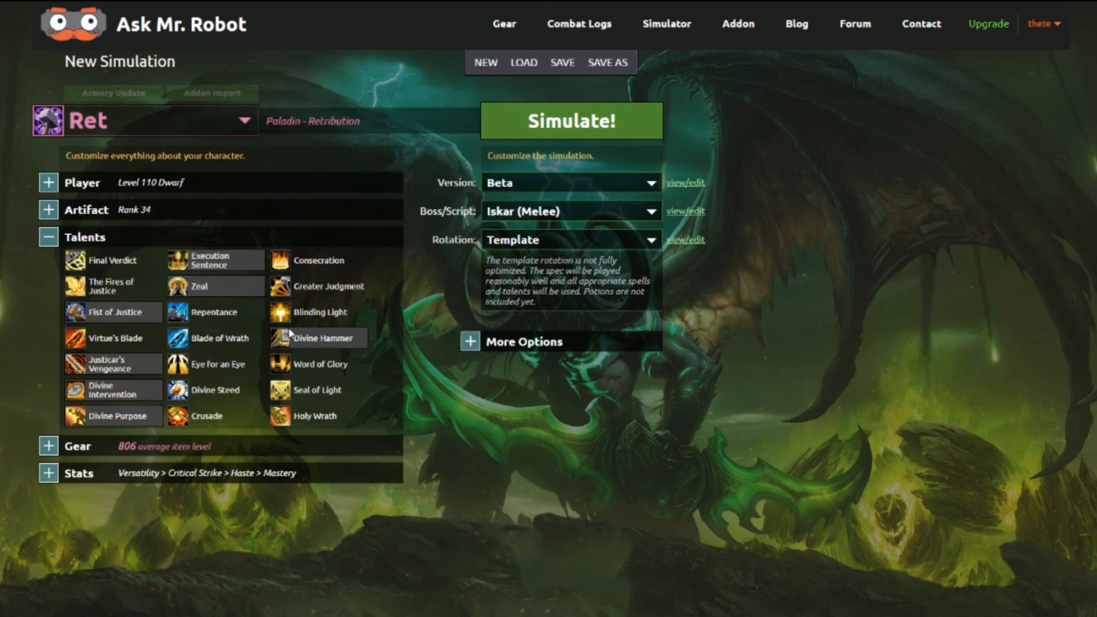
pyautogui.moveTo(317, 338)
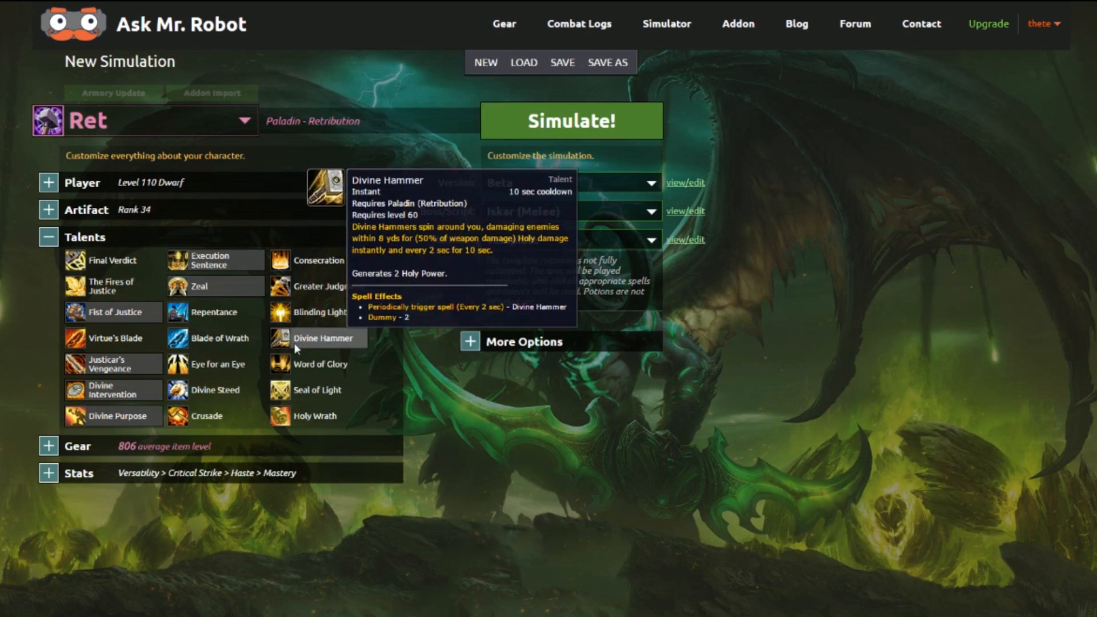
pyautogui.moveTo(112, 338)
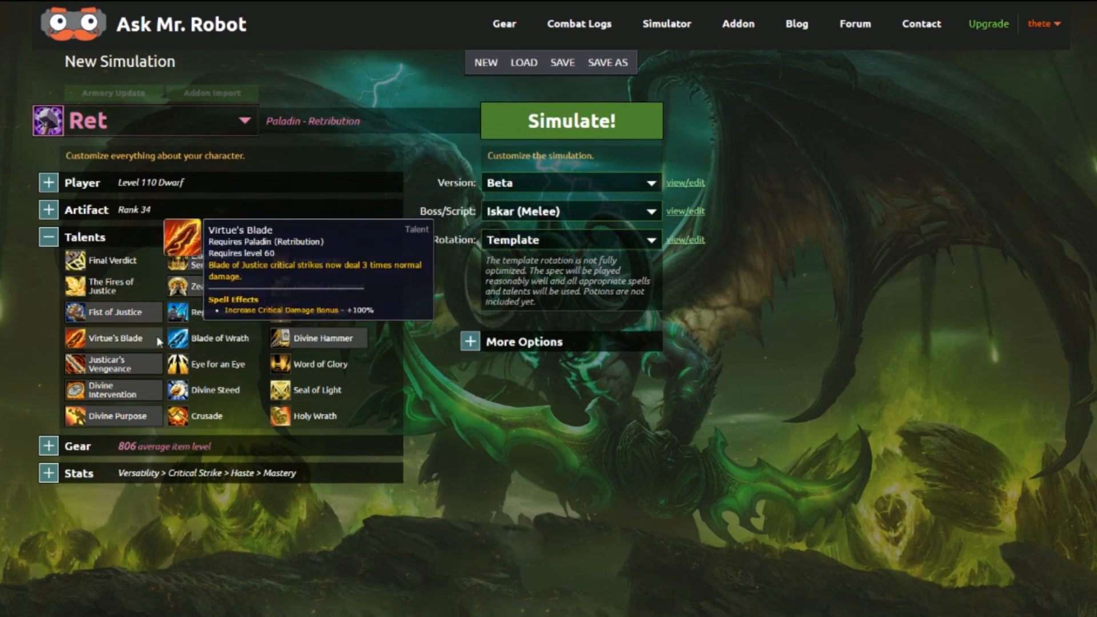
pyautogui.moveTo(118, 415)
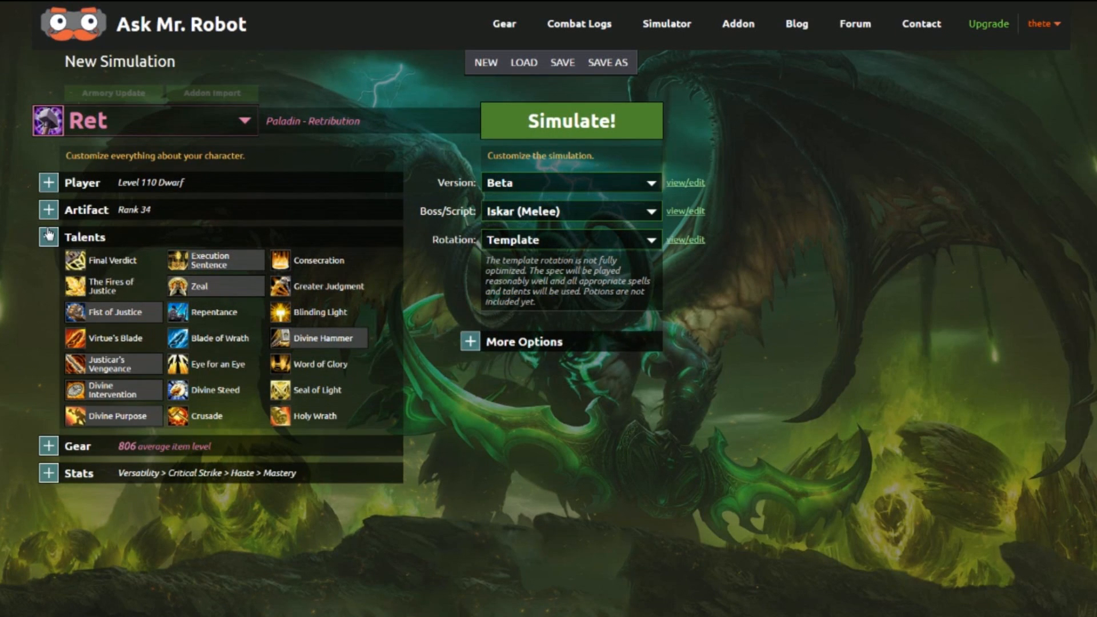
# - Fill the three artifact relic slots (Flickering Timespark first) for +3 Wrath and keep rank 34
pyautogui.click(48, 209)
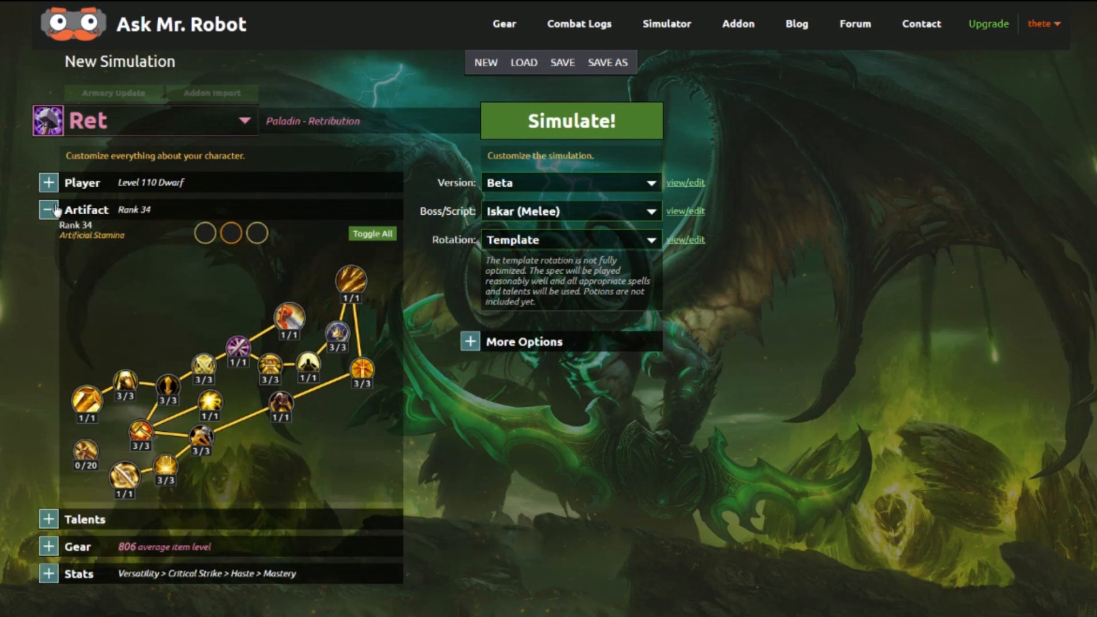
pyautogui.click(203, 233)
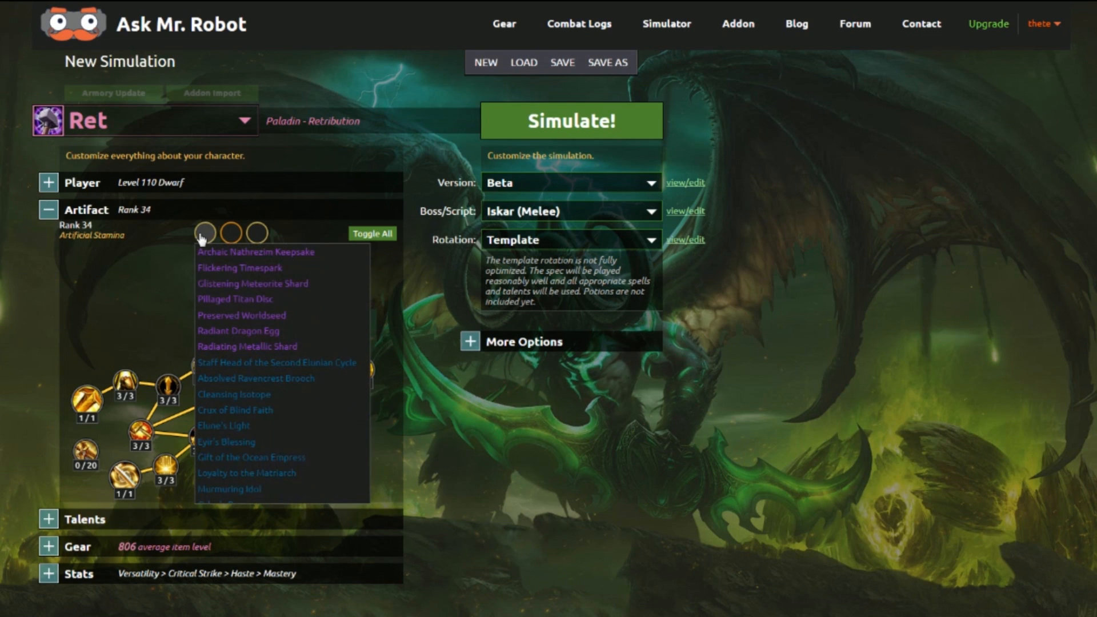
pyautogui.moveTo(254, 251)
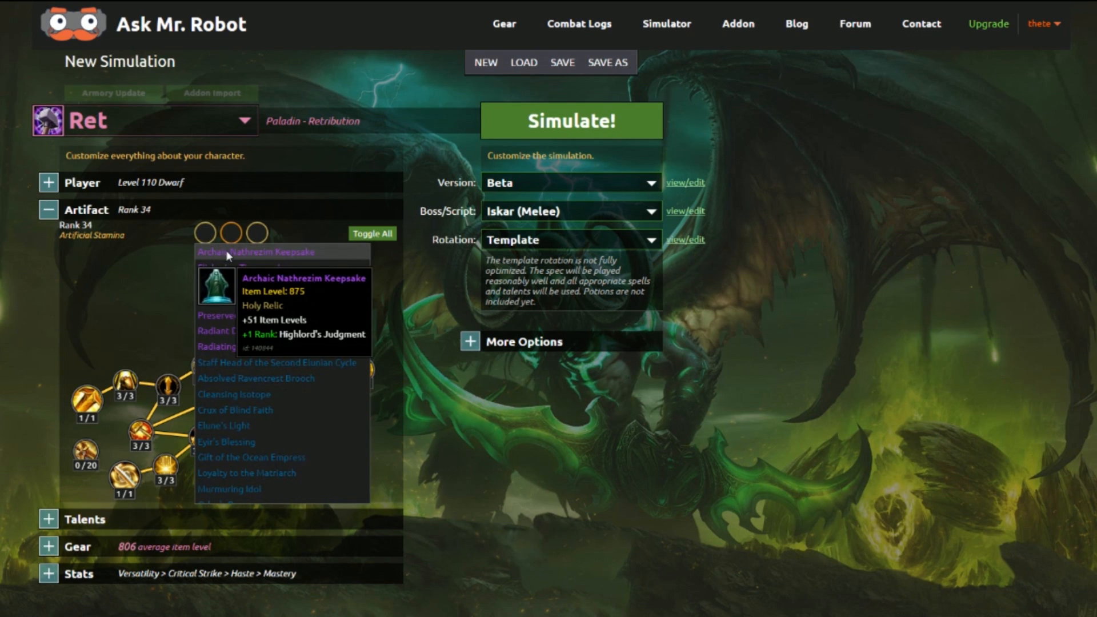
pyautogui.moveTo(238, 268)
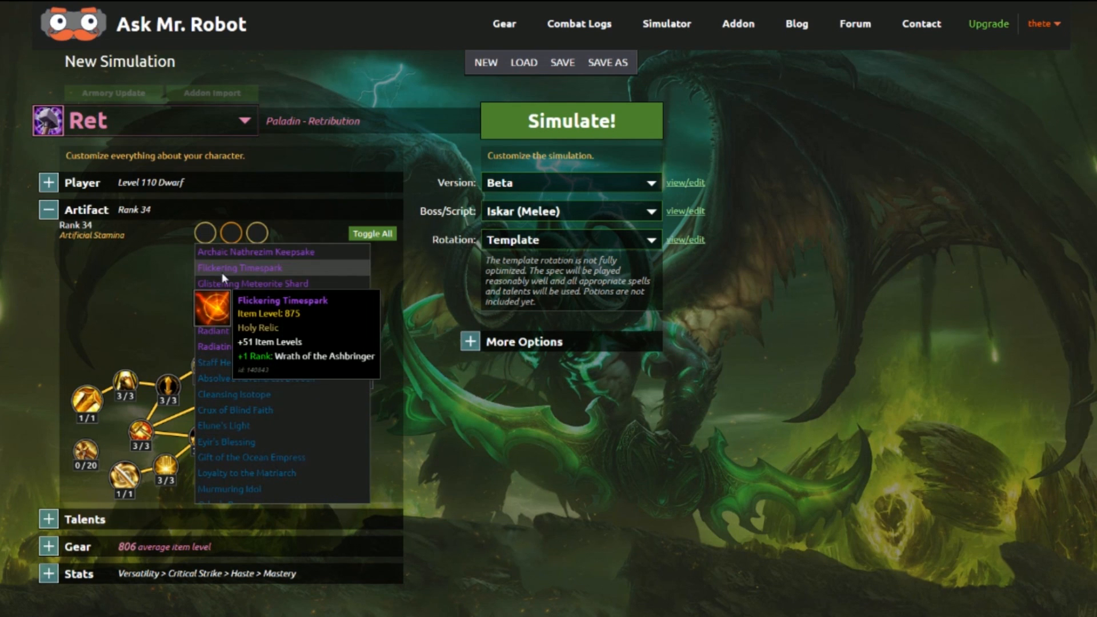
pyautogui.click(239, 267)
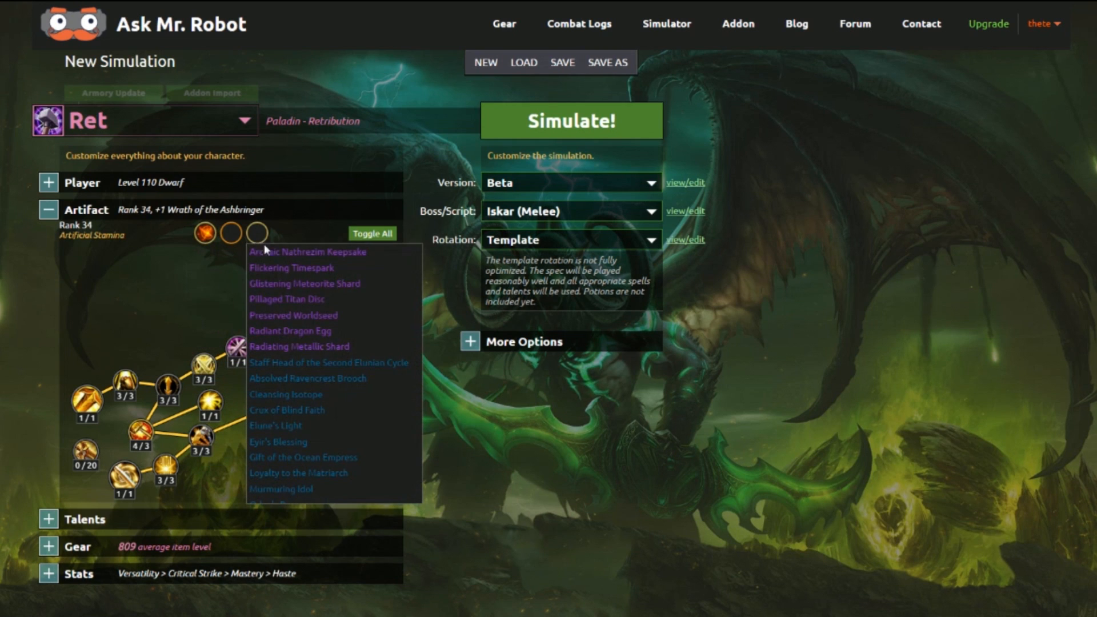
pyautogui.click(290, 268)
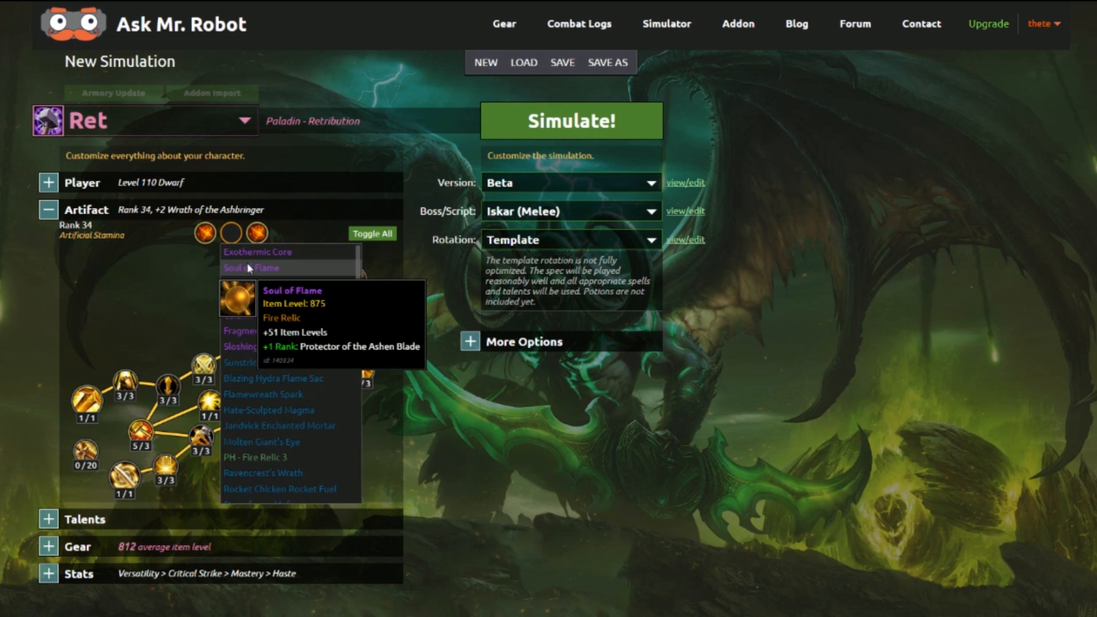
pyautogui.moveTo(250, 284)
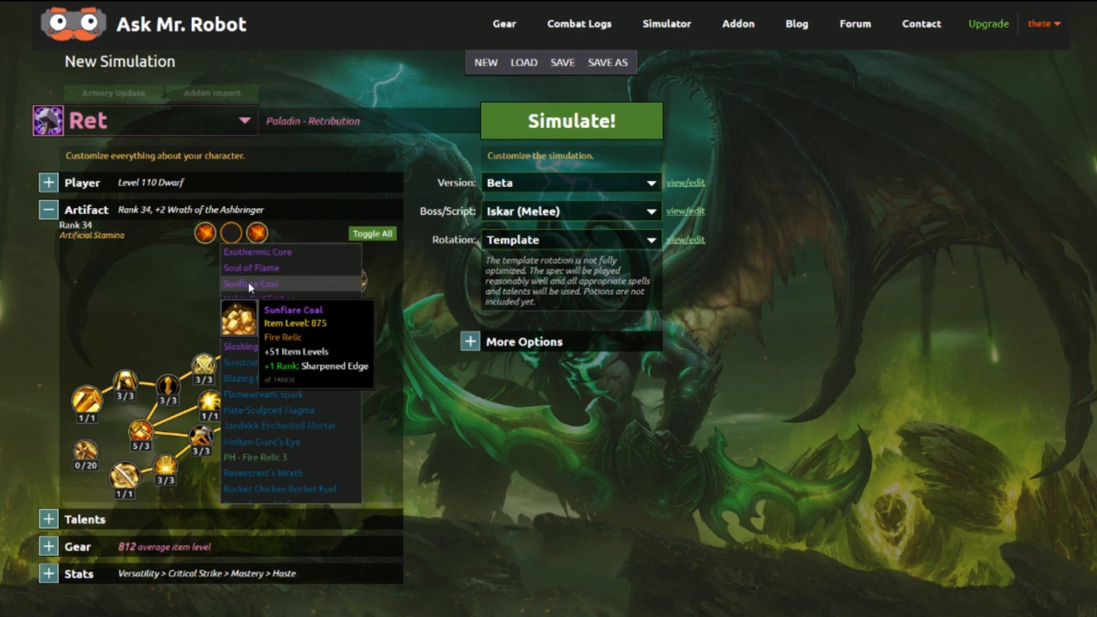
pyautogui.moveTo(259, 320)
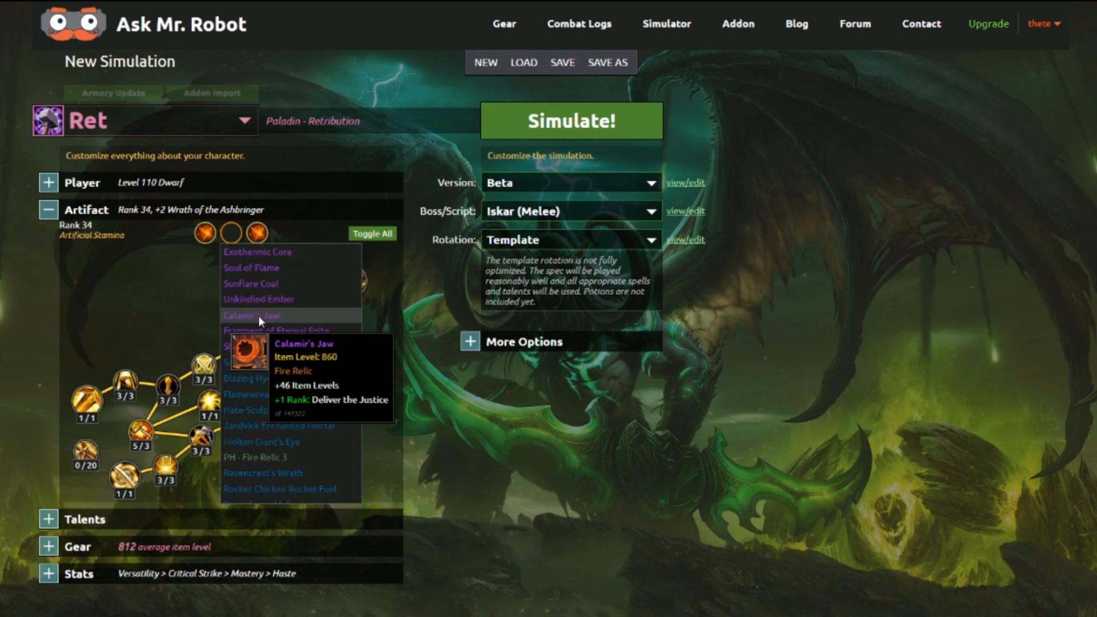
pyautogui.click(257, 315)
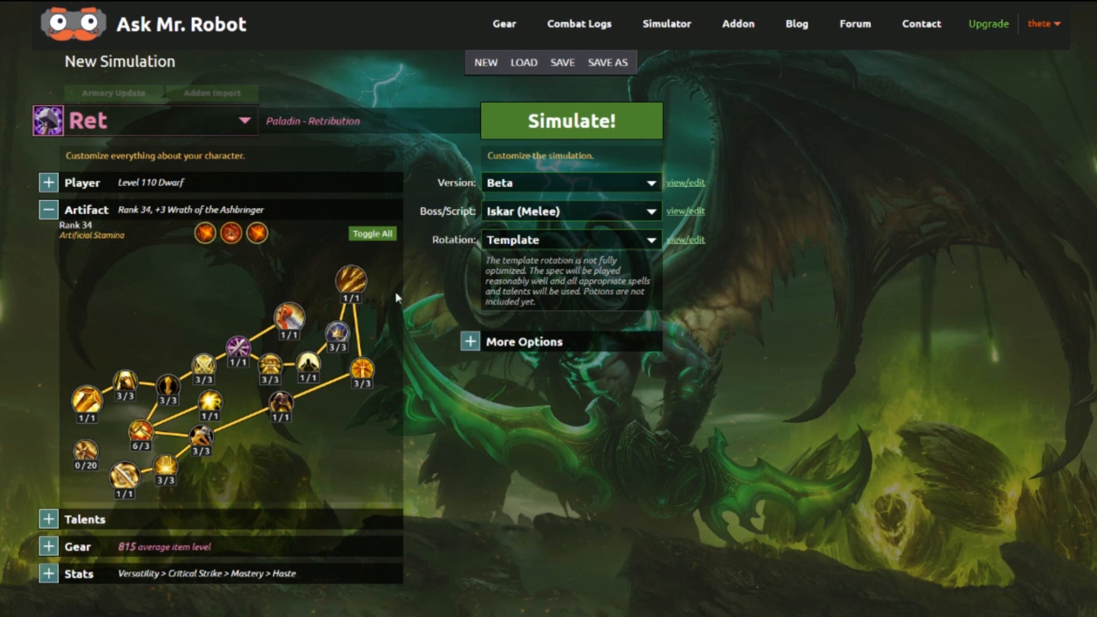
pyautogui.click(277, 332)
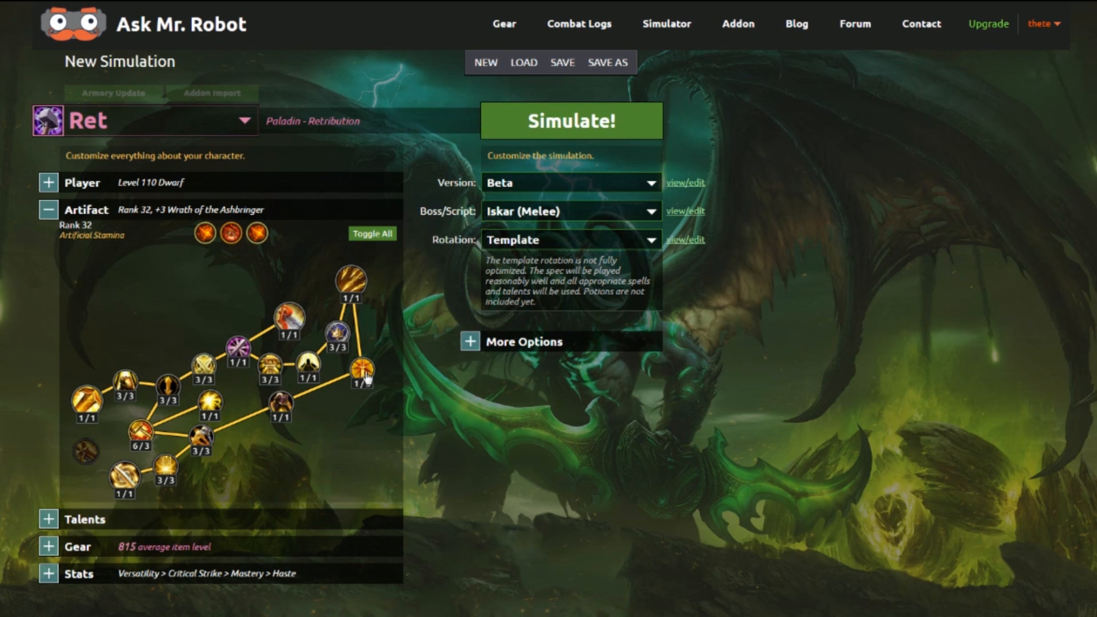
pyautogui.click(361, 372)
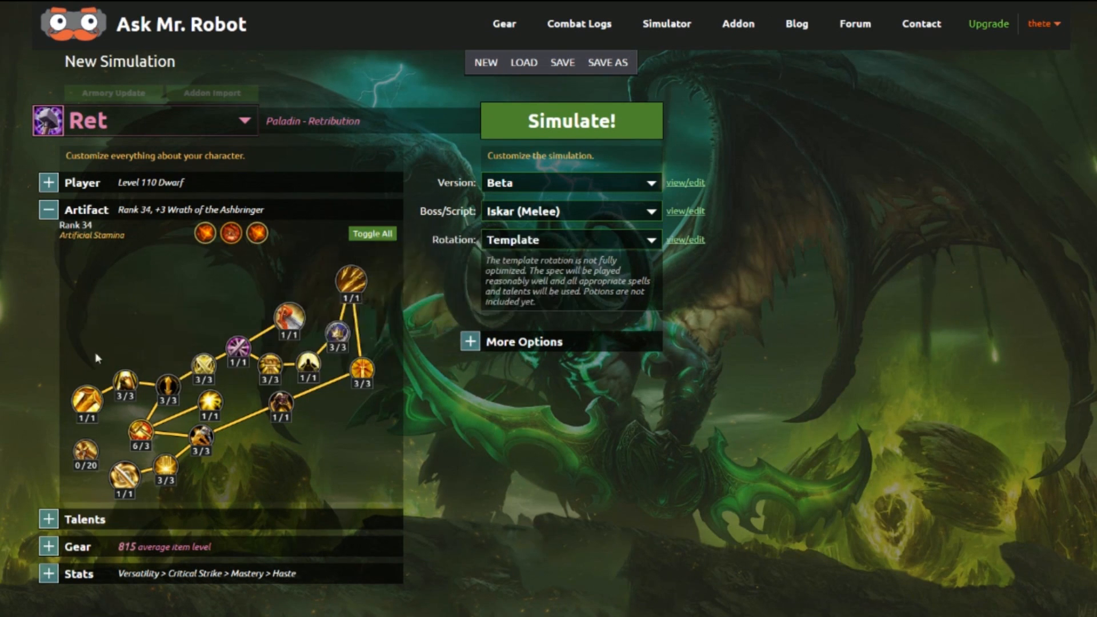
pyautogui.moveTo(309, 313)
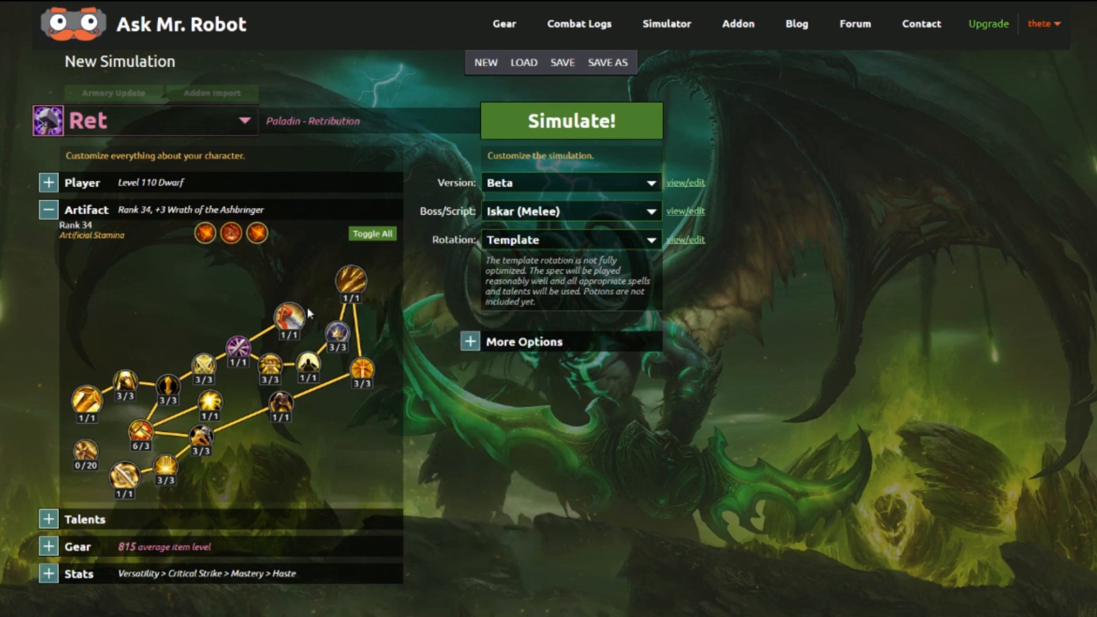
pyautogui.moveTo(352, 284)
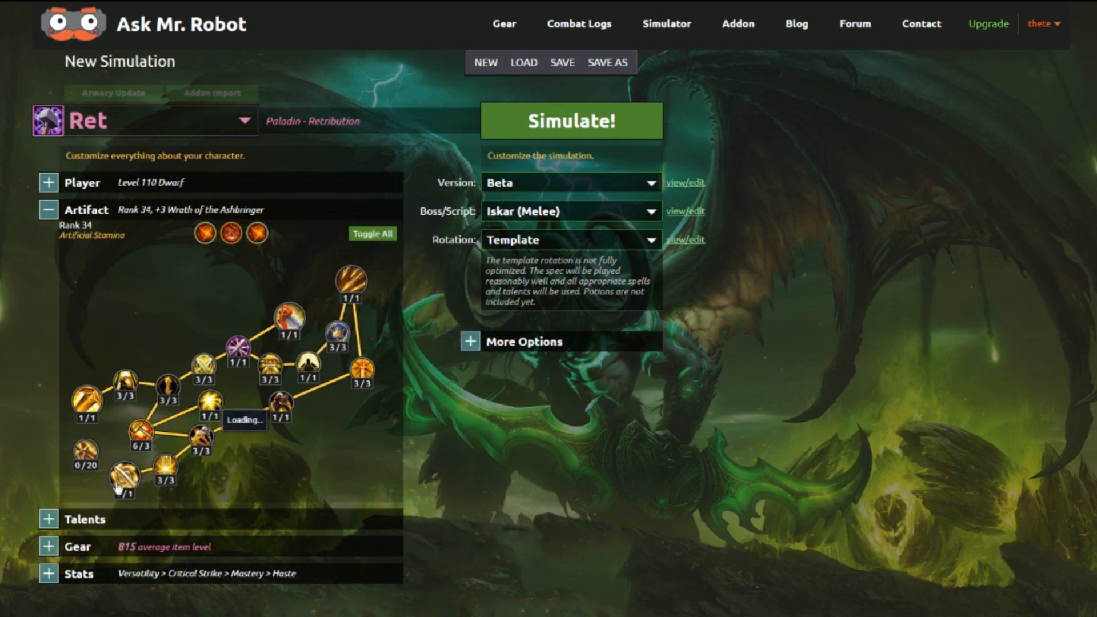
# - Collapse the Artifact section back to its rank 34 summary line
pyautogui.click(48, 210)
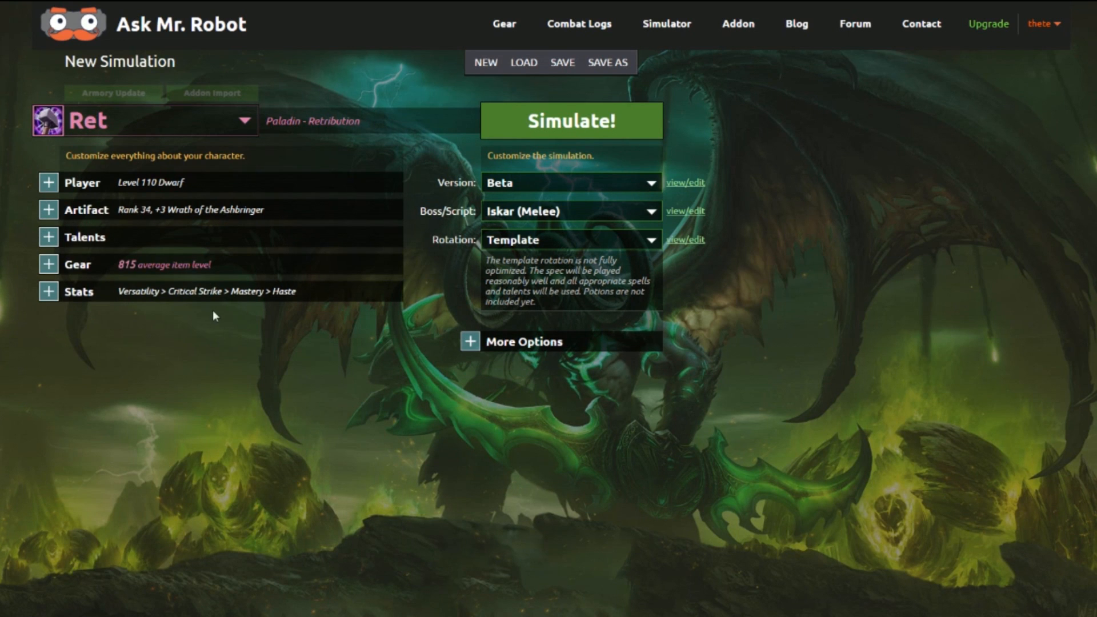
pyautogui.moveTo(103, 297)
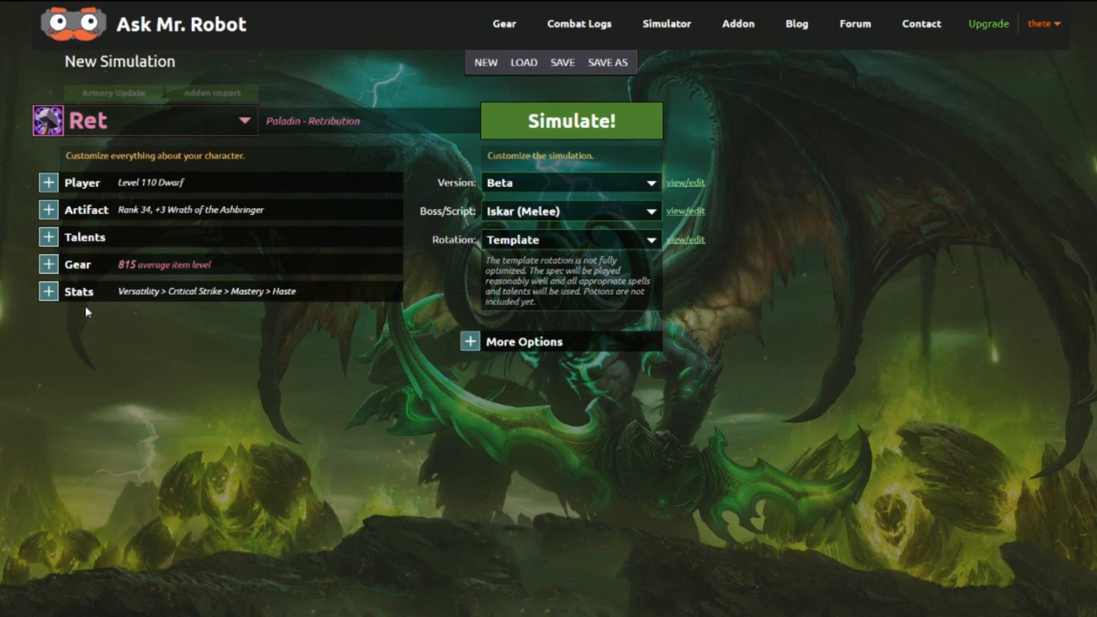
pyautogui.moveTo(96, 297)
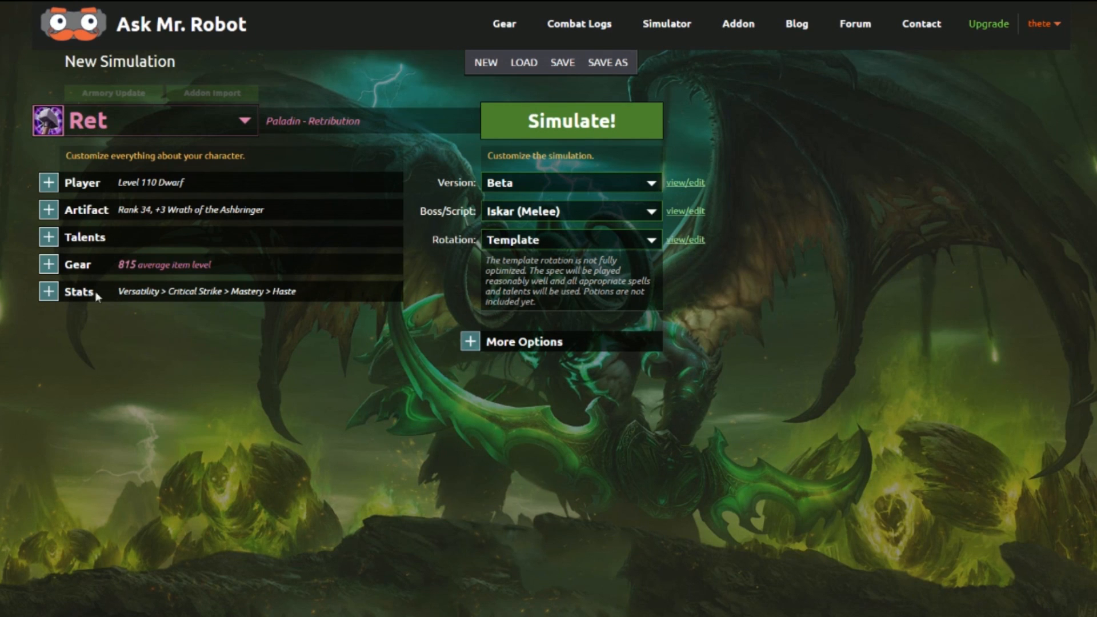
pyautogui.moveTo(253, 302)
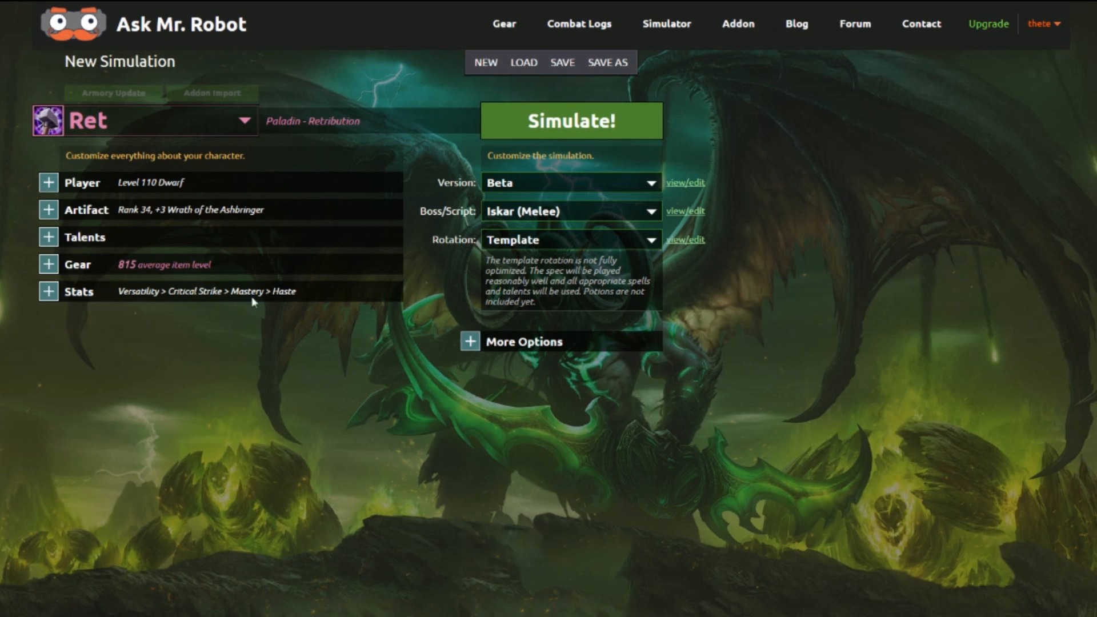
pyautogui.moveTo(277, 145)
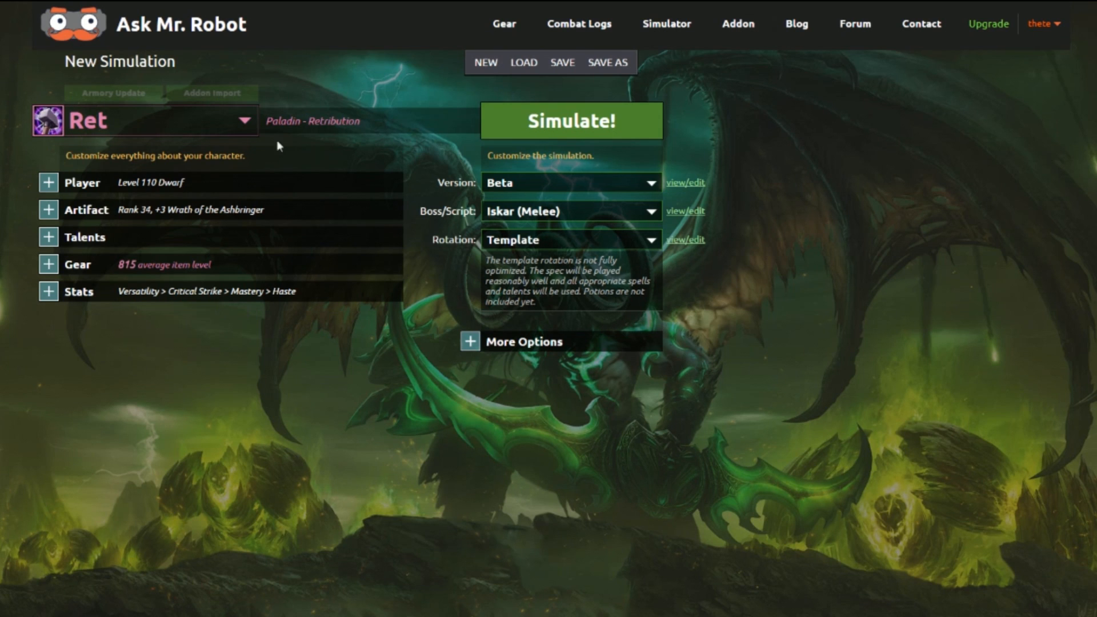
pyautogui.moveTo(46, 310)
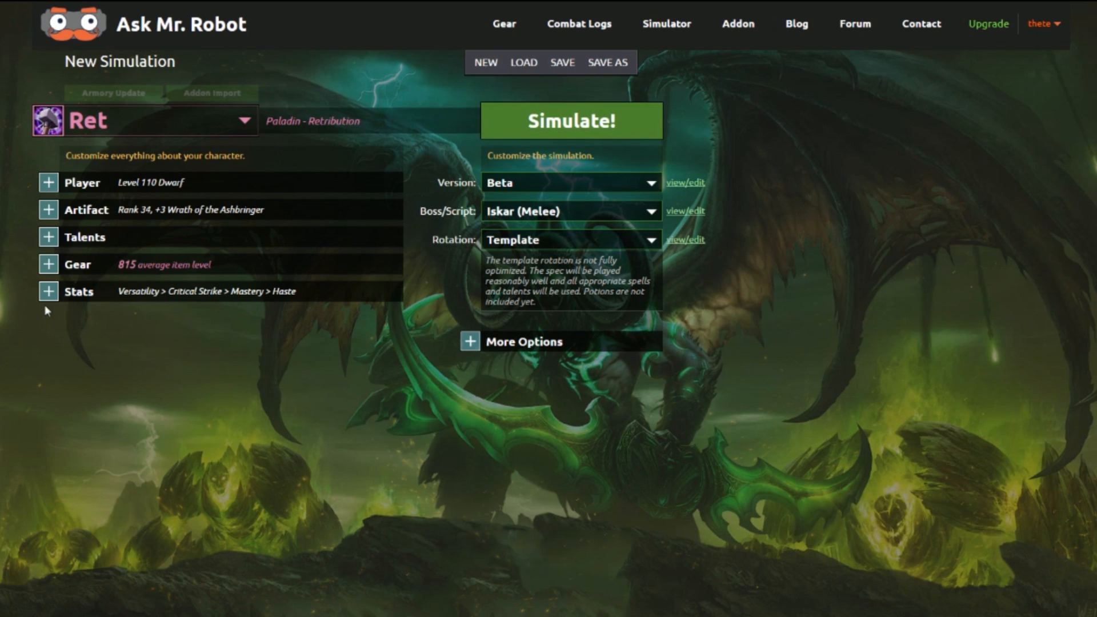
# - Expand the Stats section to review the stat breakdown, then collapse it again
pyautogui.click(48, 291)
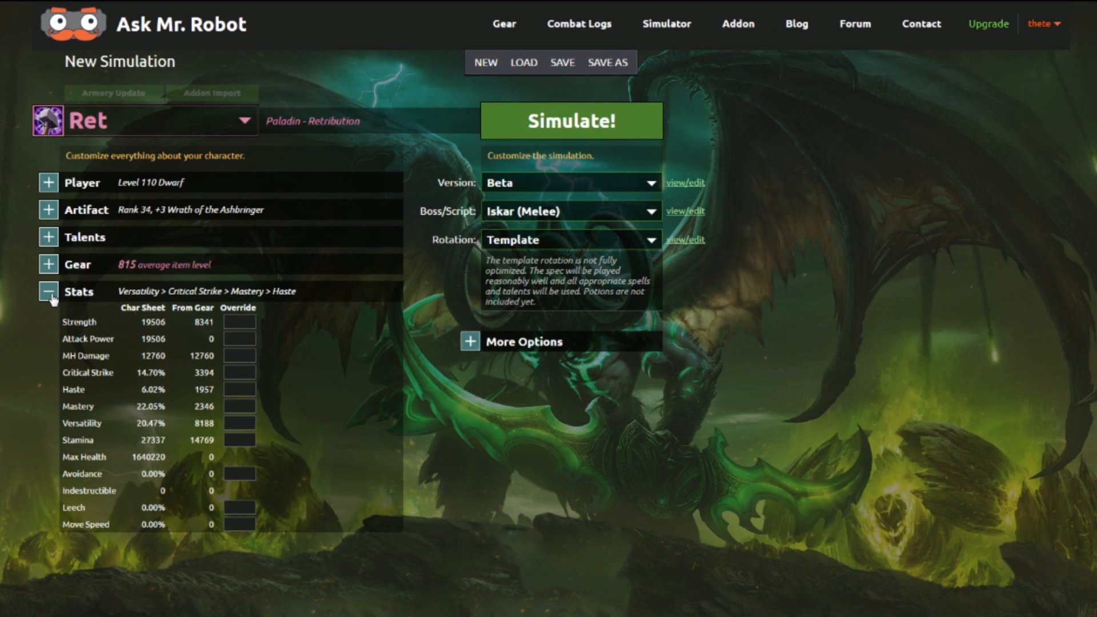
pyautogui.moveTo(409, 242)
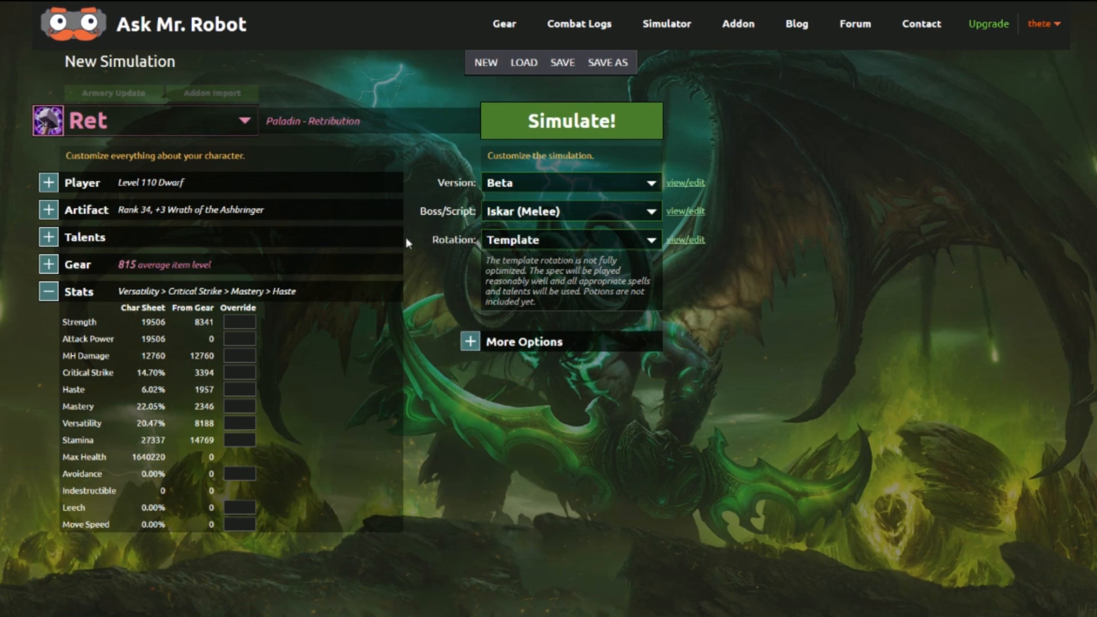
pyautogui.moveTo(126, 338)
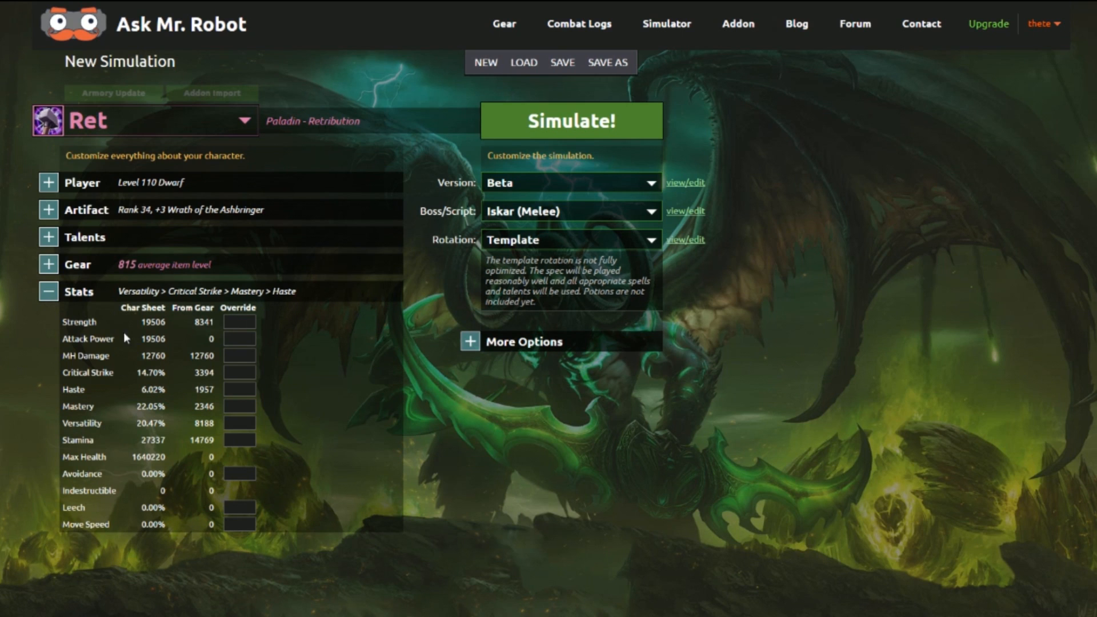
pyautogui.moveTo(246, 487)
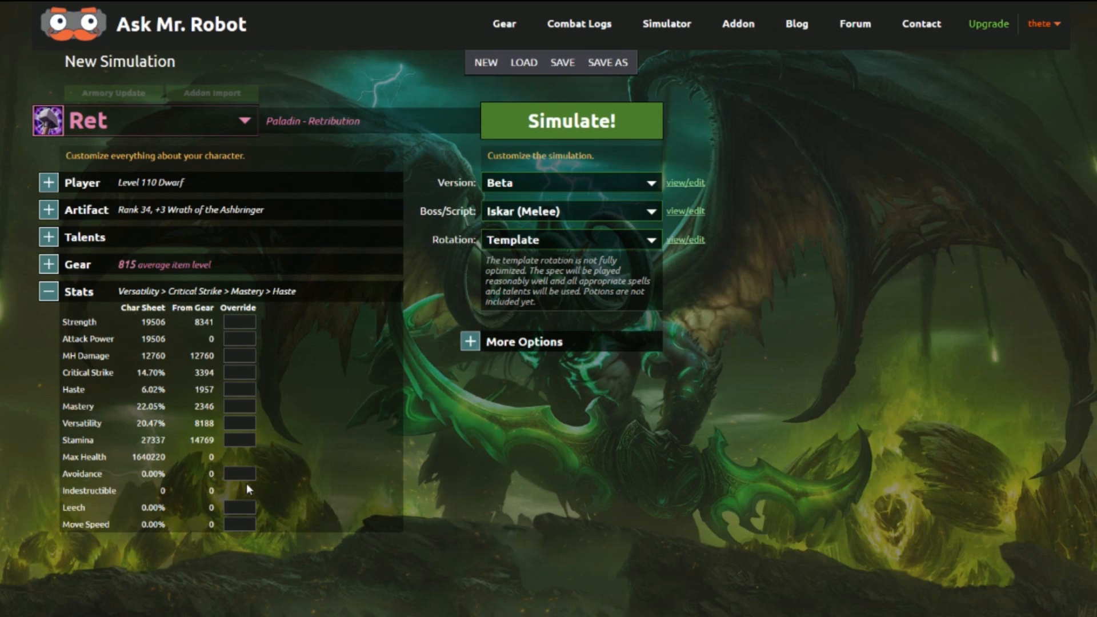
pyautogui.moveTo(273, 385)
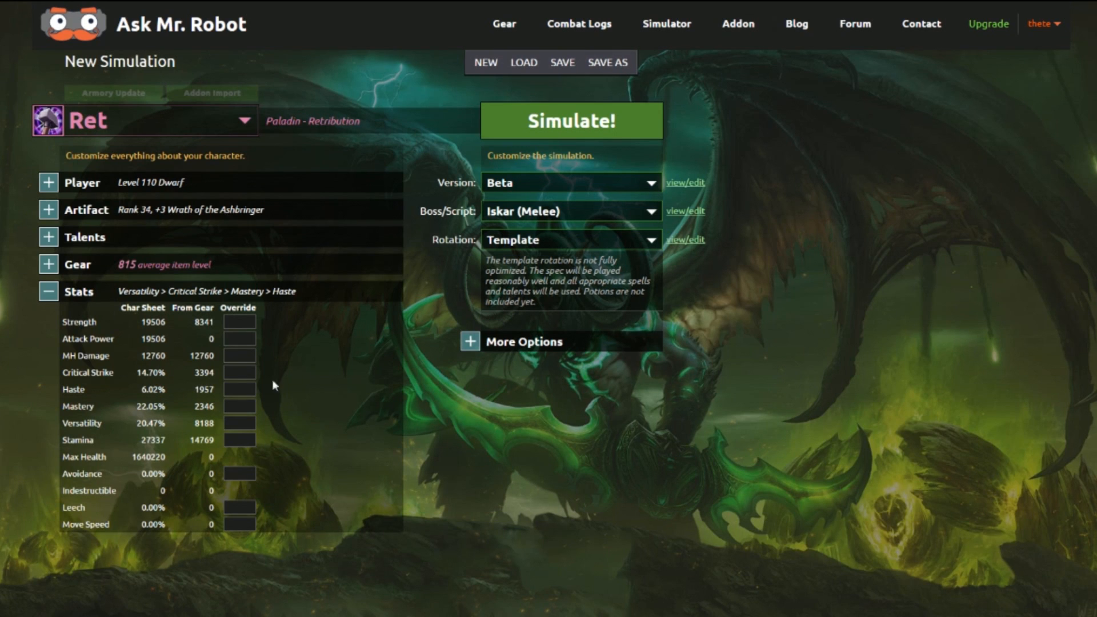
pyautogui.moveTo(245, 491)
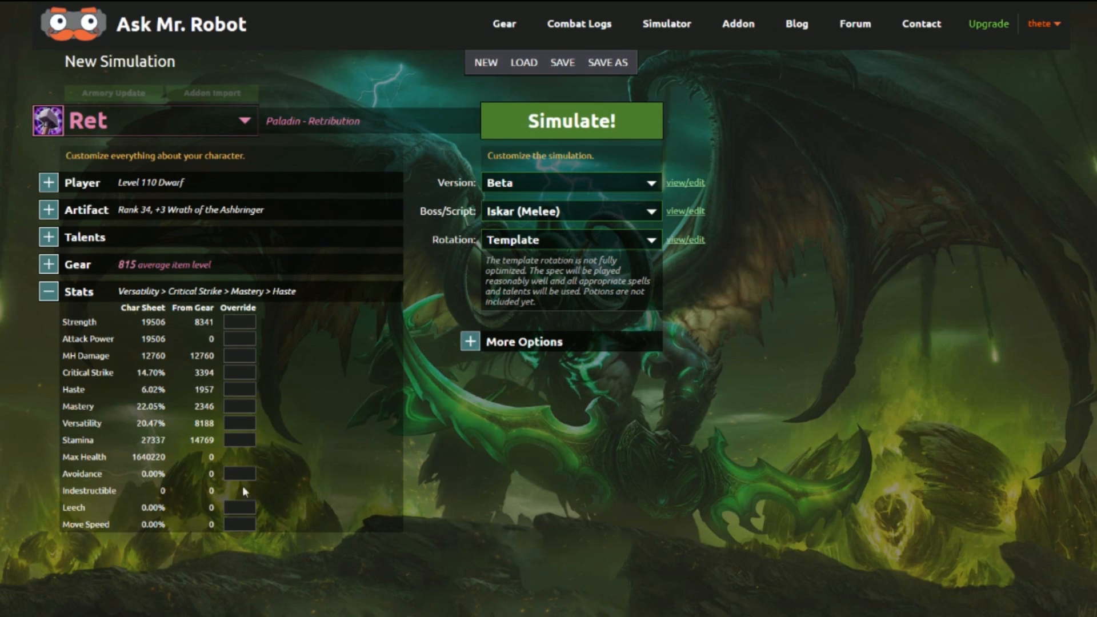
pyautogui.click(48, 291)
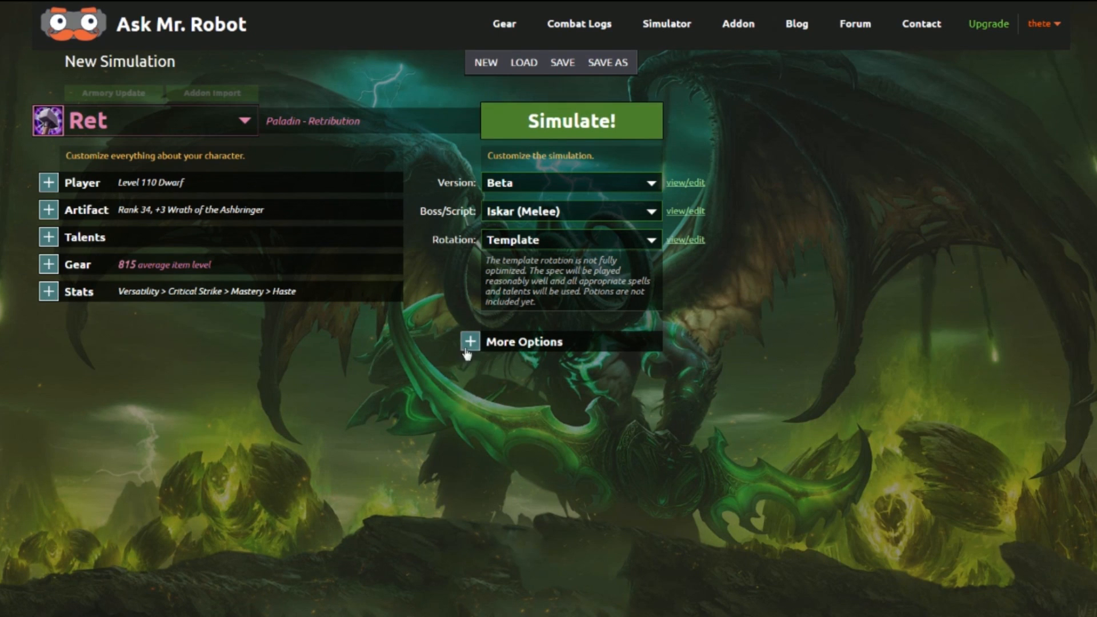
# - Expand More Options to show error target, output level, delay, lag and spell queue
pyautogui.click(469, 342)
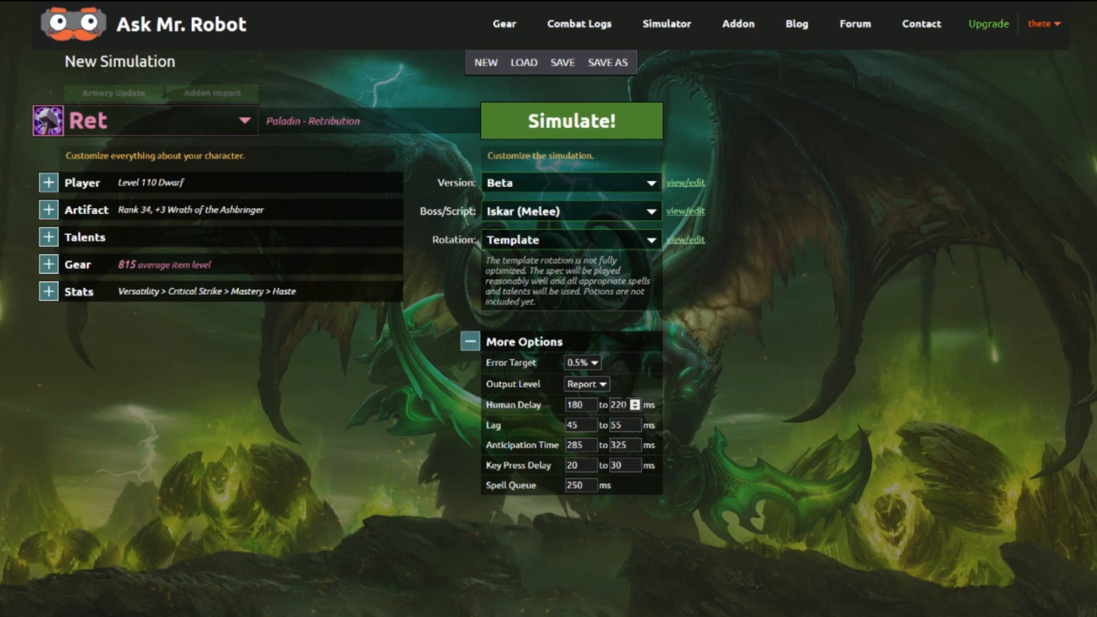
pyautogui.moveTo(623, 485)
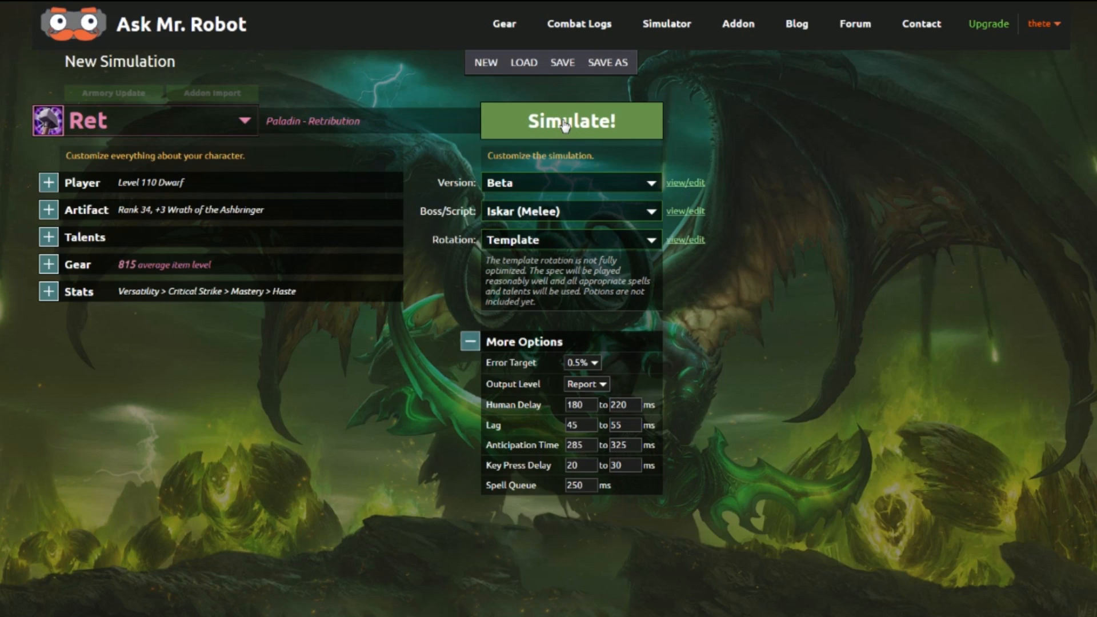
# - Run the simulation and review the 194,039 DPS result with its per-spell breakdown
pyautogui.click(571, 119)
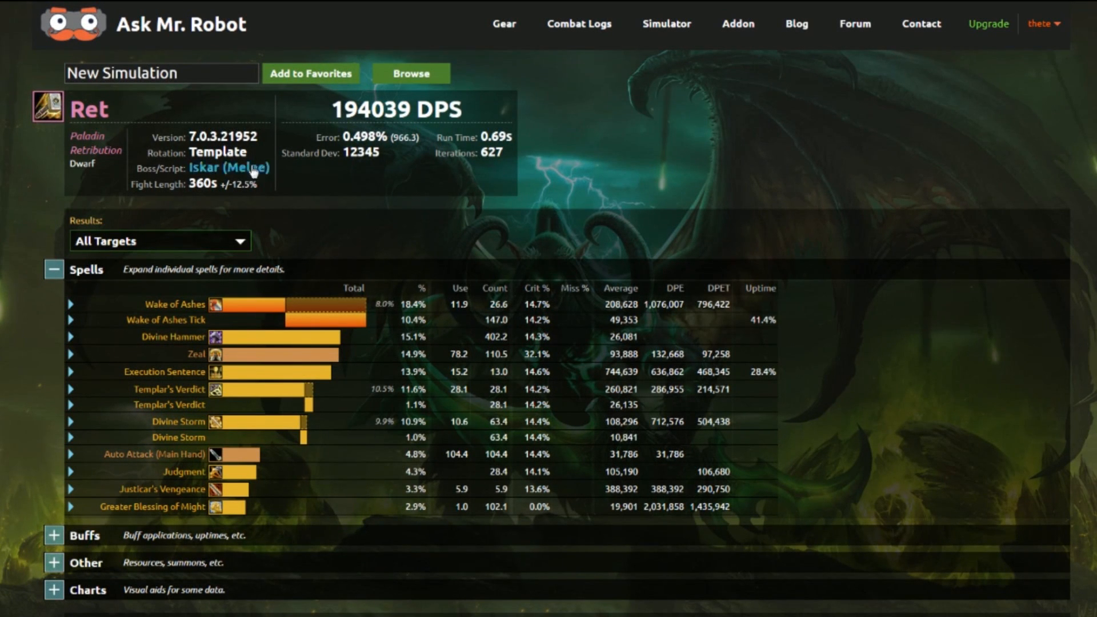
pyautogui.moveTo(275, 188)
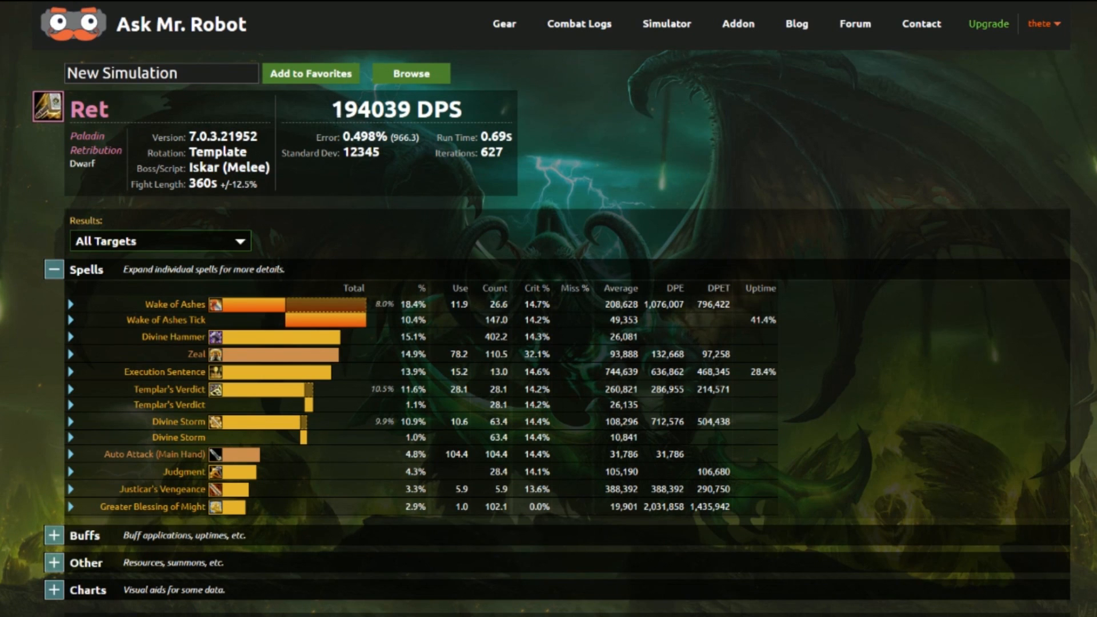
pyautogui.moveTo(378, 96)
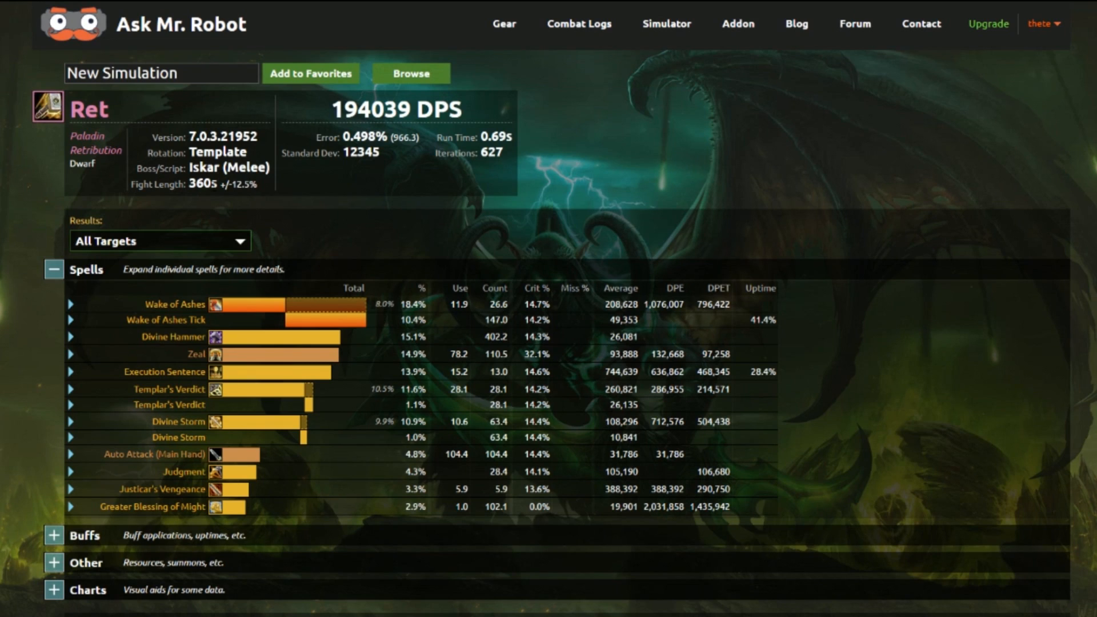
pyautogui.moveTo(572, 154)
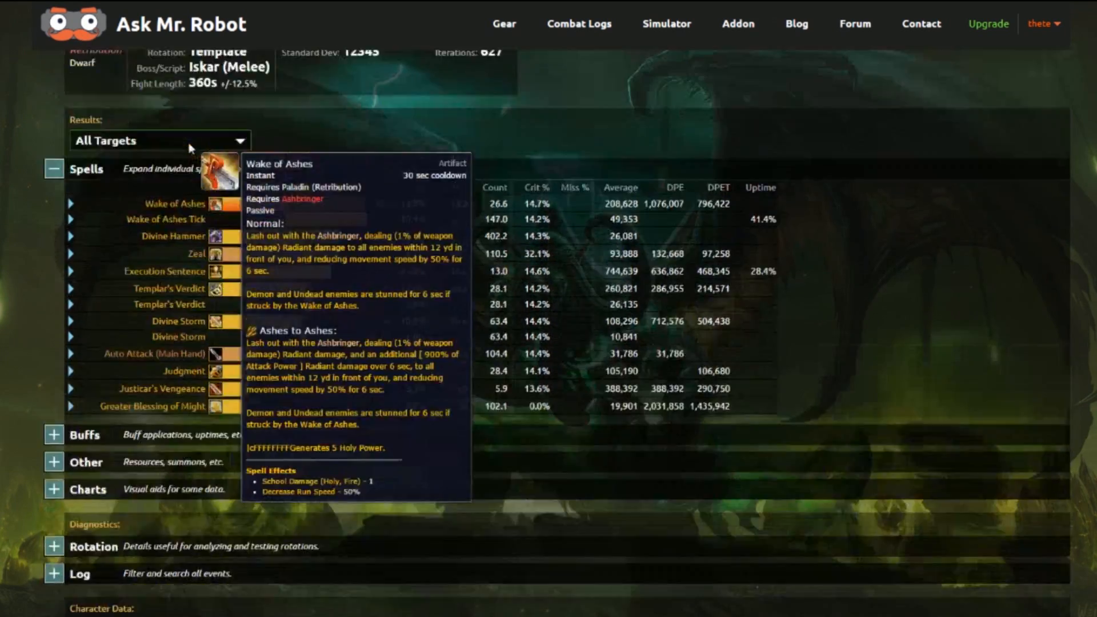
pyautogui.scroll(3)
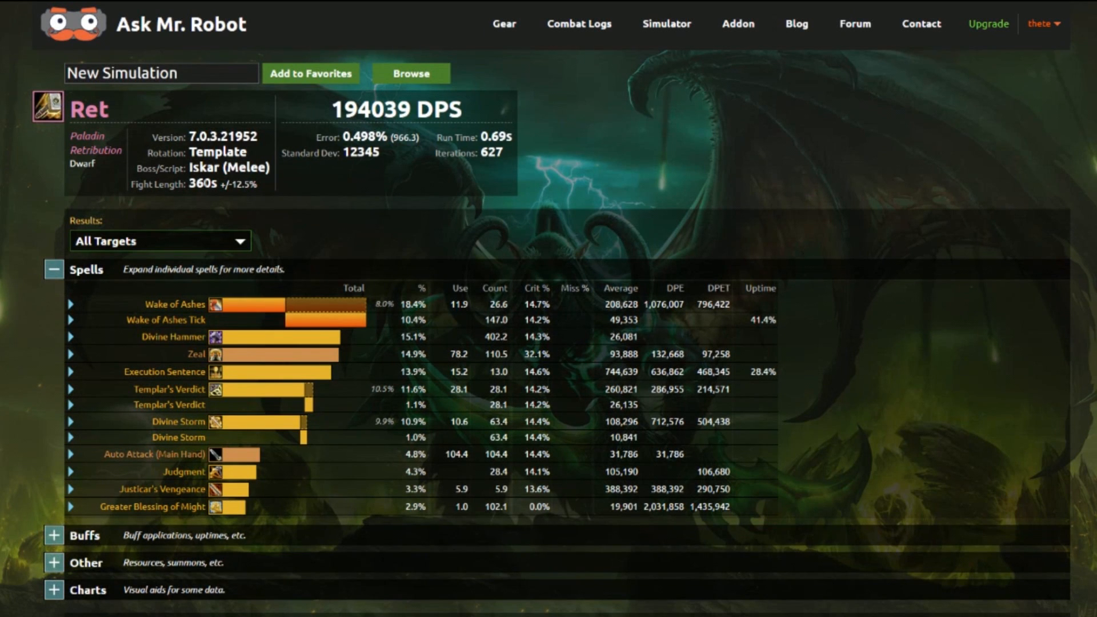
pyautogui.moveTo(488, 240)
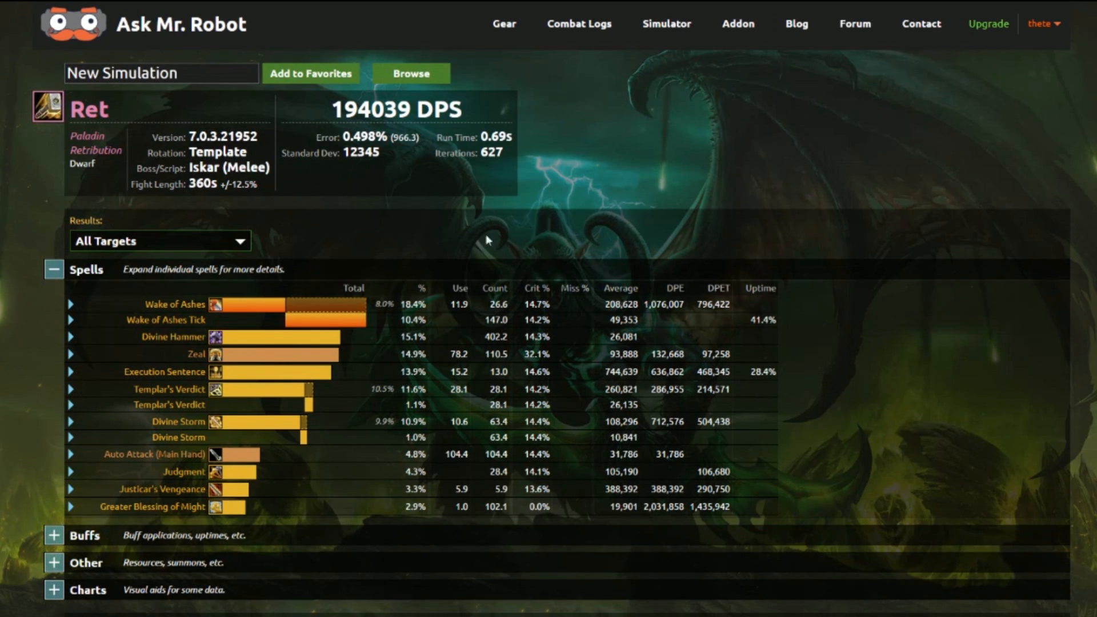
pyautogui.moveTo(293, 311)
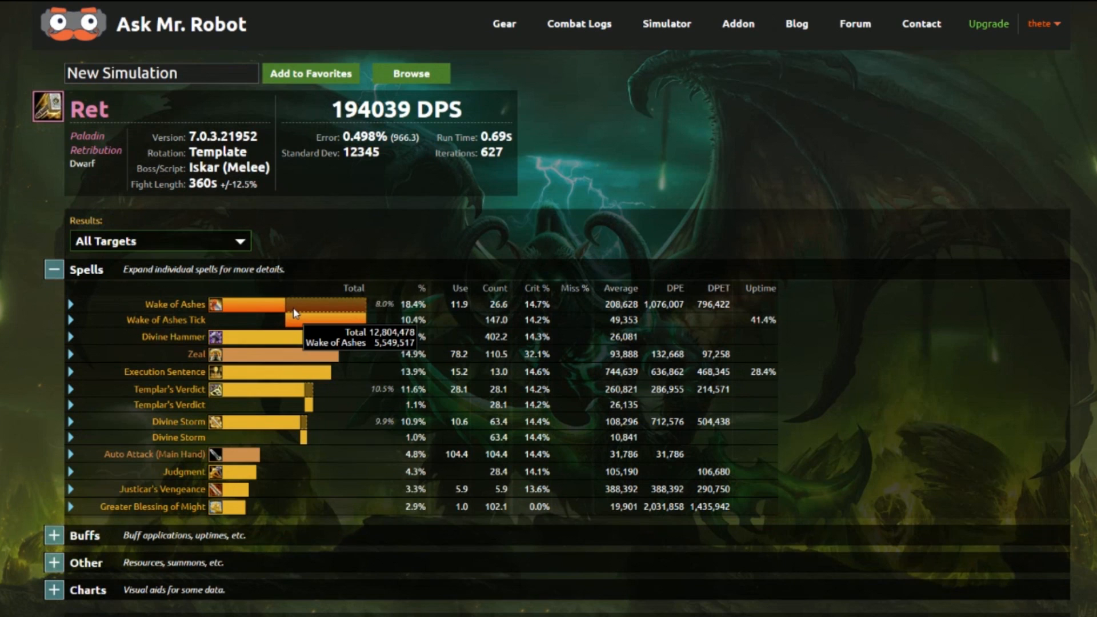
pyautogui.moveTo(60, 316)
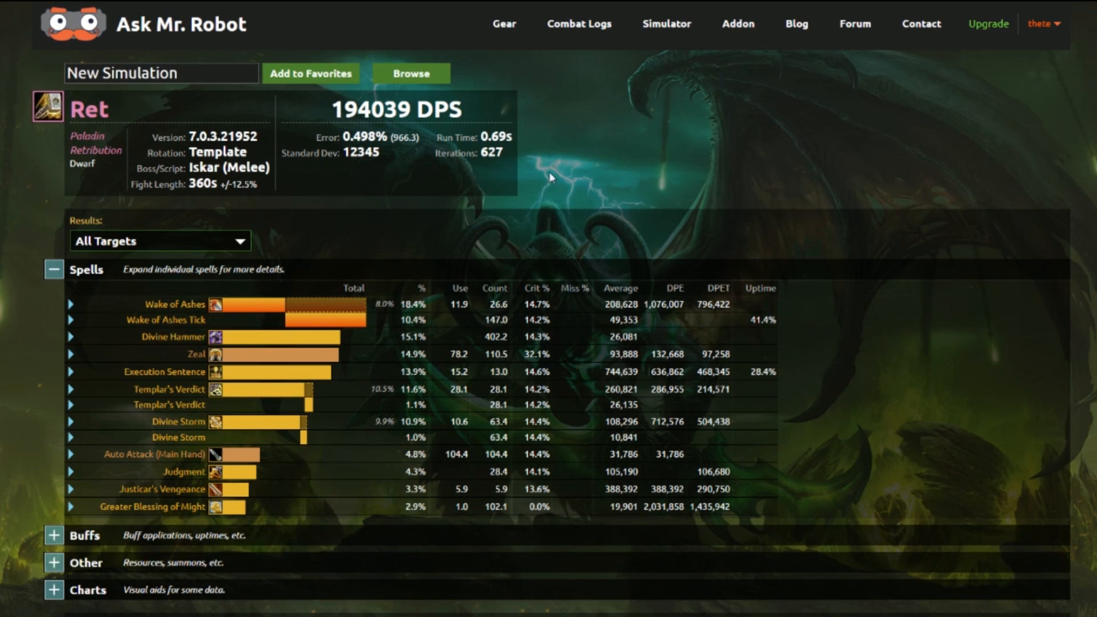
pyautogui.moveTo(527, 227)
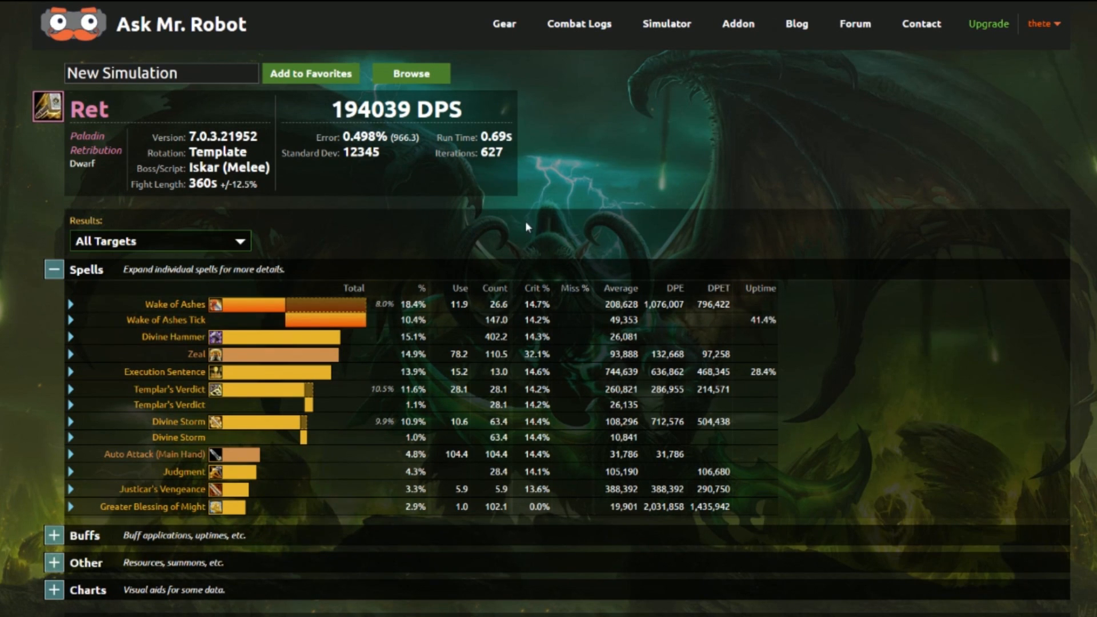
pyautogui.moveTo(584, 313)
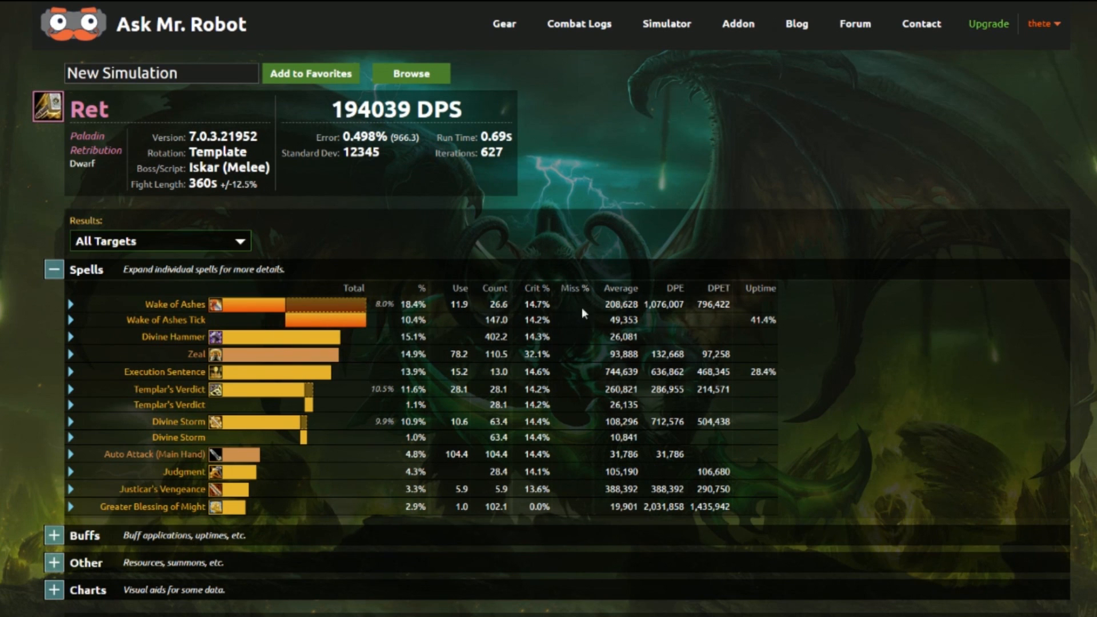
pyautogui.moveTo(336, 338)
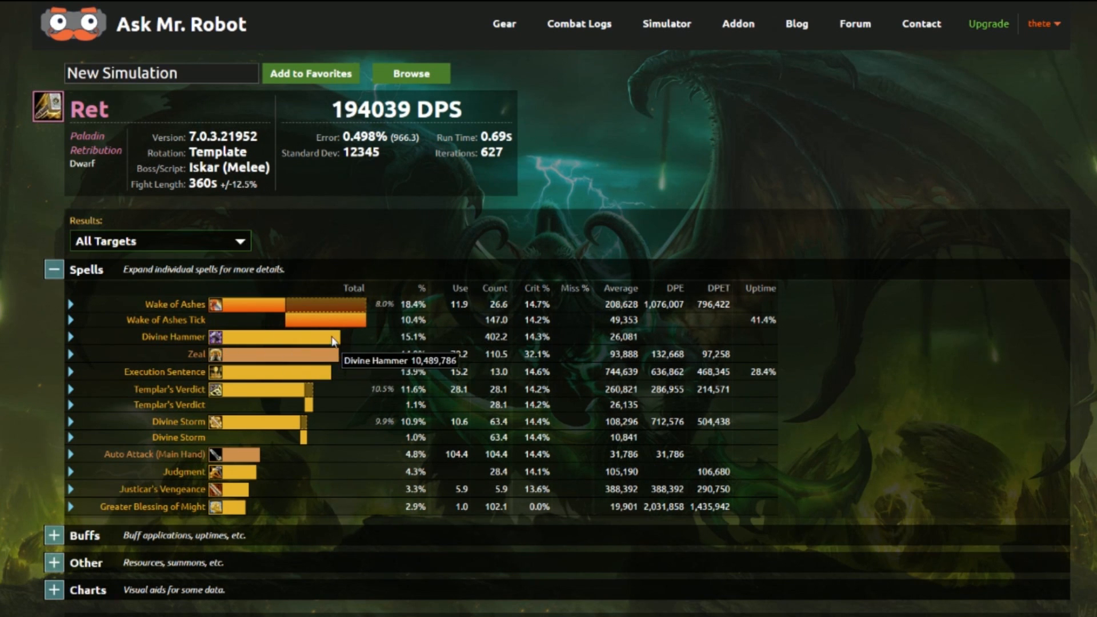
# - Expand the Buffs section to see Zeal 95.4%, Avenging Wrath 29.2% and permanent buff uptimes
pyautogui.scroll(-3)
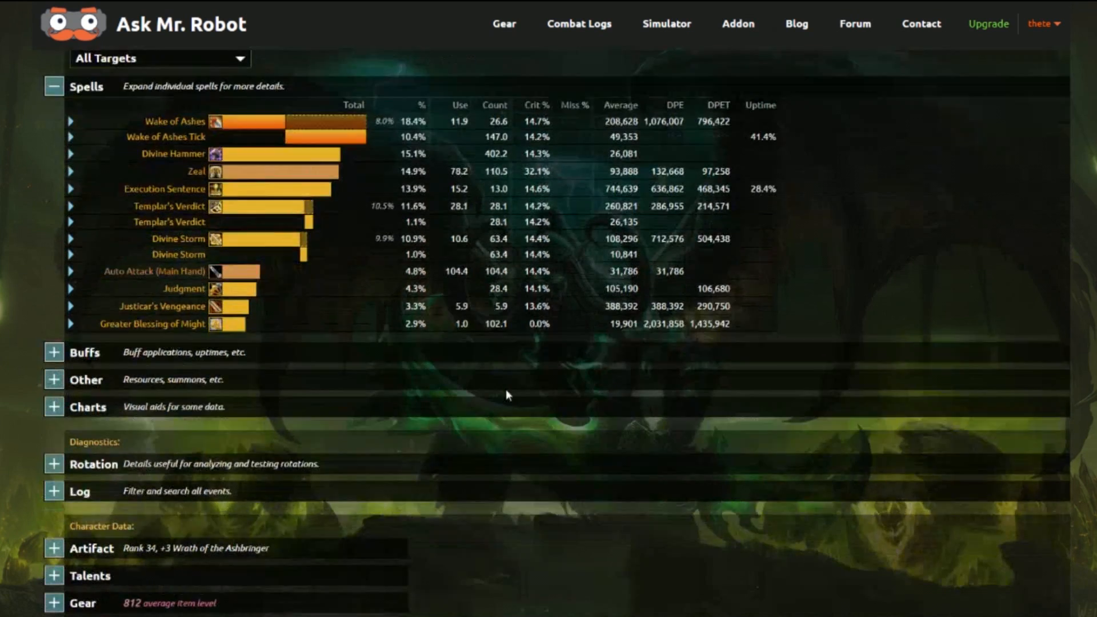
pyautogui.scroll(3)
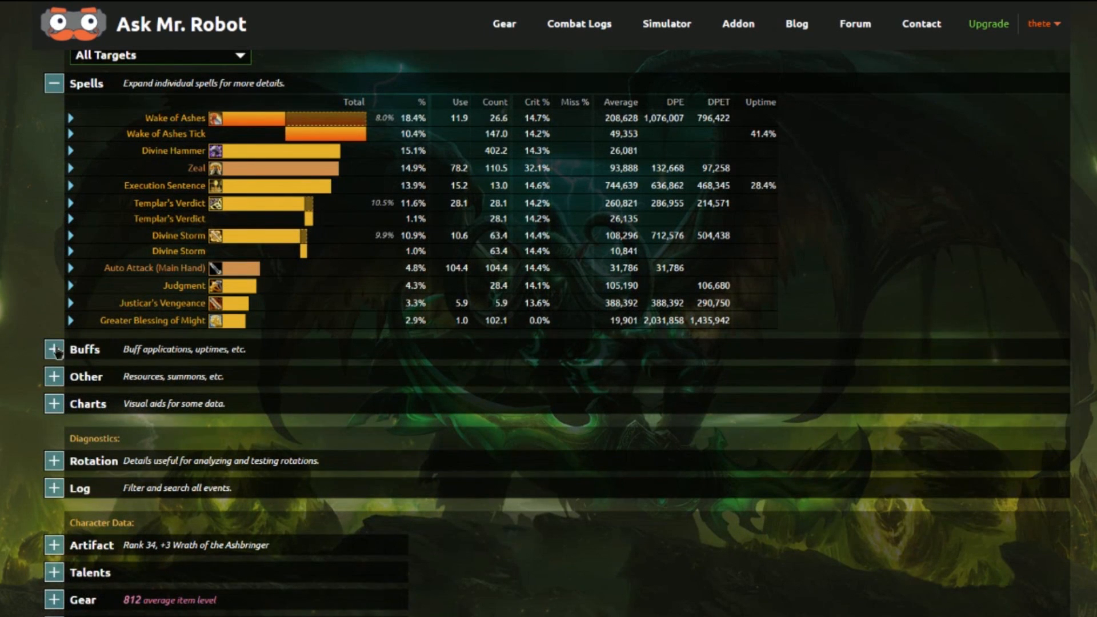
pyautogui.click(53, 350)
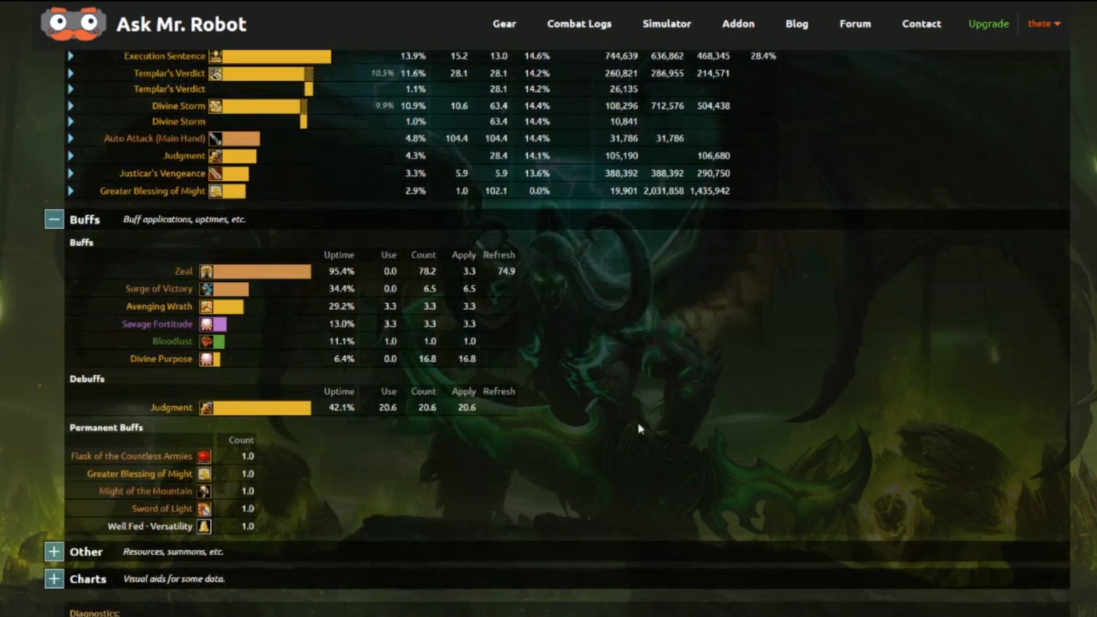
pyautogui.moveTo(353, 432)
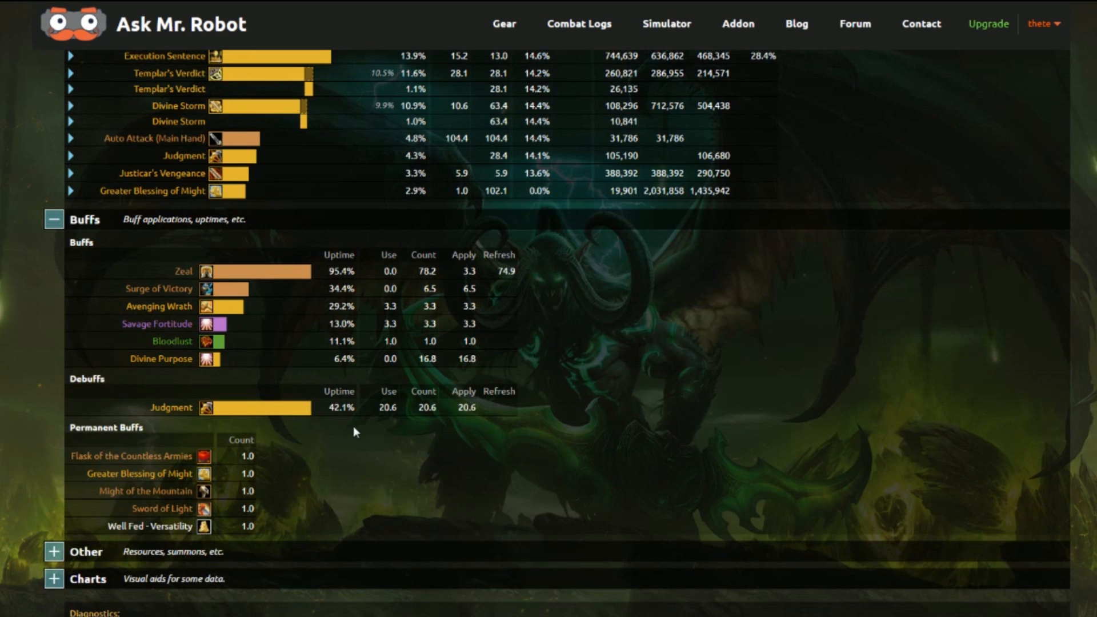
pyautogui.scroll(-3)
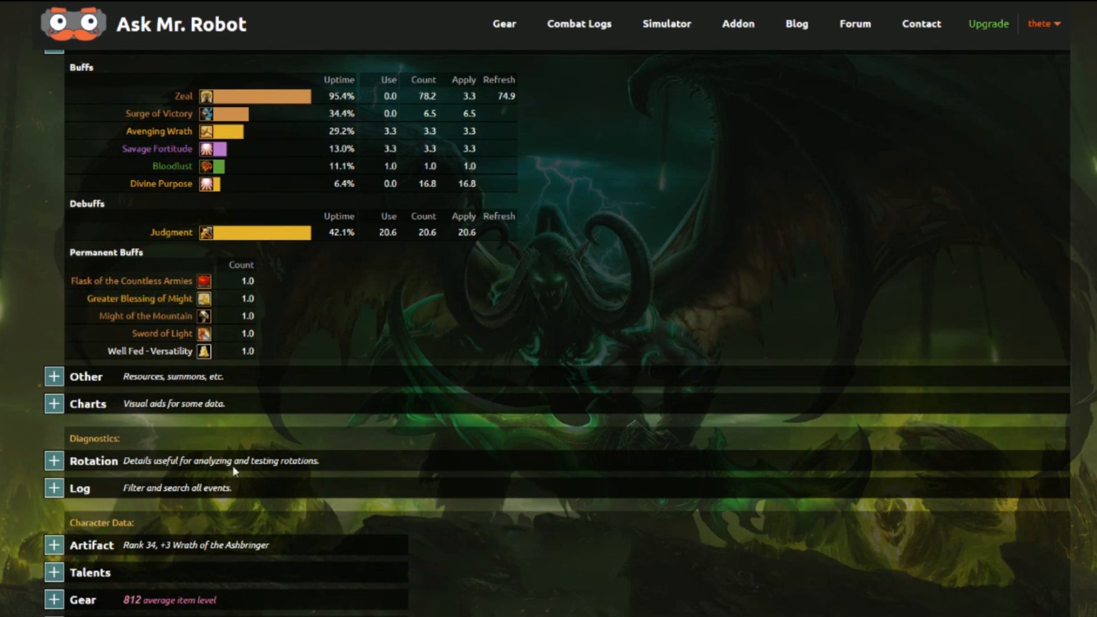
pyautogui.moveTo(24, 398)
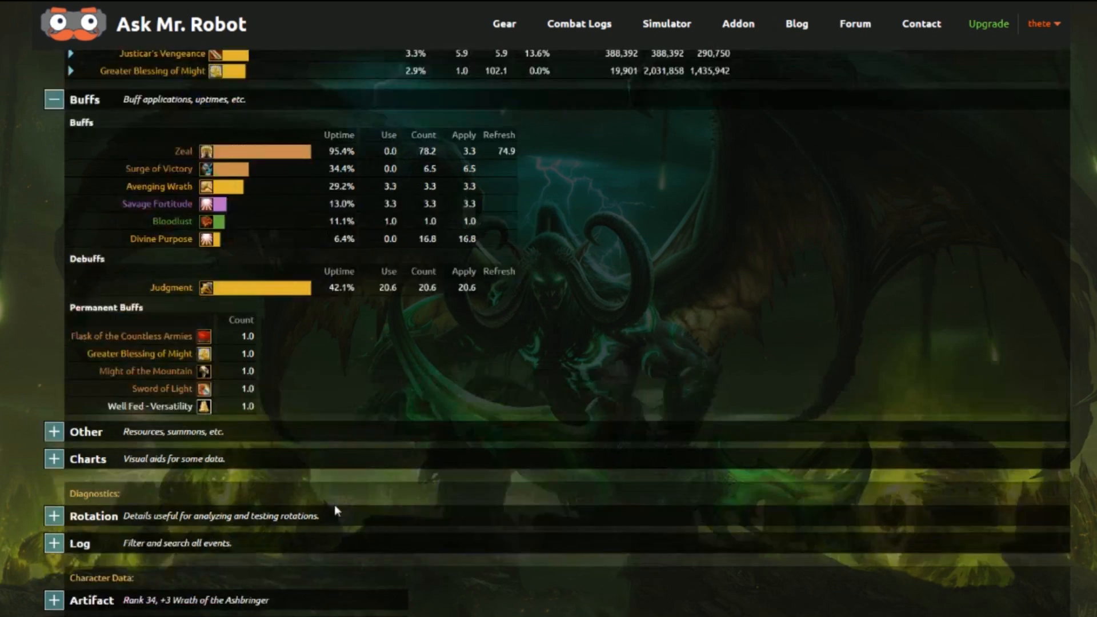
pyautogui.scroll(3)
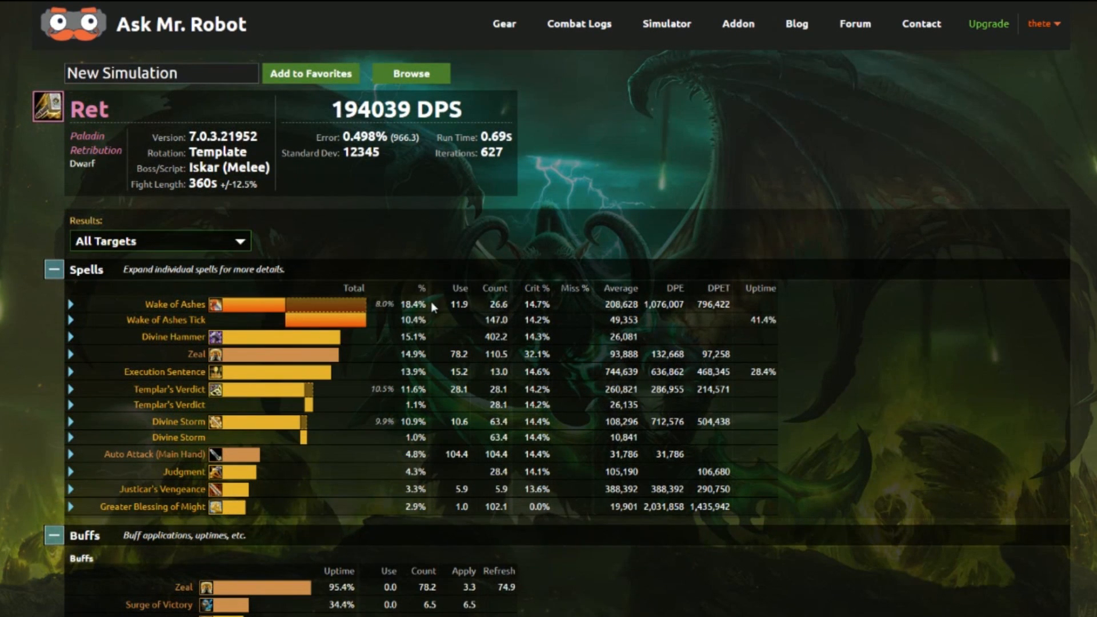
pyautogui.moveTo(231, 495)
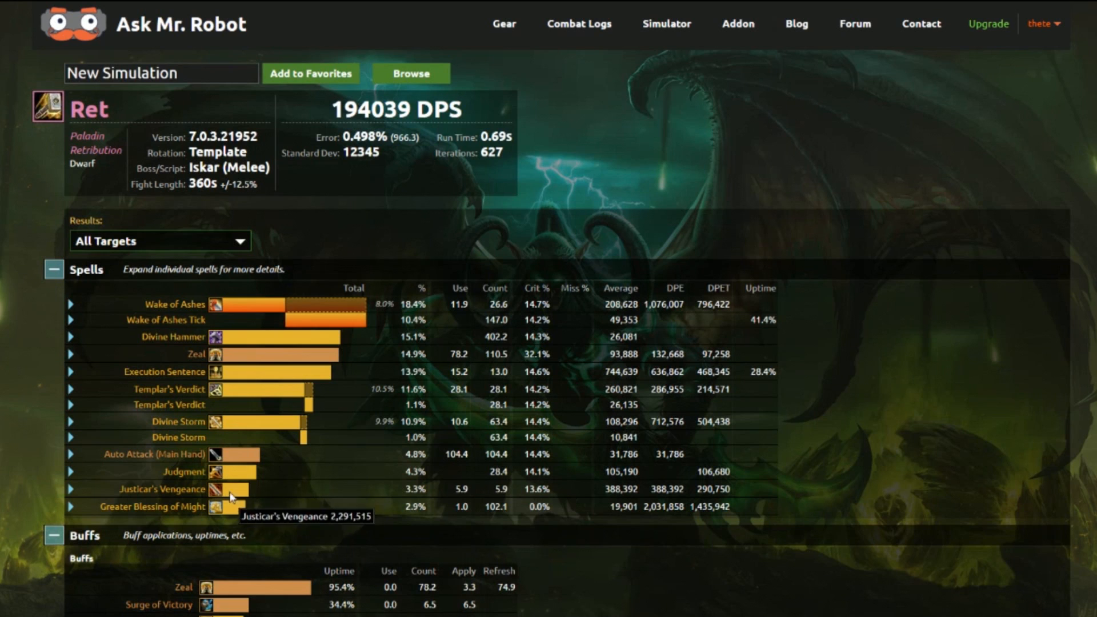
pyautogui.moveTo(769, 336)
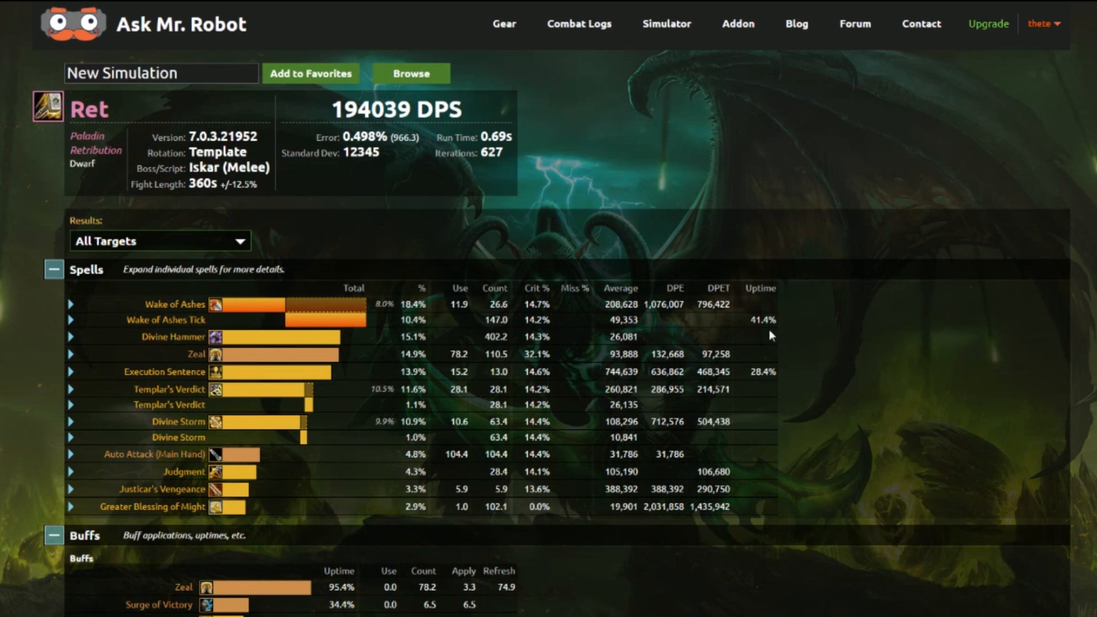
pyautogui.moveTo(762, 319)
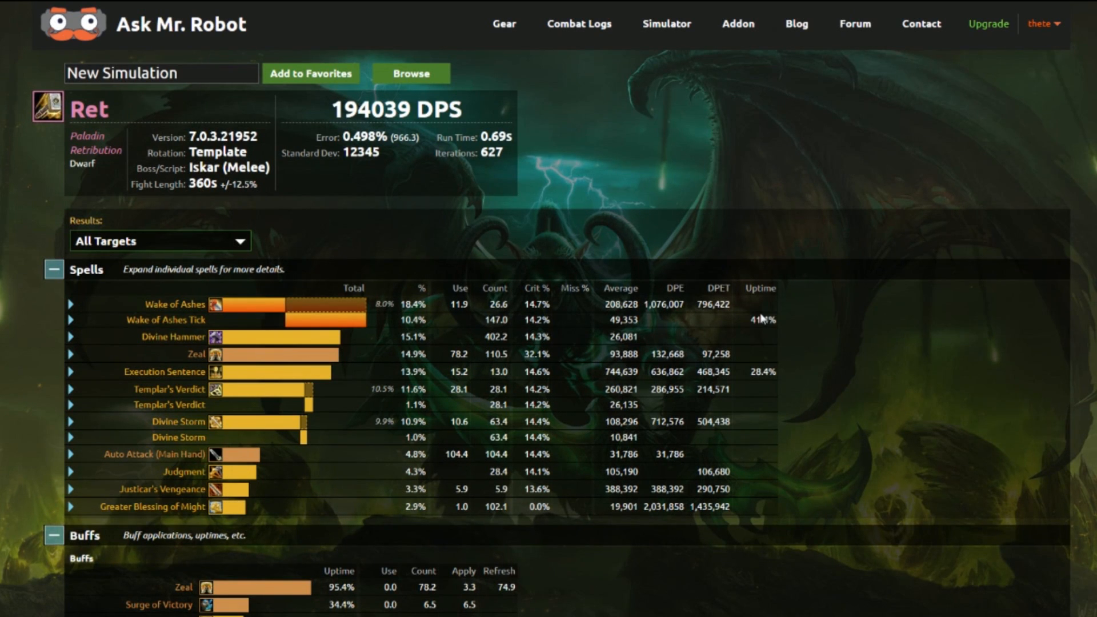
pyautogui.moveTo(533, 197)
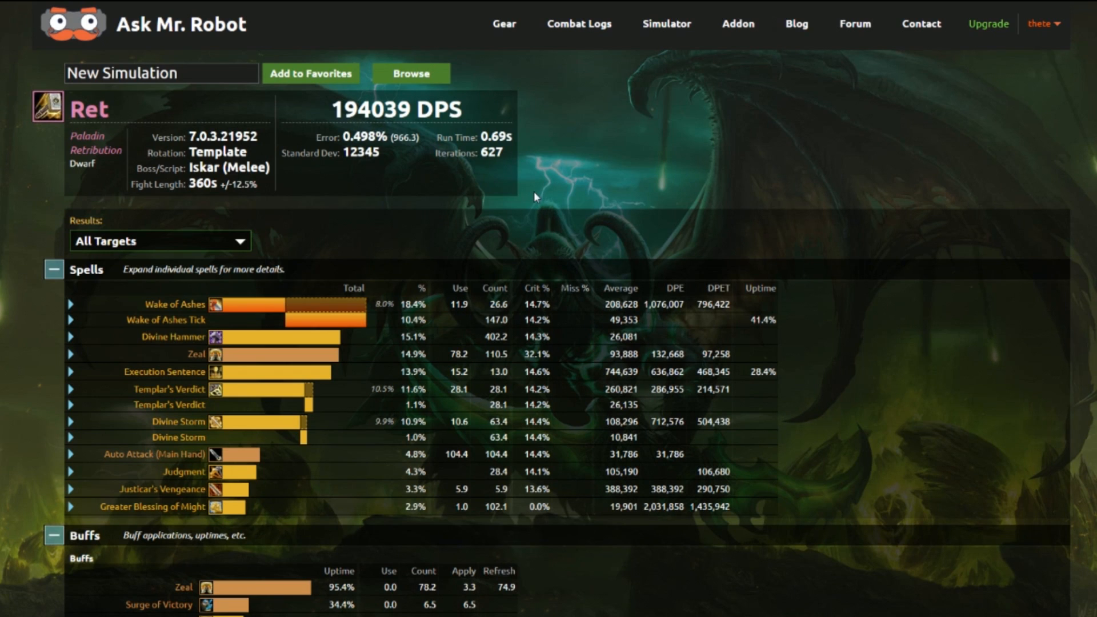
pyautogui.moveTo(447, 60)
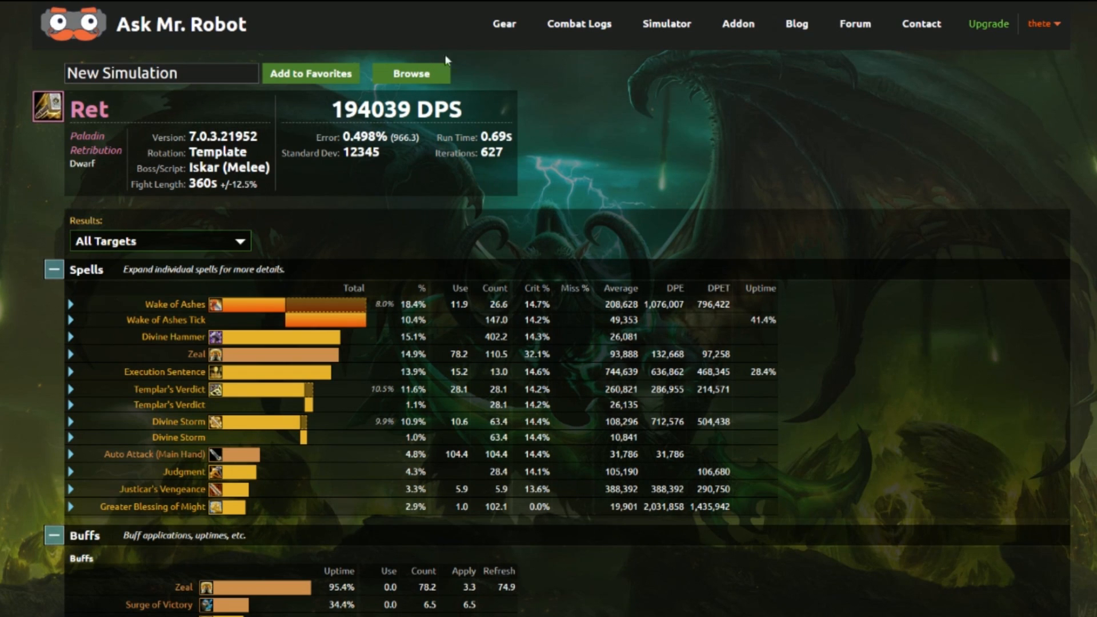
pyautogui.moveTo(757, 164)
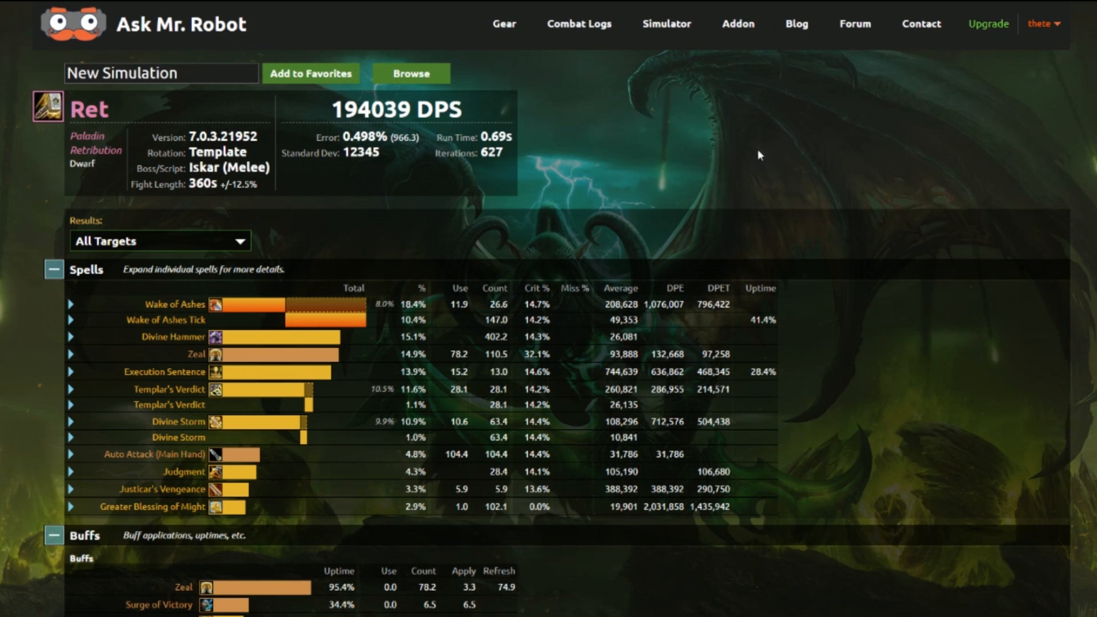
pyautogui.moveTo(558, 170)
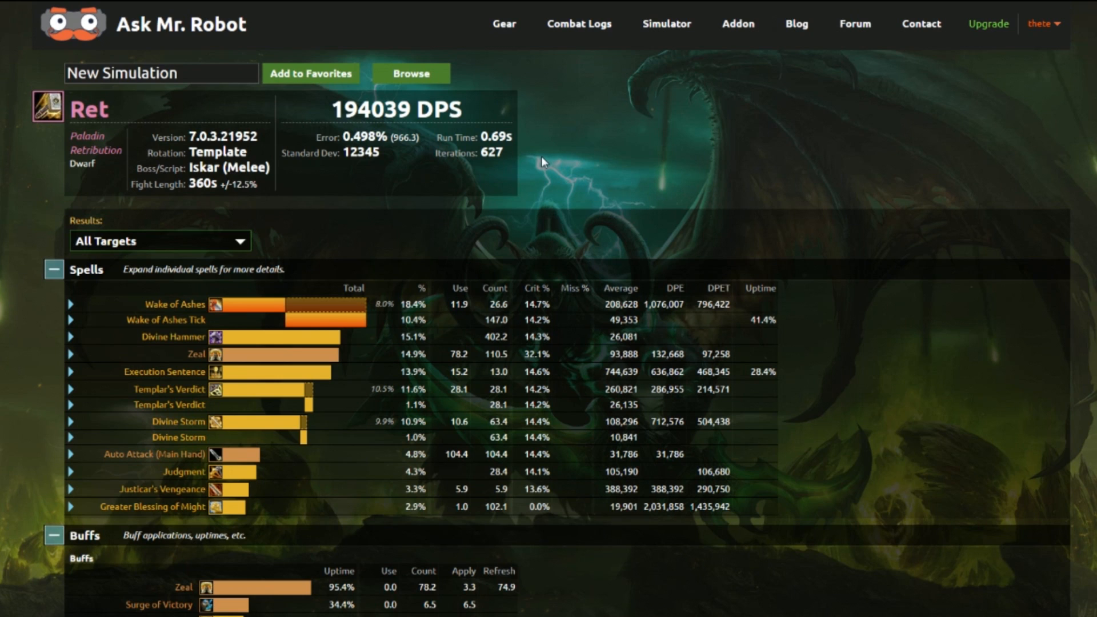
pyautogui.moveTo(802, 157)
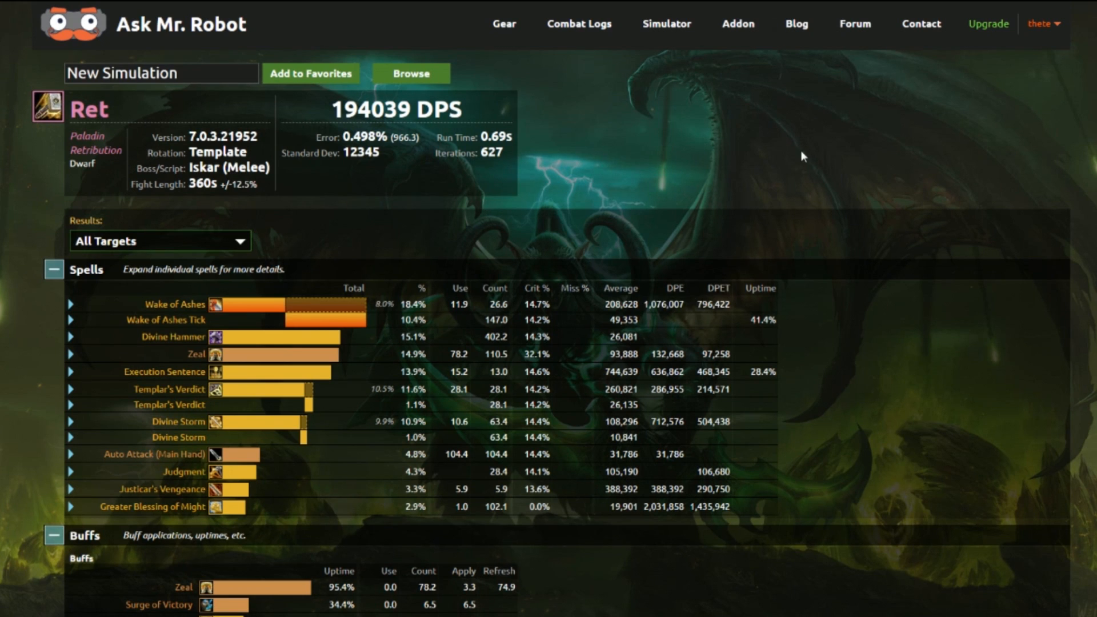
pyautogui.moveTo(622, 123)
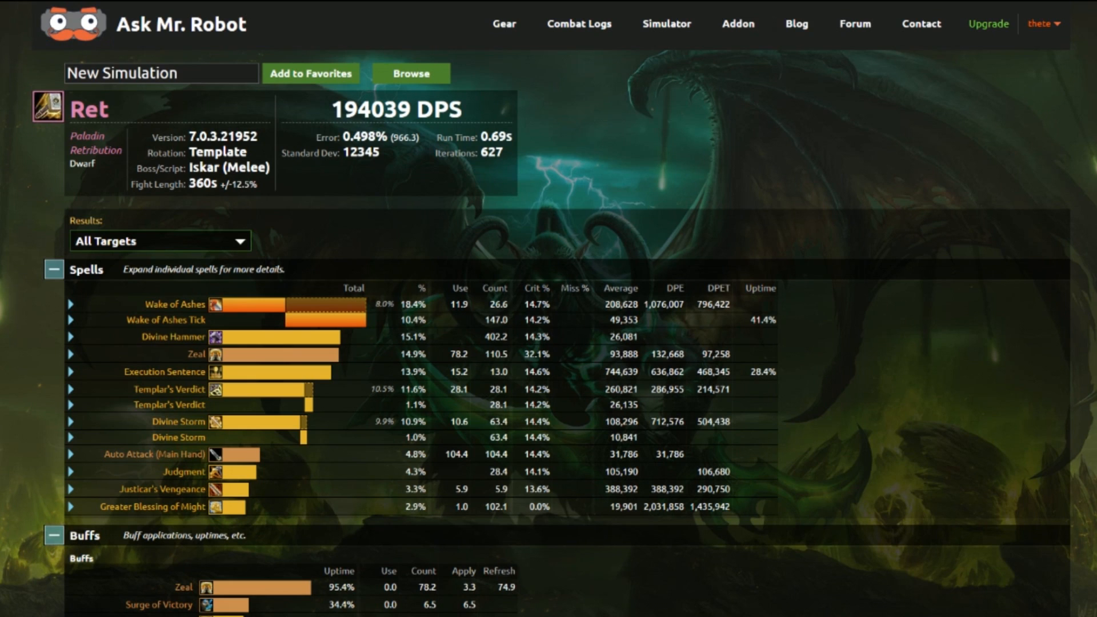
pyautogui.moveTo(139, 205)
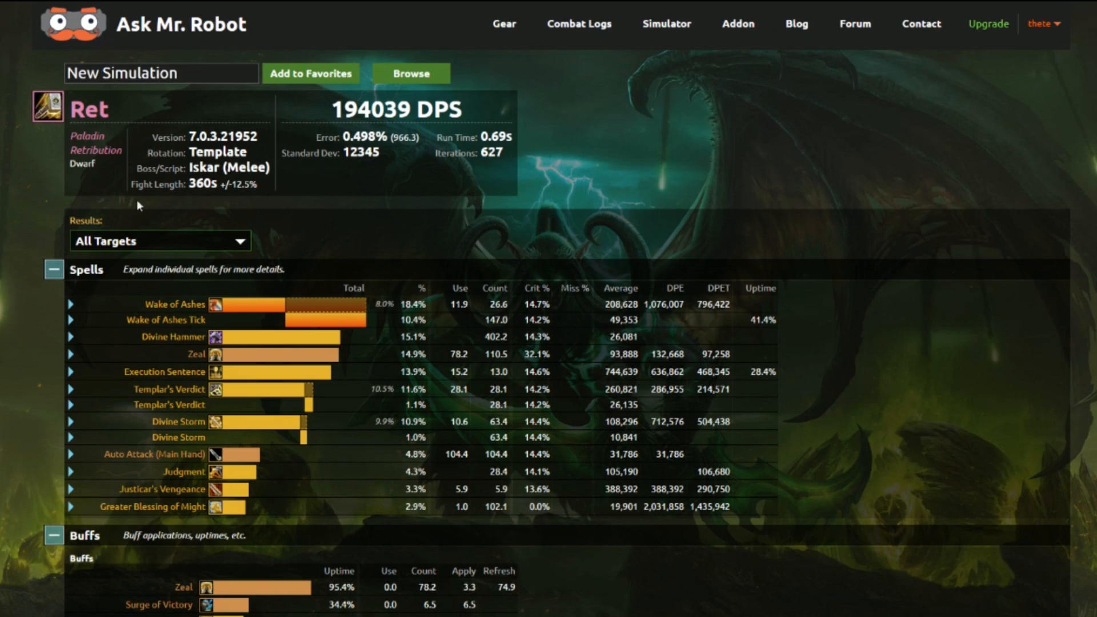
pyautogui.moveTo(527, 203)
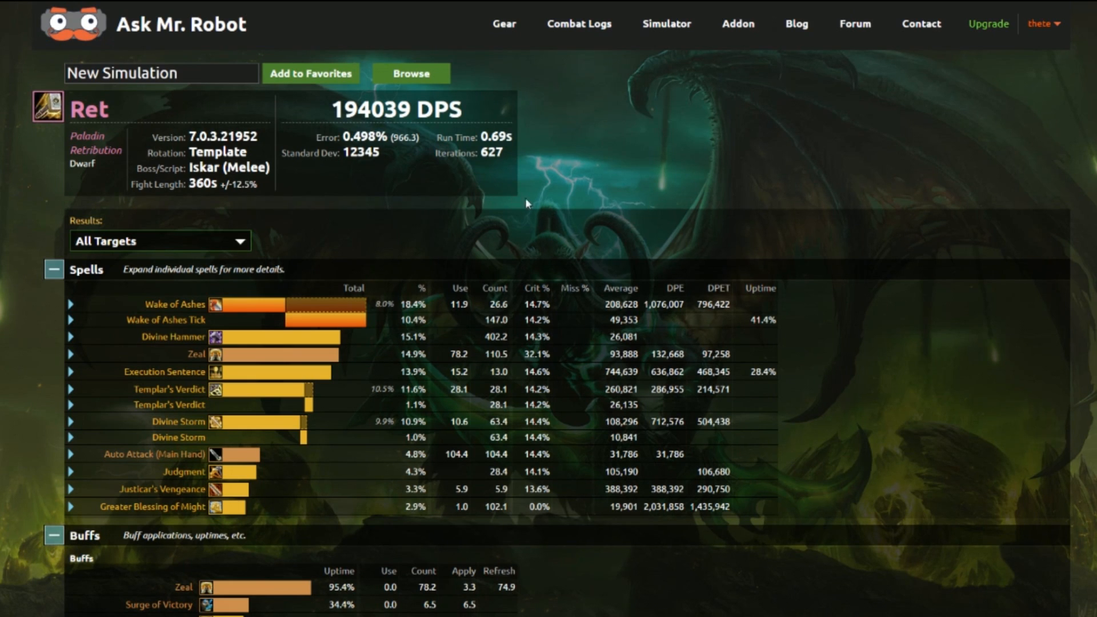
pyautogui.scroll(-3)
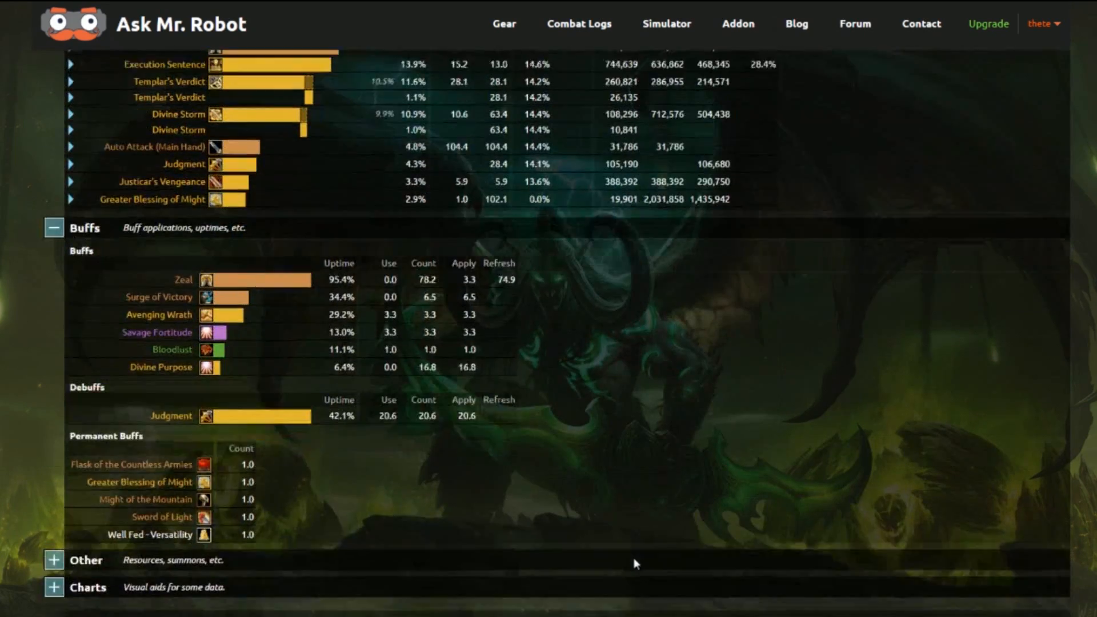
pyautogui.scroll(3)
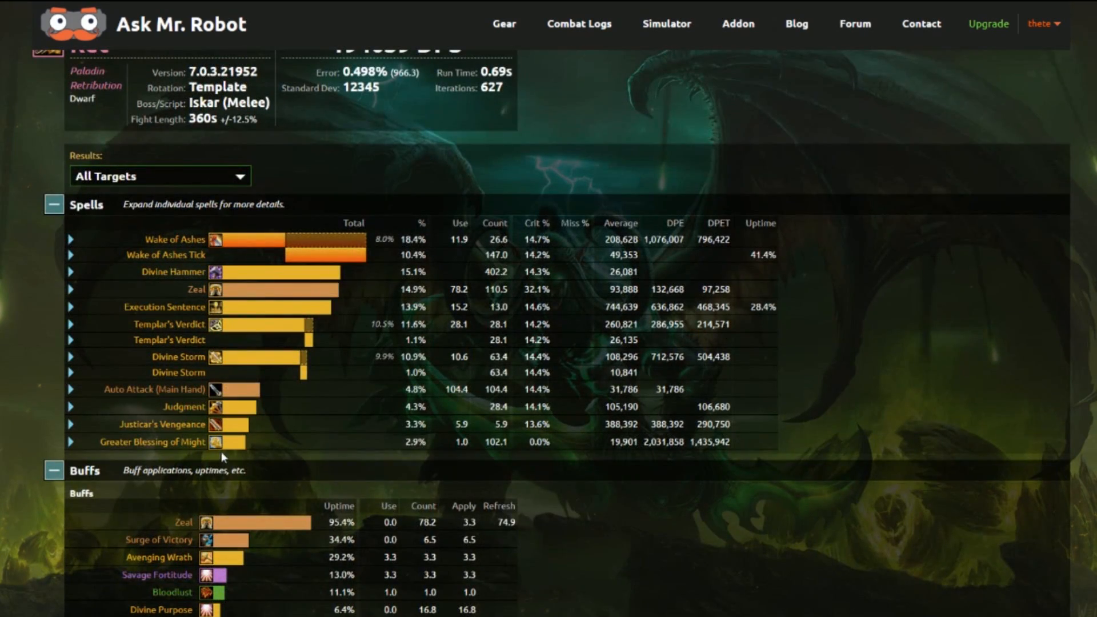
pyautogui.scroll(3)
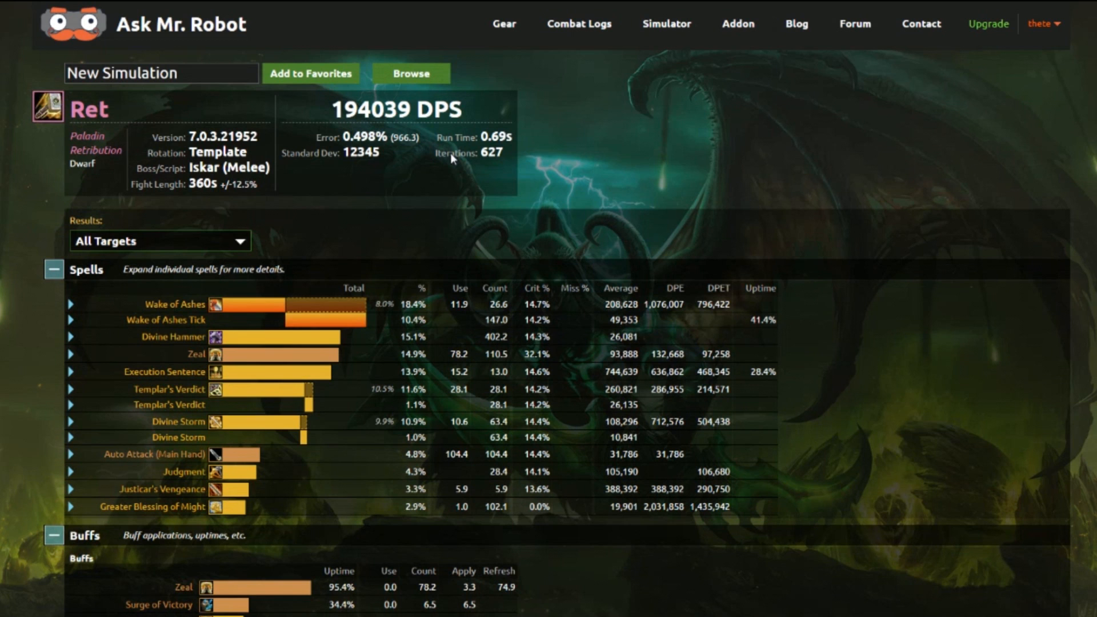
pyautogui.moveTo(612, 170)
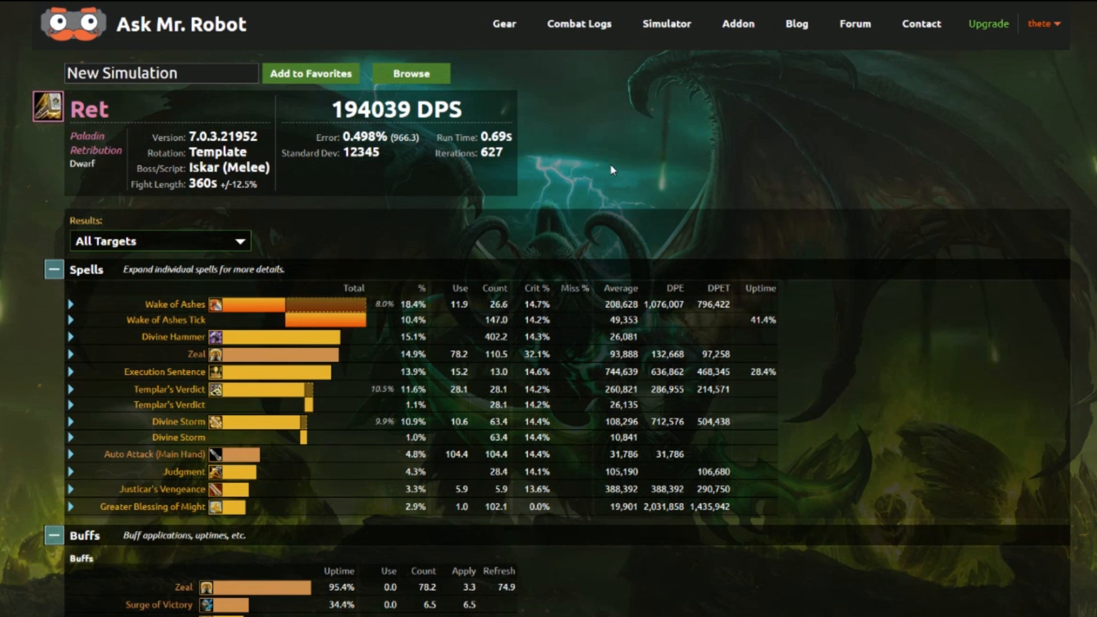
pyautogui.scroll(-3)
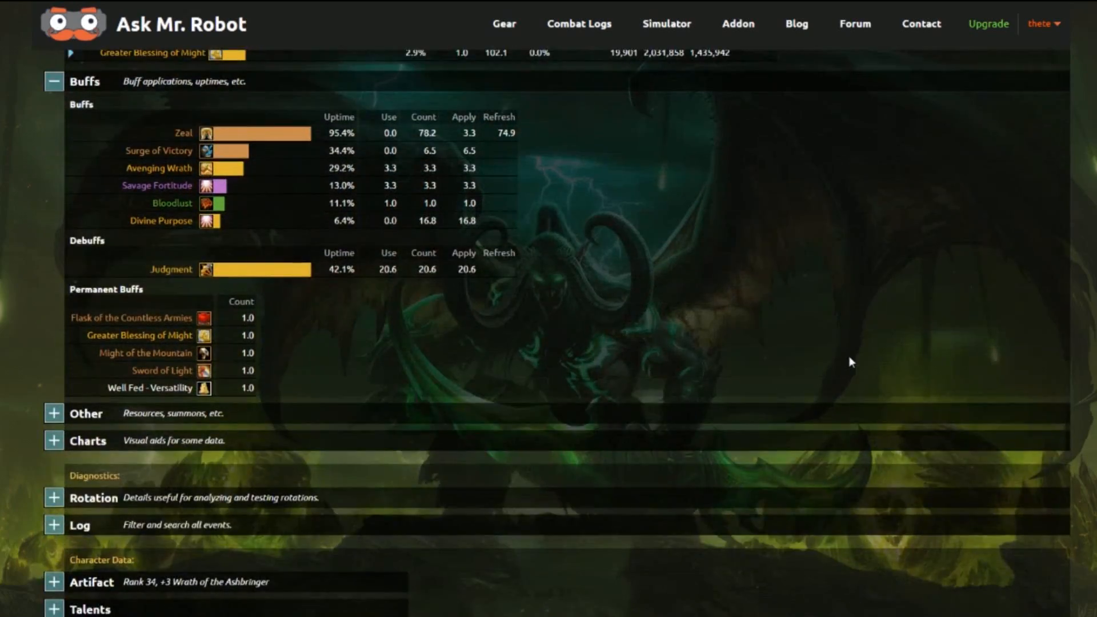
pyautogui.scroll(-3)
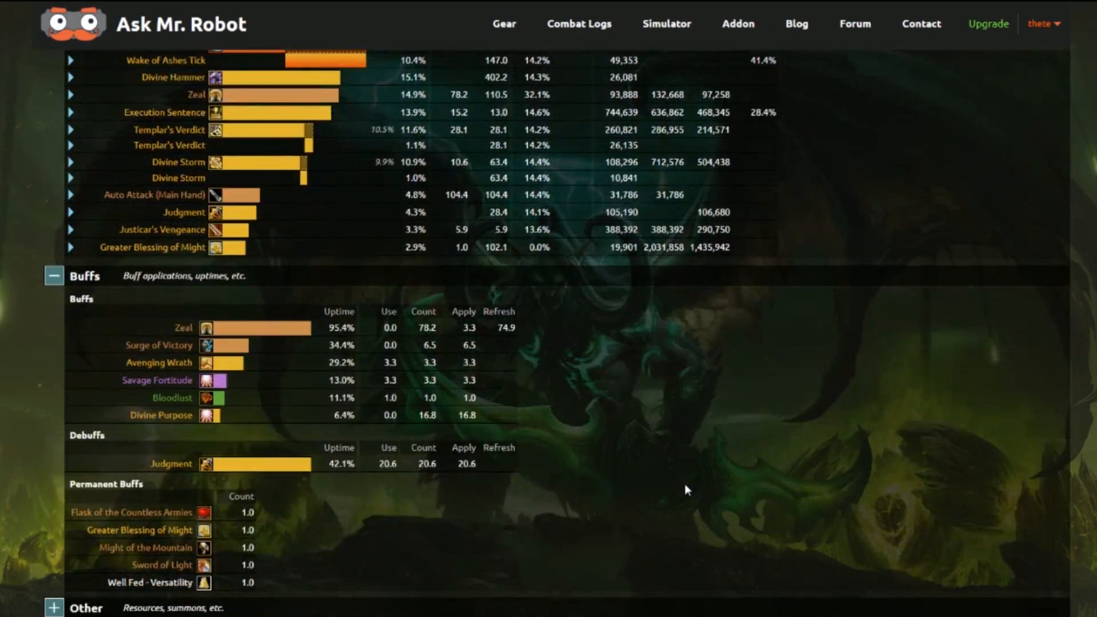
pyautogui.scroll(3)
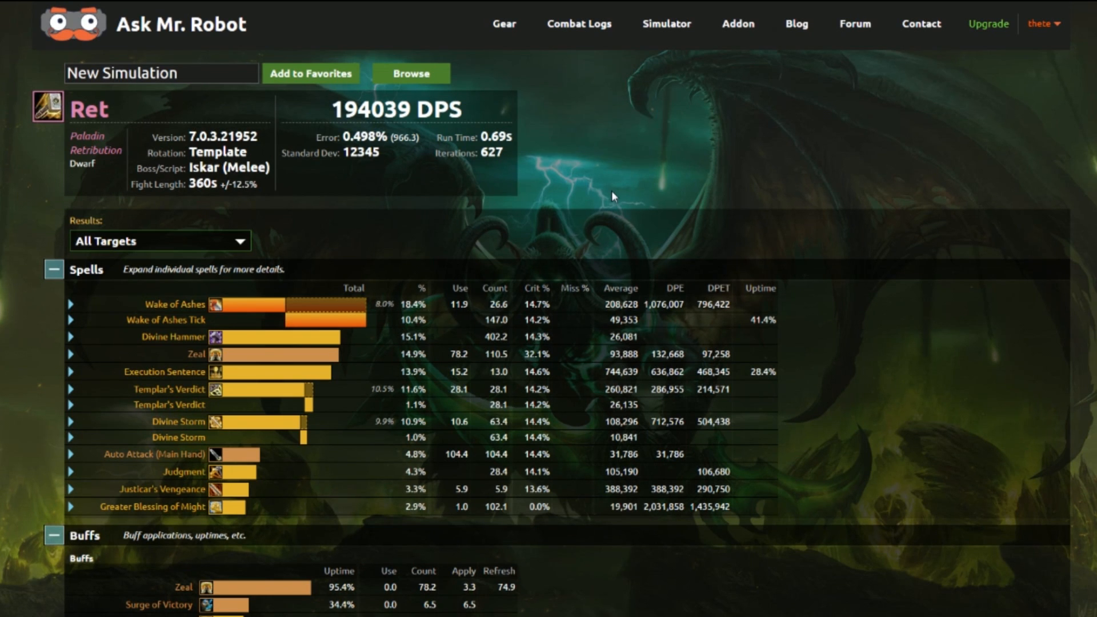
pyautogui.scroll(-3)
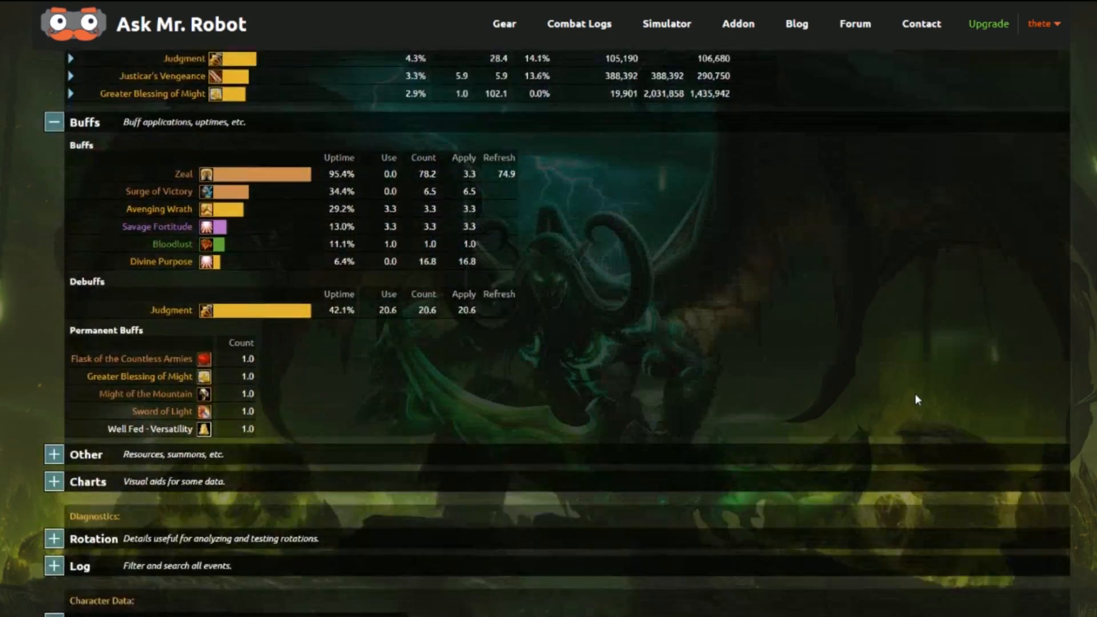
pyautogui.scroll(3)
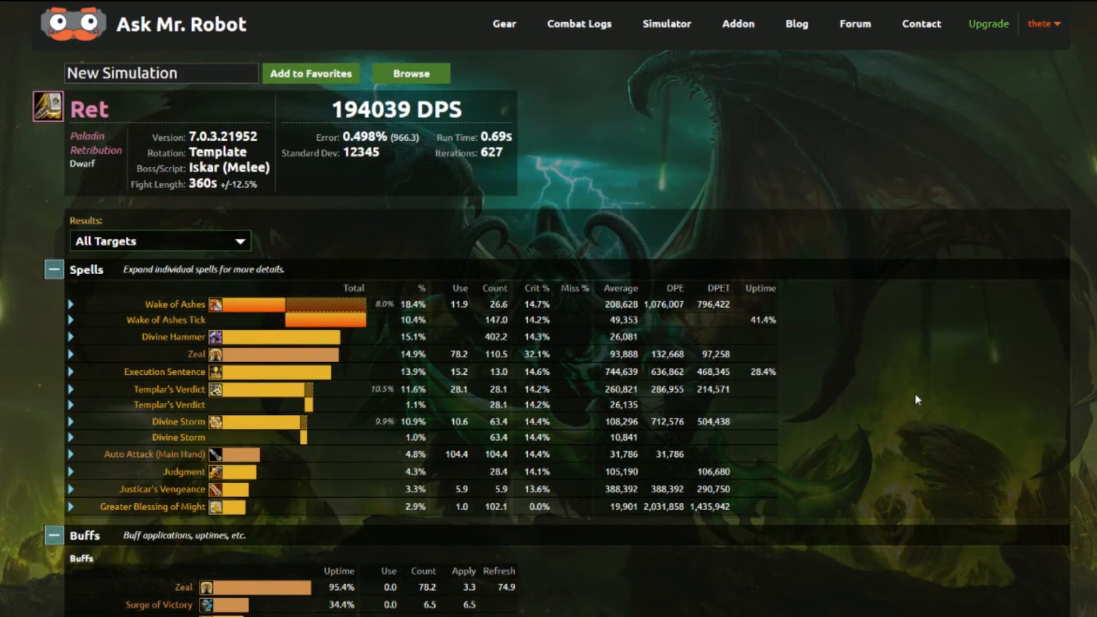
pyautogui.moveTo(385, 372)
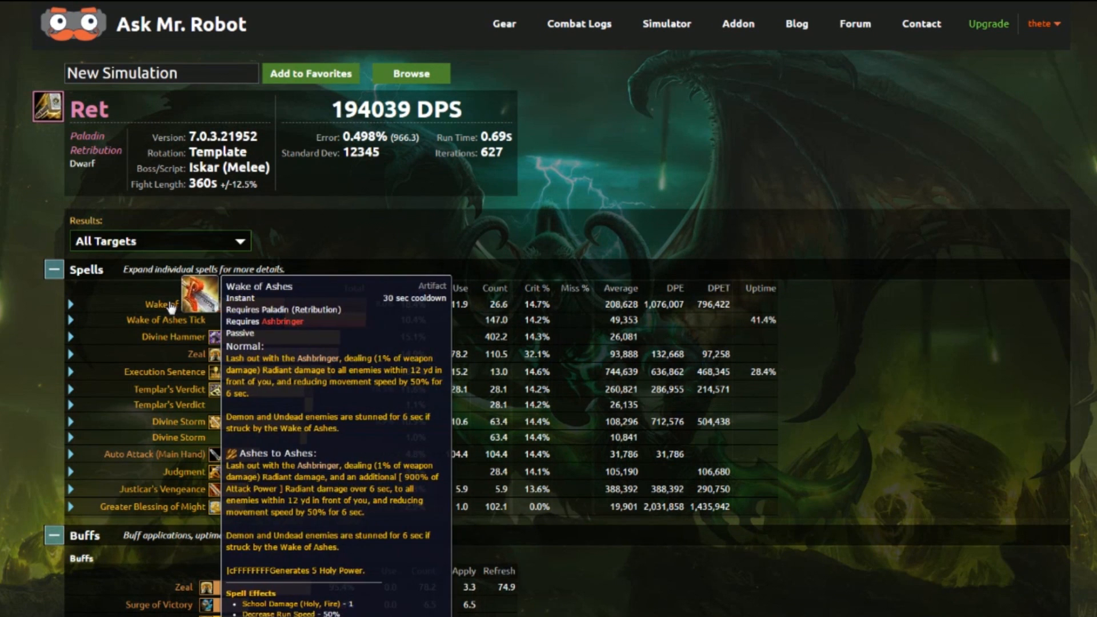
pyautogui.moveTo(525, 238)
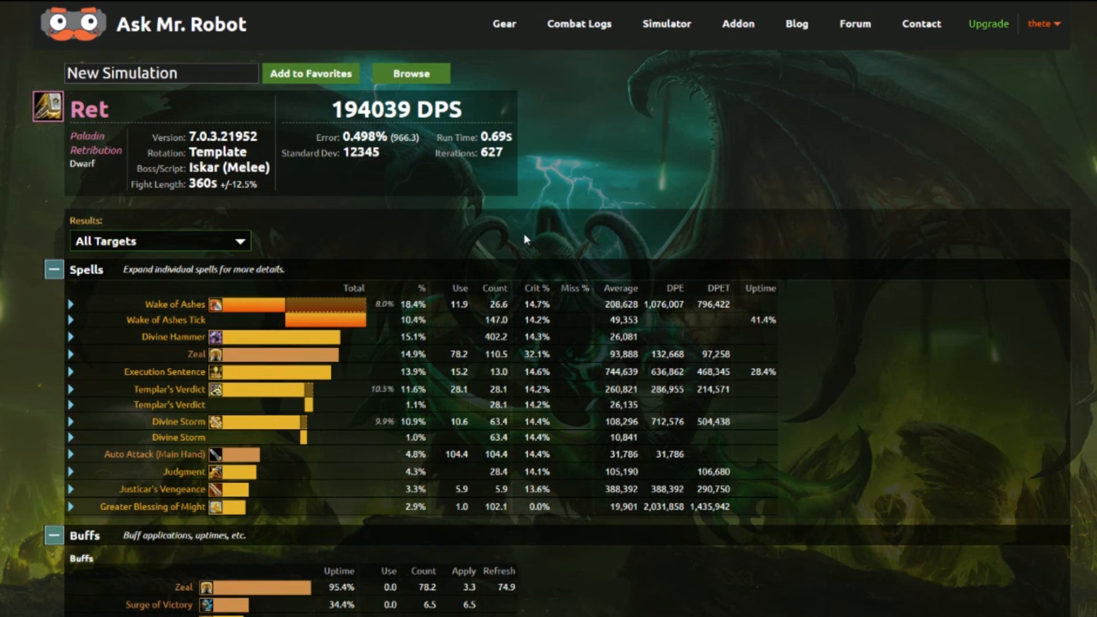
pyautogui.moveTo(373, 257)
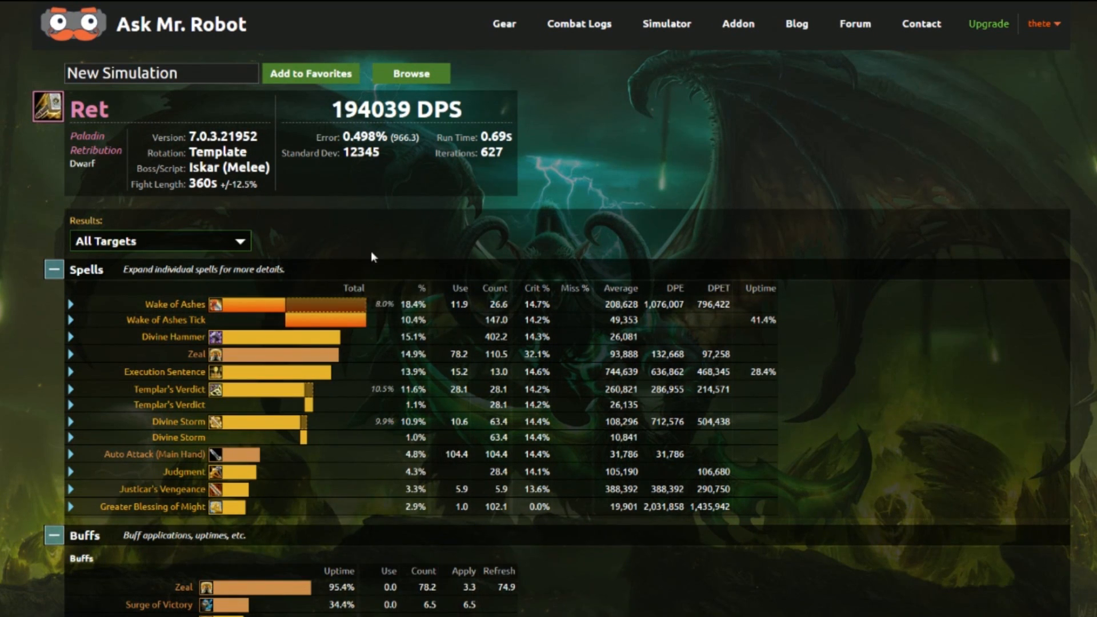
pyautogui.moveTo(280, 239)
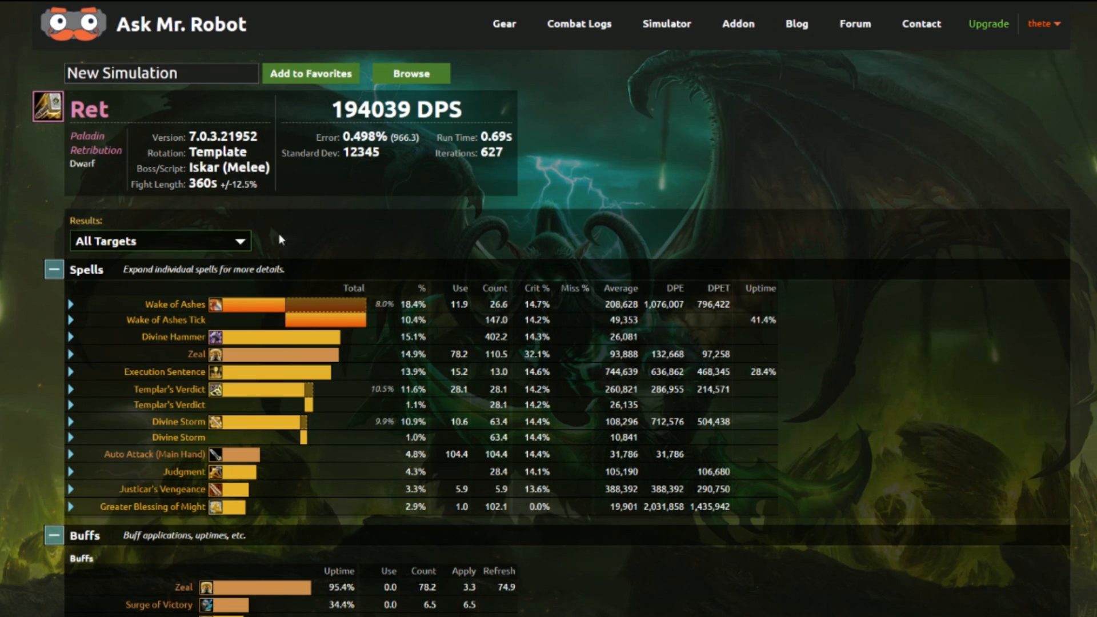
pyautogui.moveTo(273, 98)
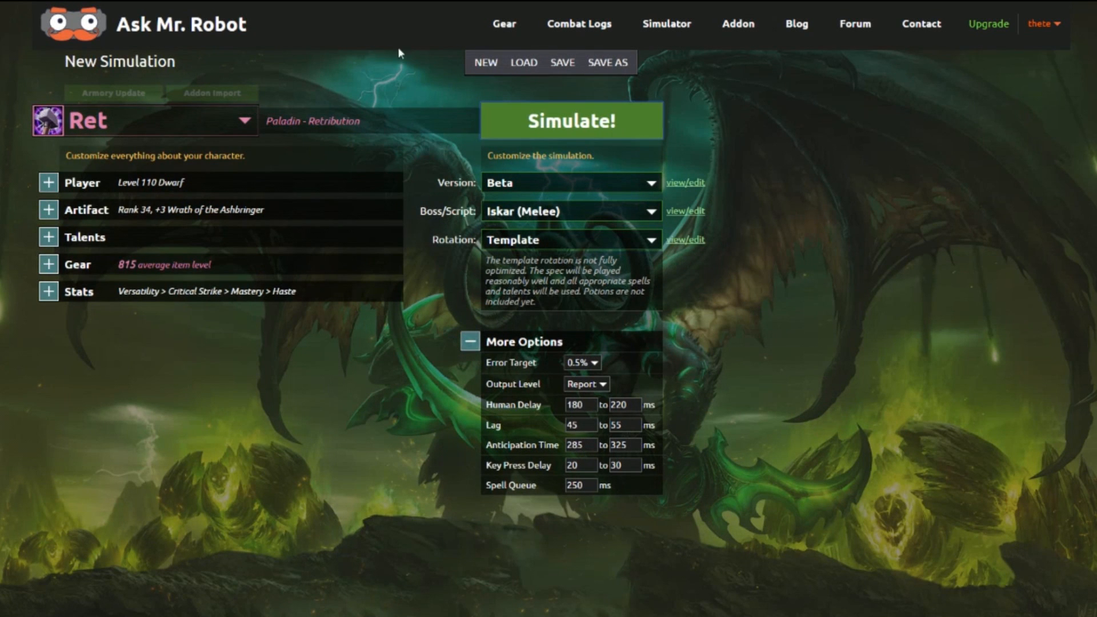
pyautogui.moveTo(52, 255)
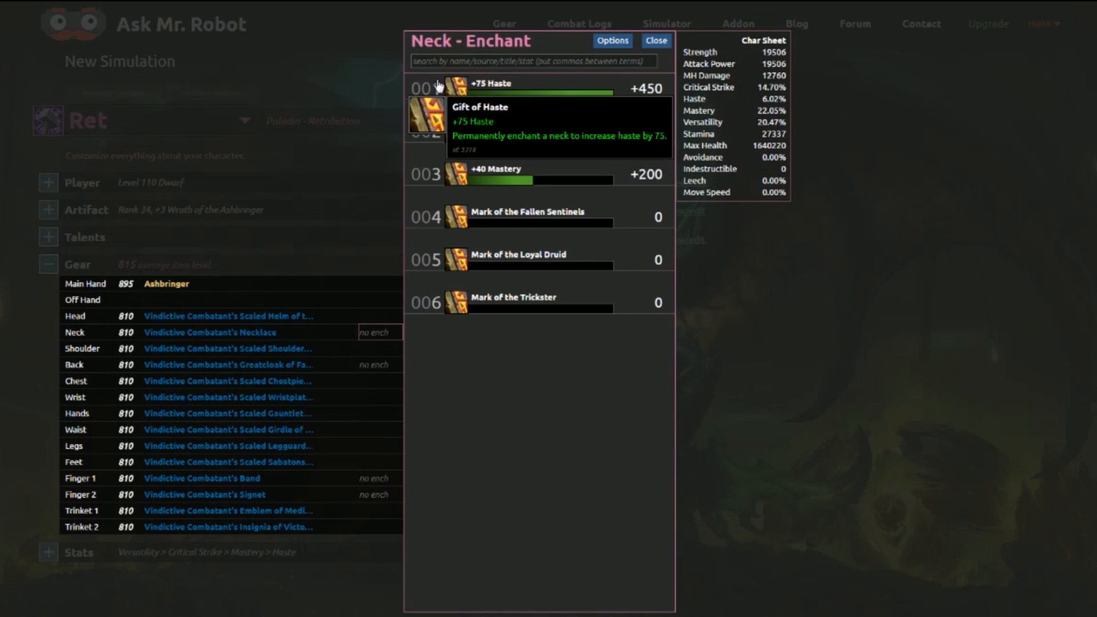
pyautogui.moveTo(541, 89)
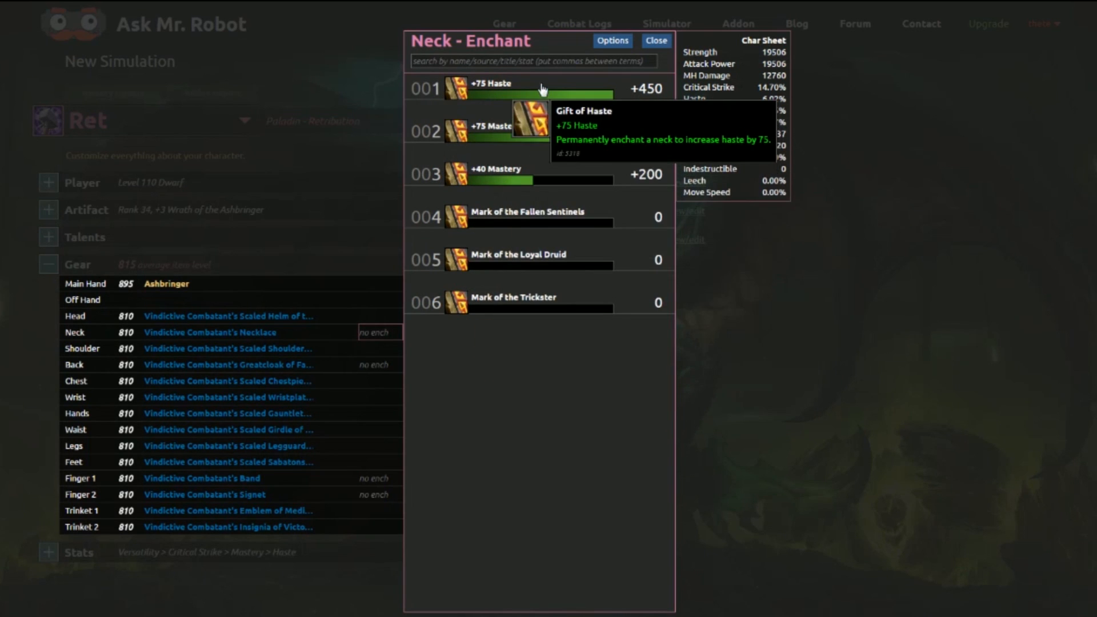
pyautogui.moveTo(603, 95)
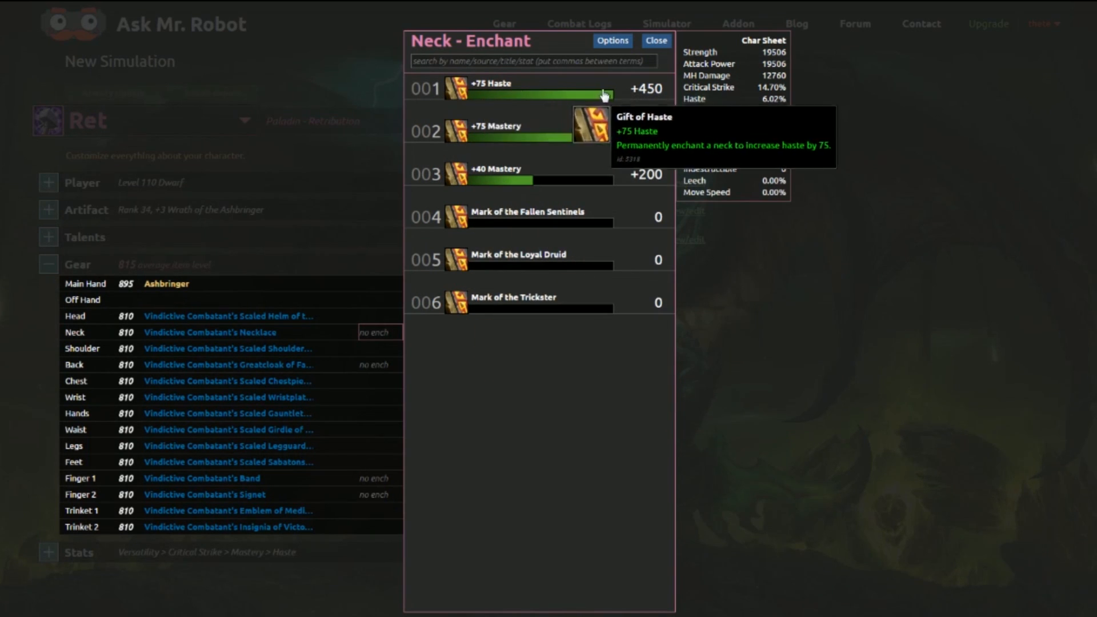
pyautogui.moveTo(627, 280)
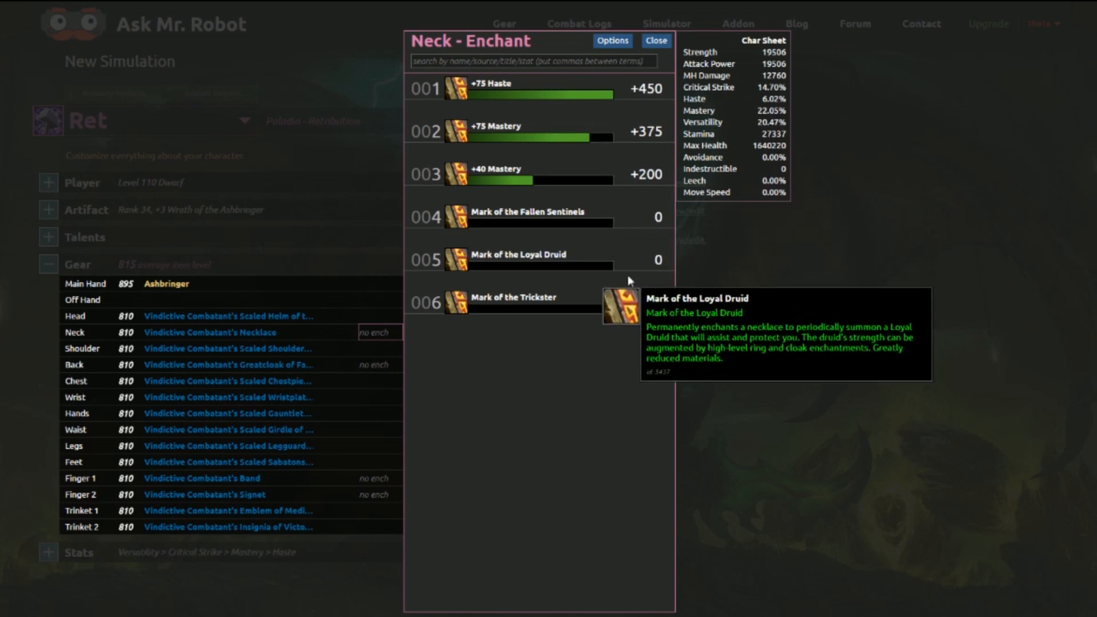
pyautogui.moveTo(607, 338)
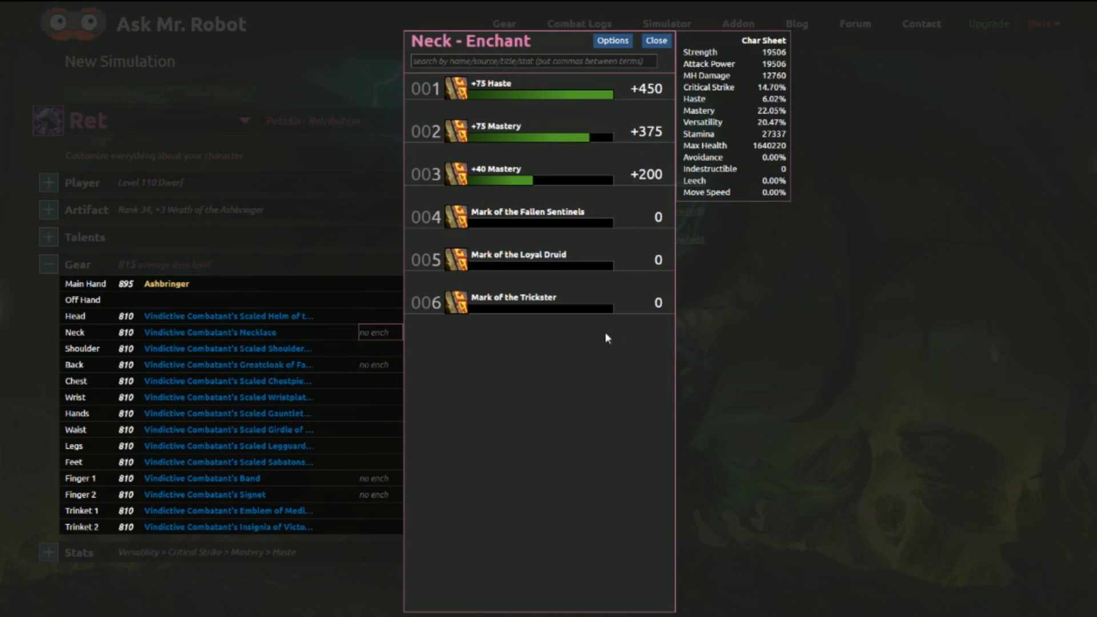
pyautogui.moveTo(567, 89)
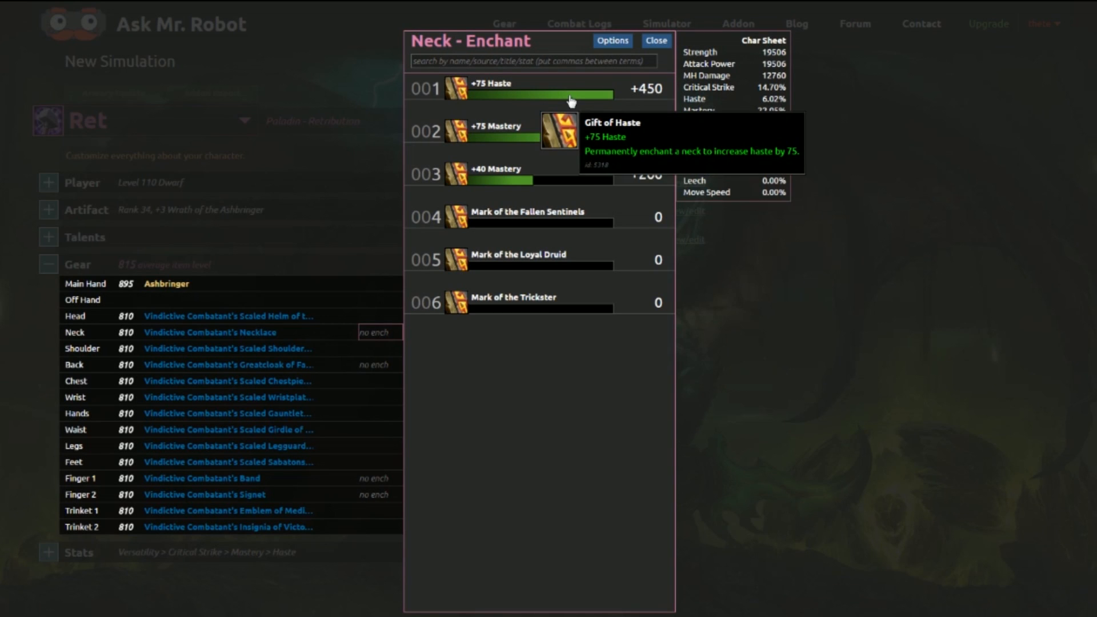
pyautogui.moveTo(551, 178)
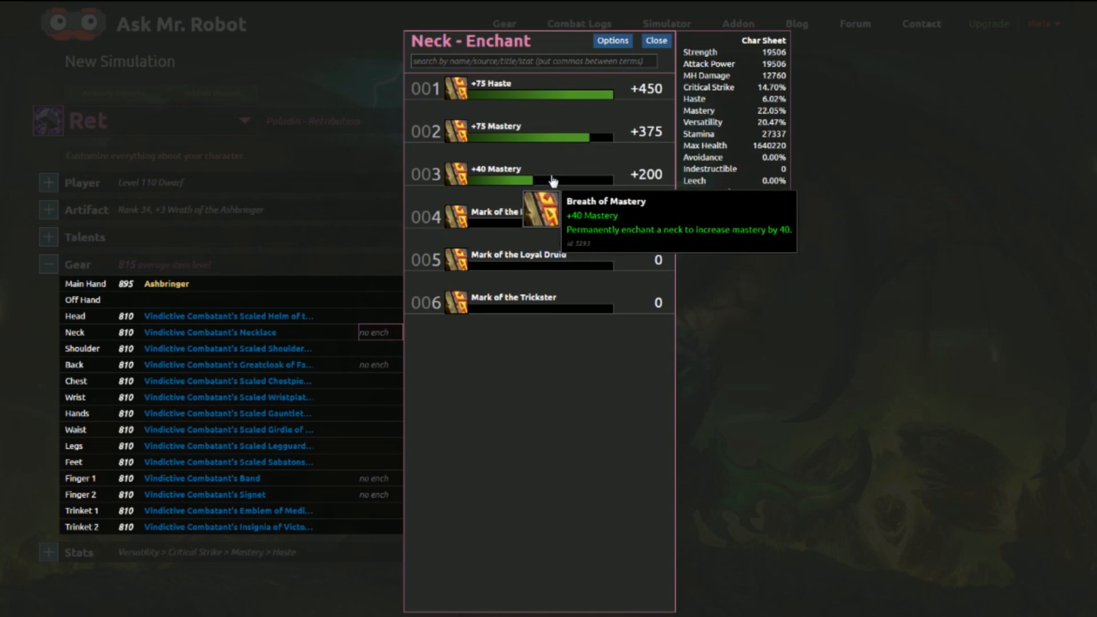
pyautogui.moveTo(566, 89)
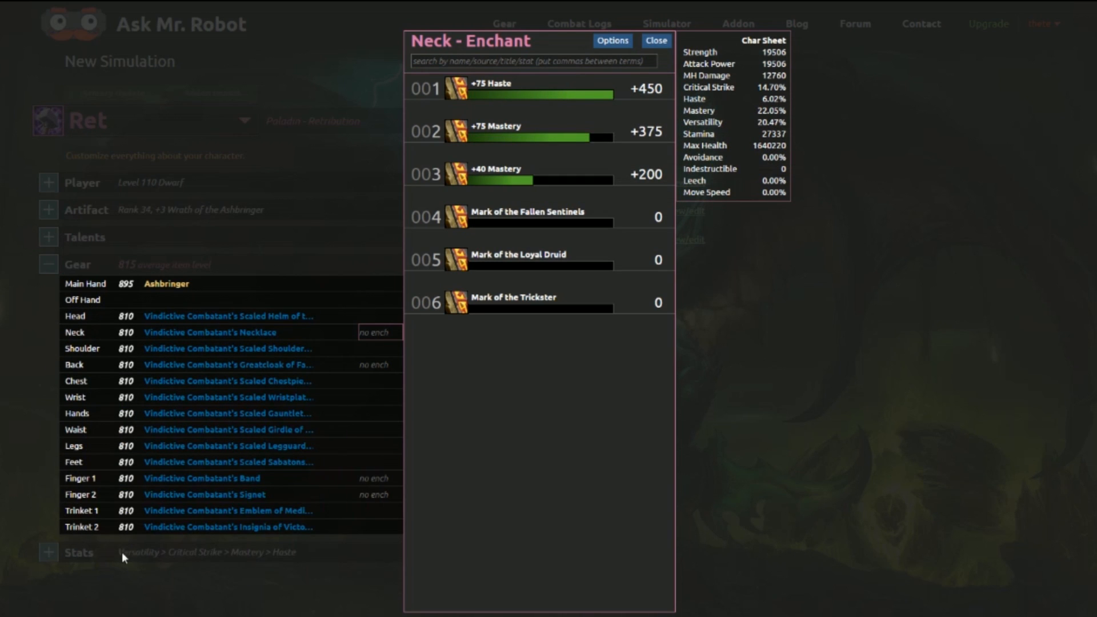
pyautogui.moveTo(293, 565)
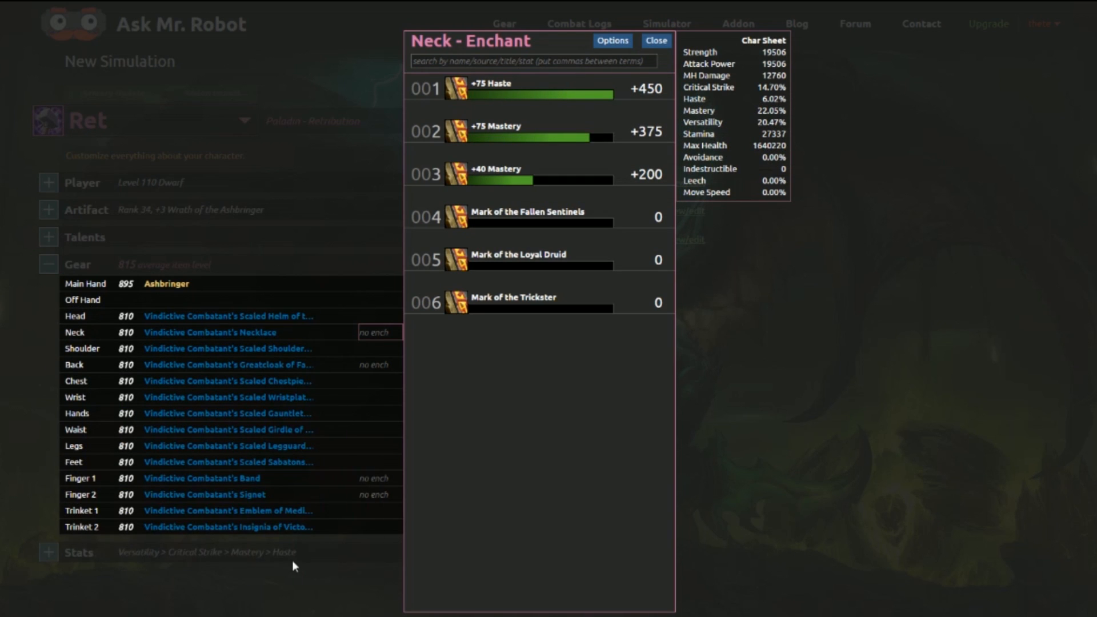
pyautogui.moveTo(553, 259)
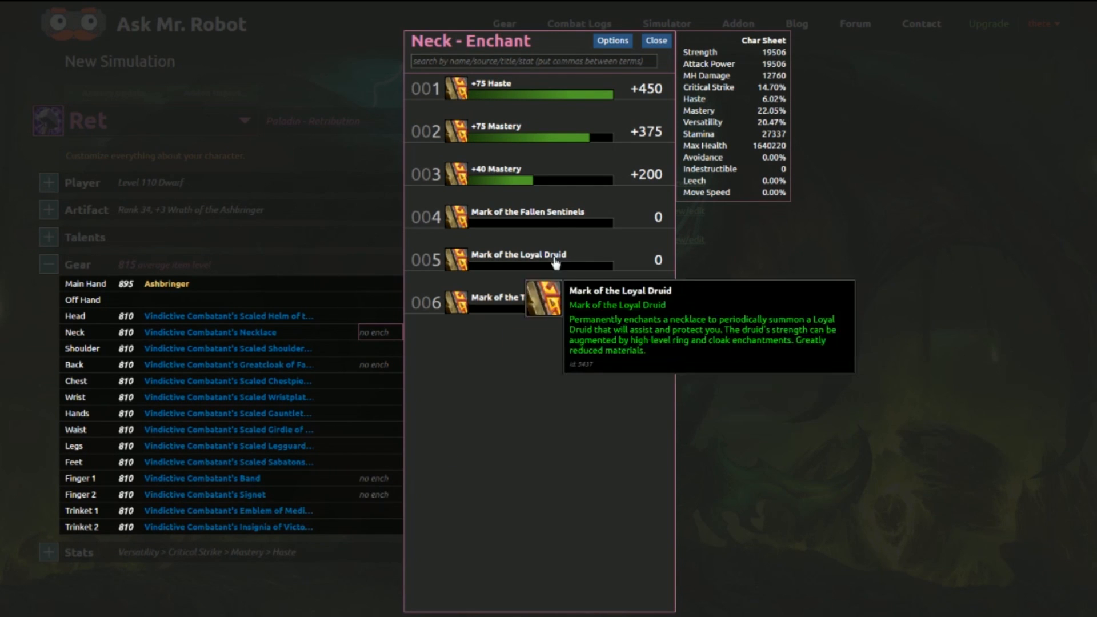
pyautogui.moveTo(476, 183)
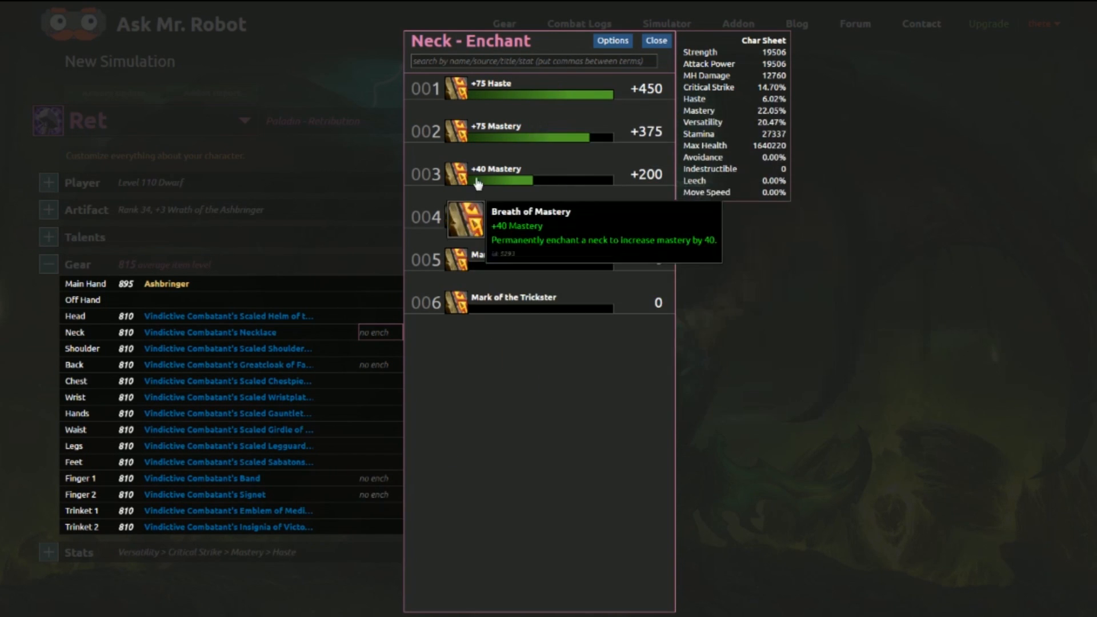
pyautogui.click(655, 42)
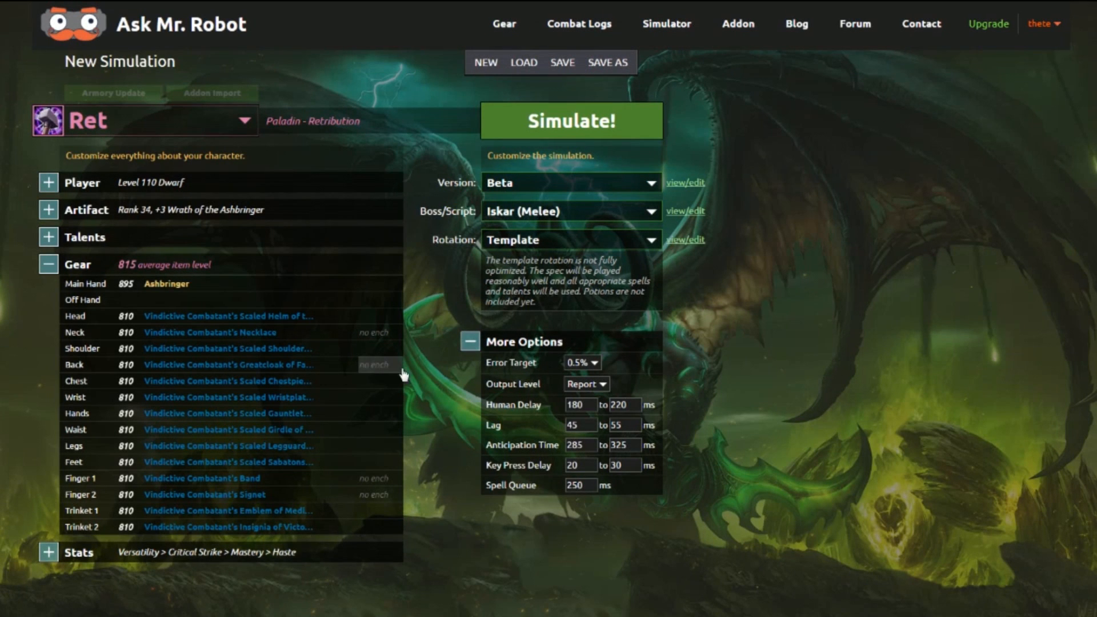
pyautogui.moveTo(381, 482)
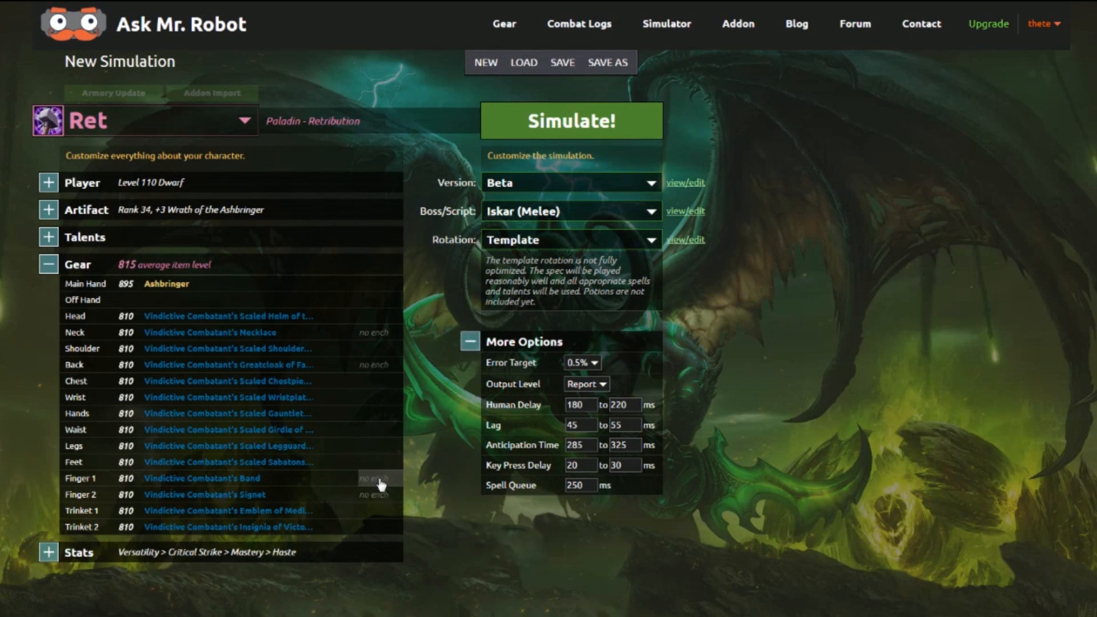
pyautogui.moveTo(243, 299)
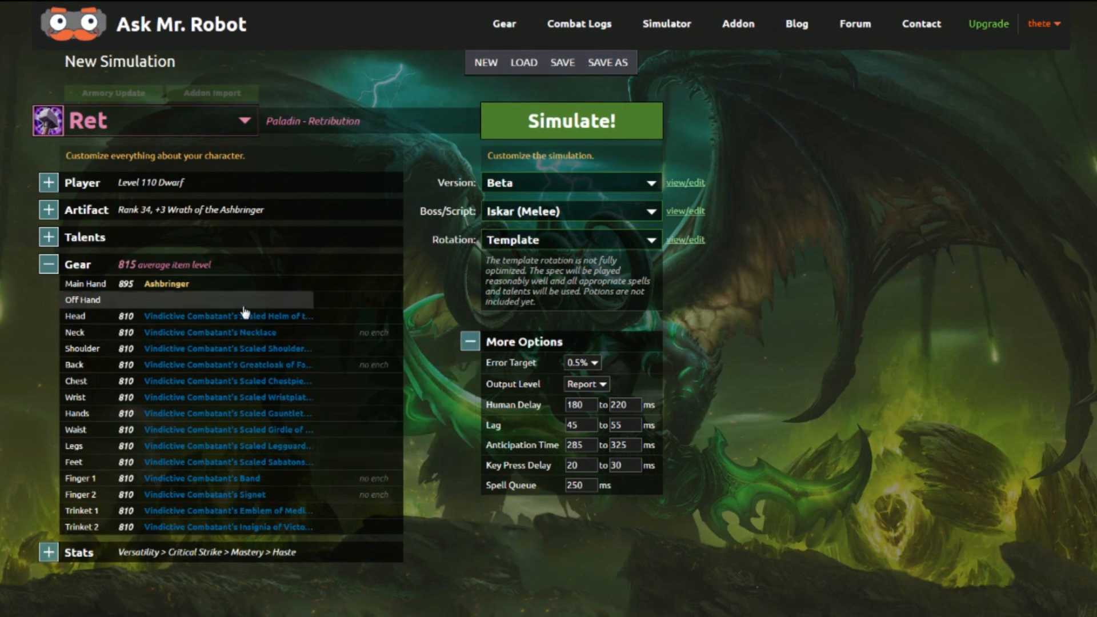
pyautogui.click(227, 315)
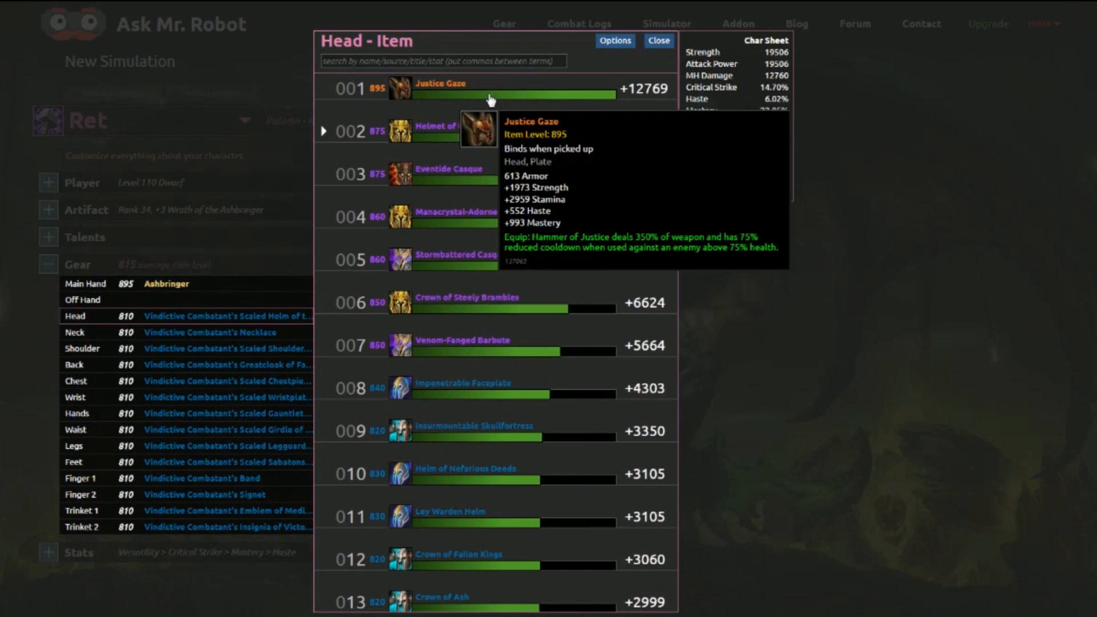
pyautogui.moveTo(580, 95)
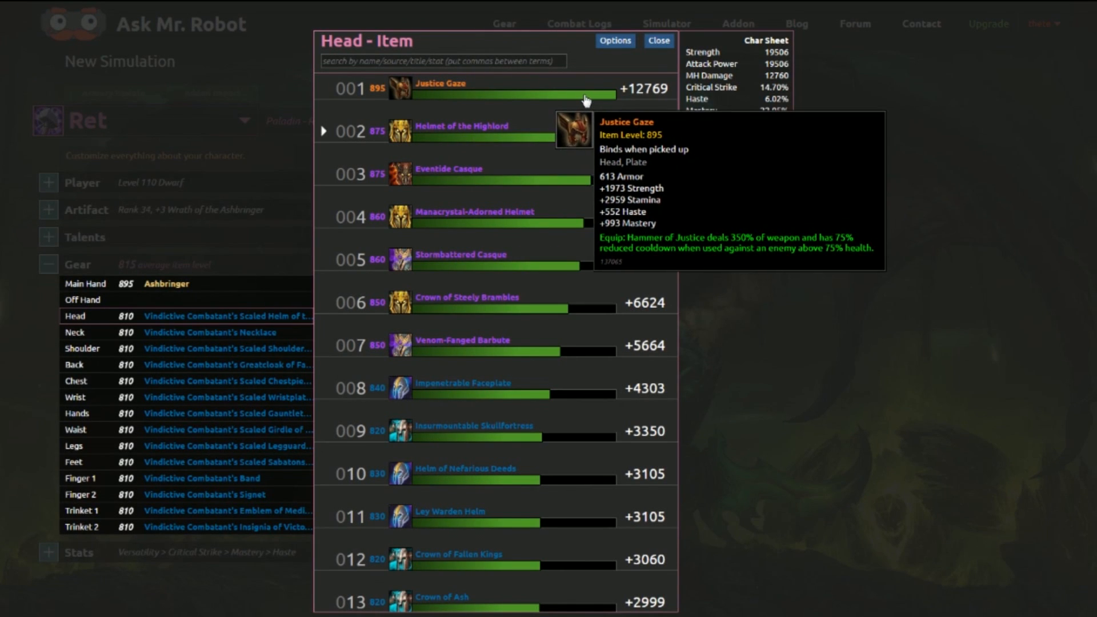
pyautogui.moveTo(520, 150)
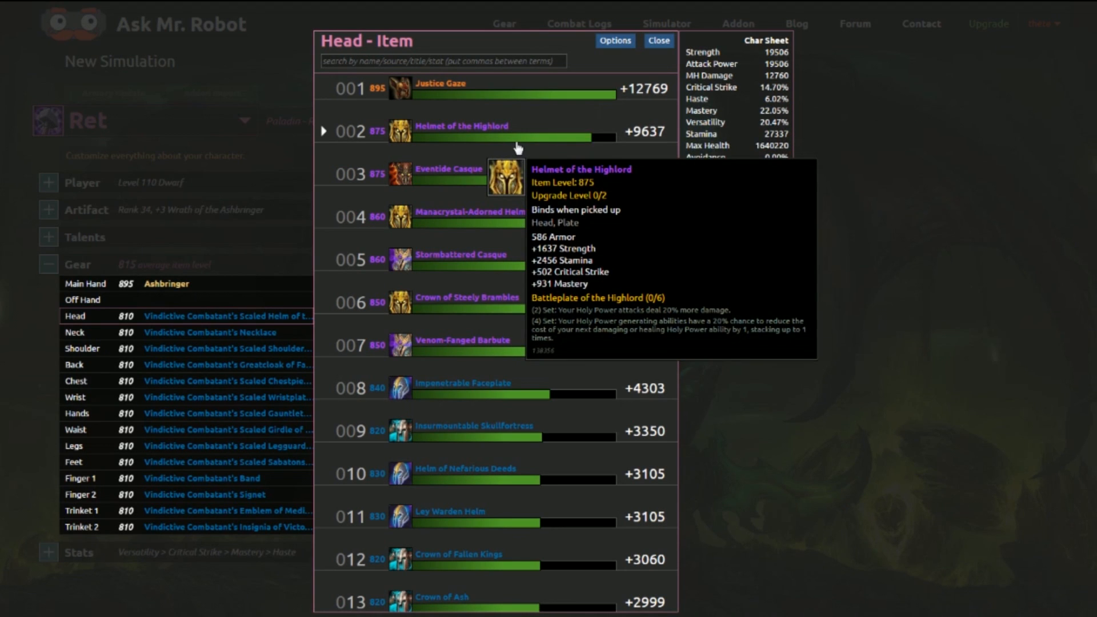
pyautogui.moveTo(652, 154)
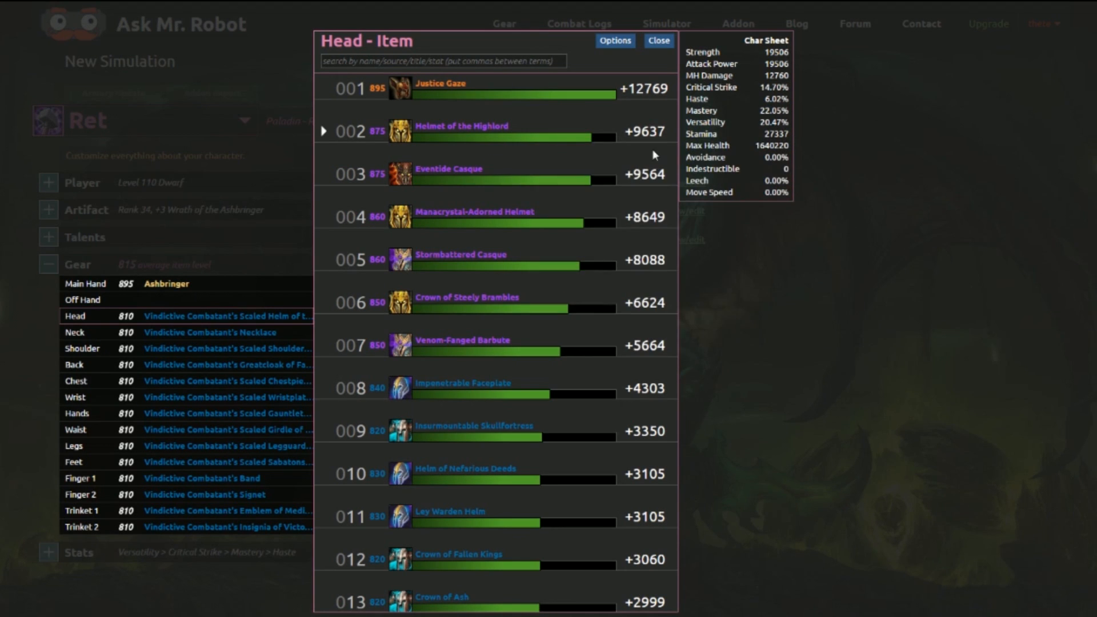
pyautogui.moveTo(627, 402)
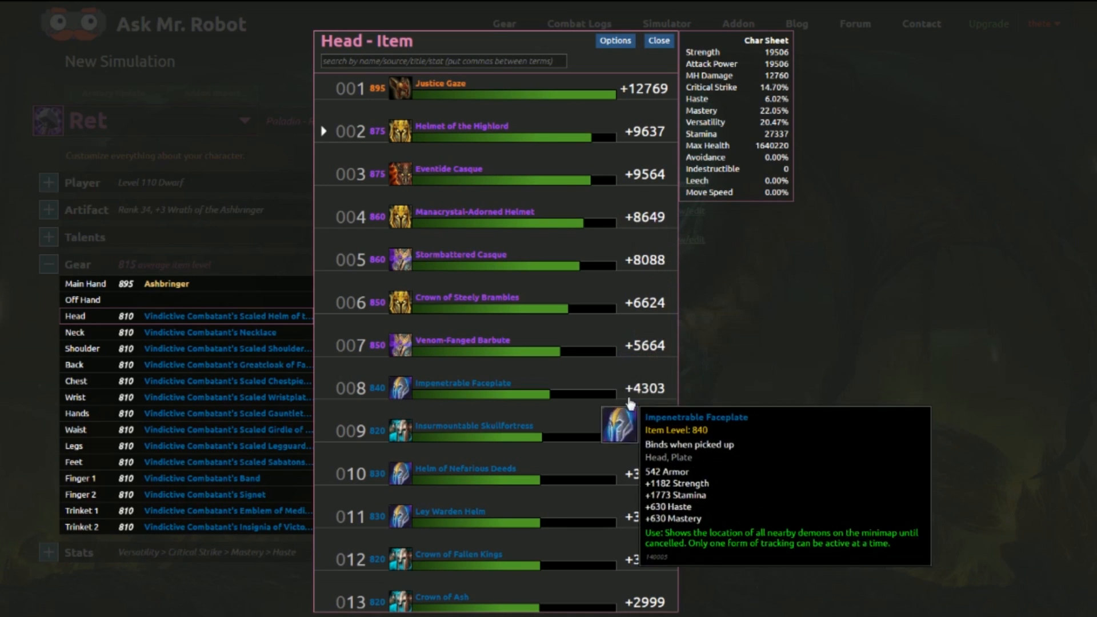
pyautogui.scroll(-3)
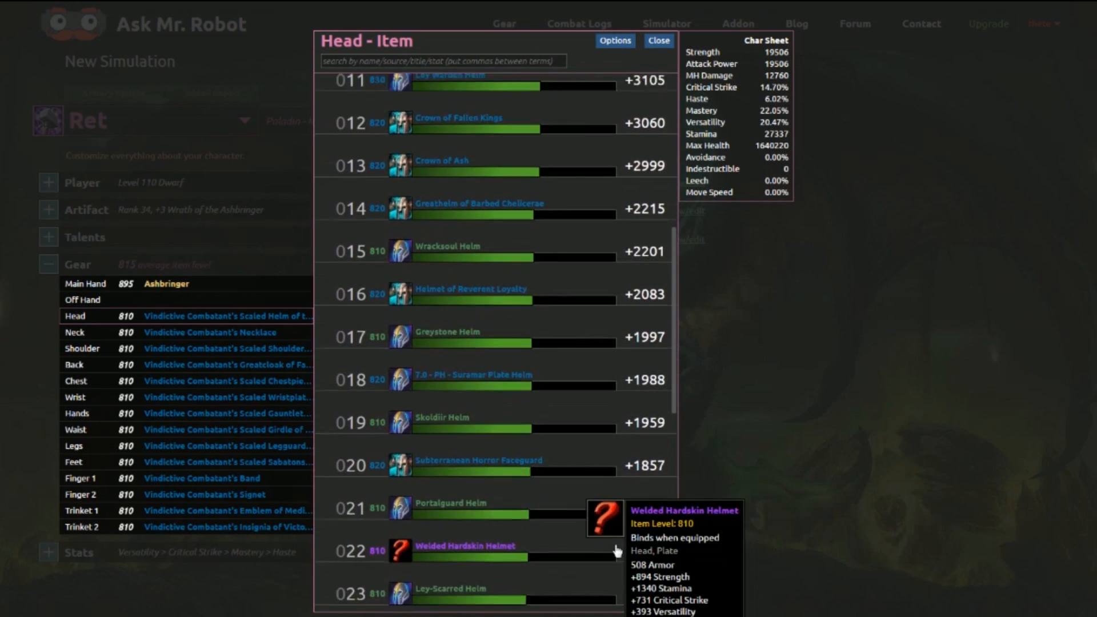
pyautogui.scroll(3)
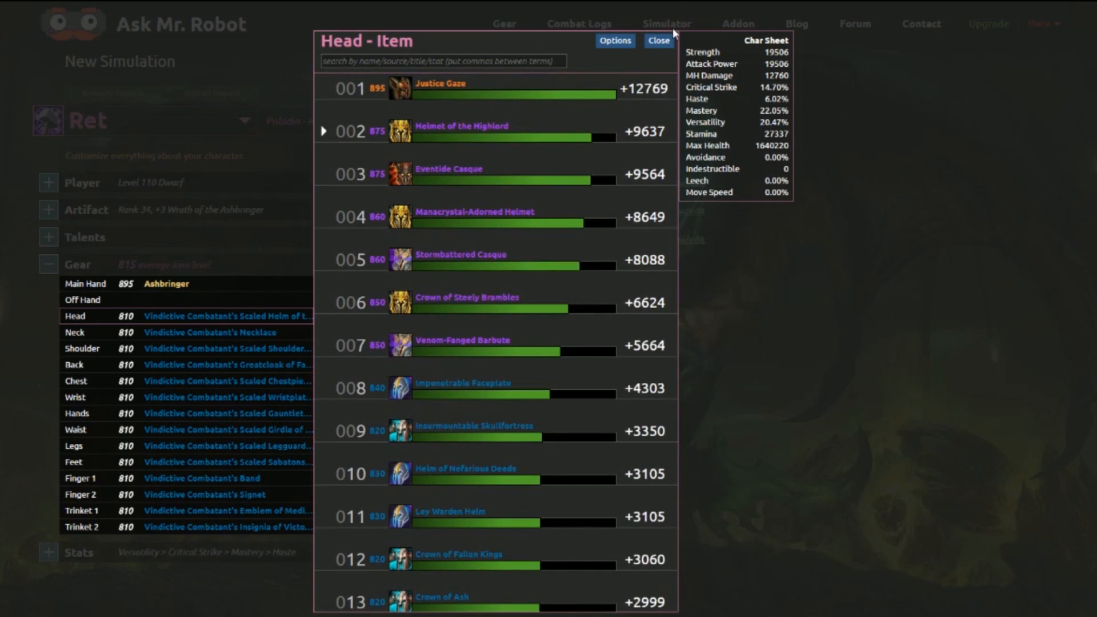
pyautogui.click(657, 41)
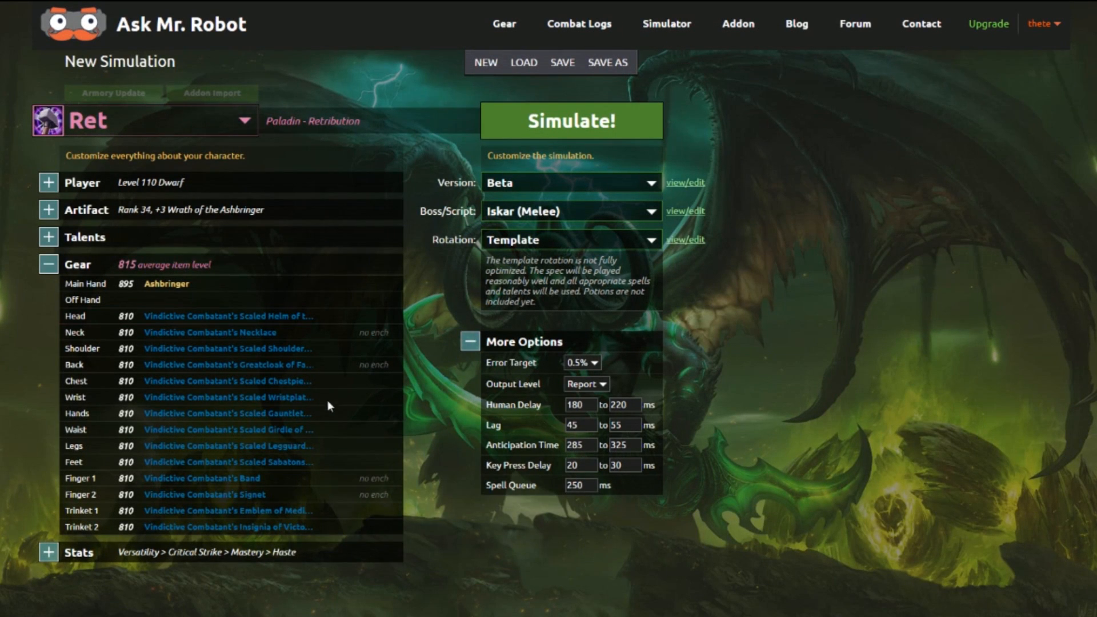
pyautogui.moveTo(319, 400)
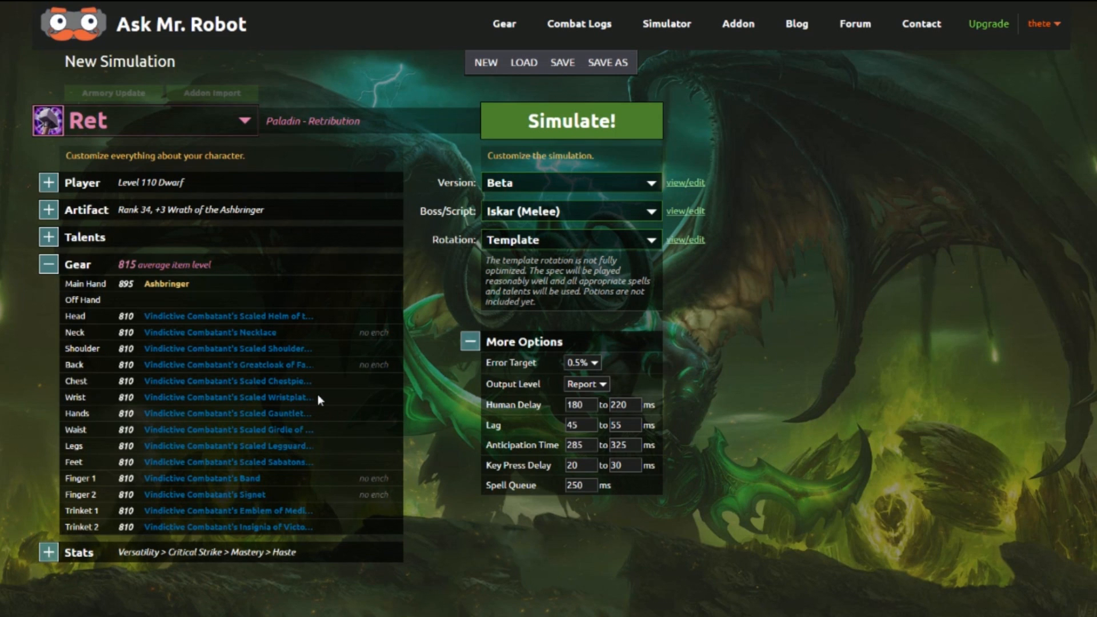
pyautogui.moveTo(213, 299)
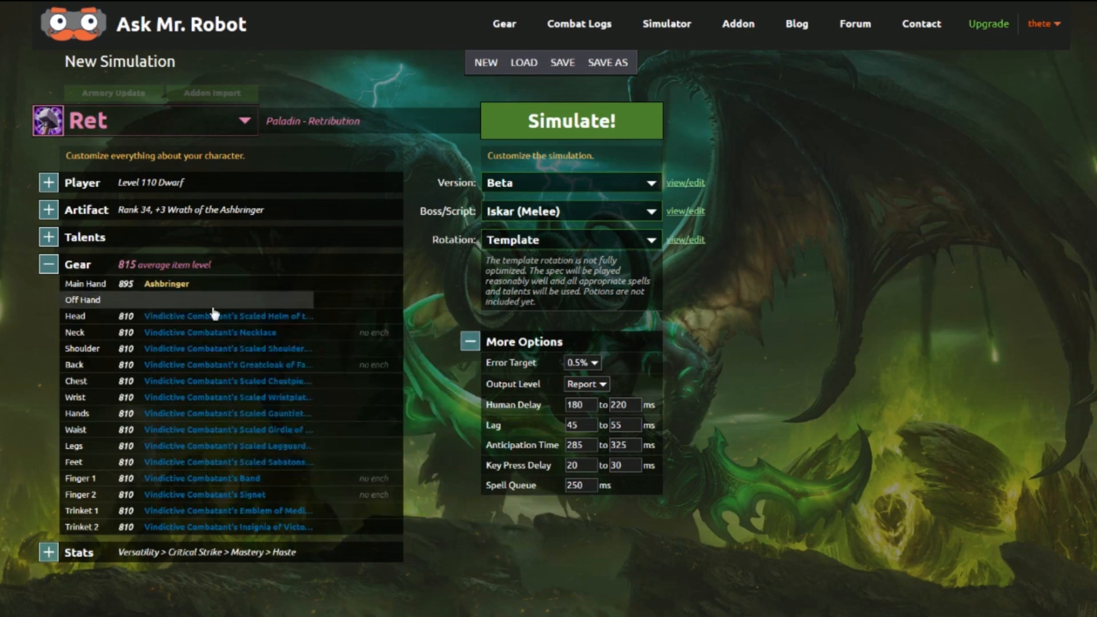
pyautogui.moveTo(747, 575)
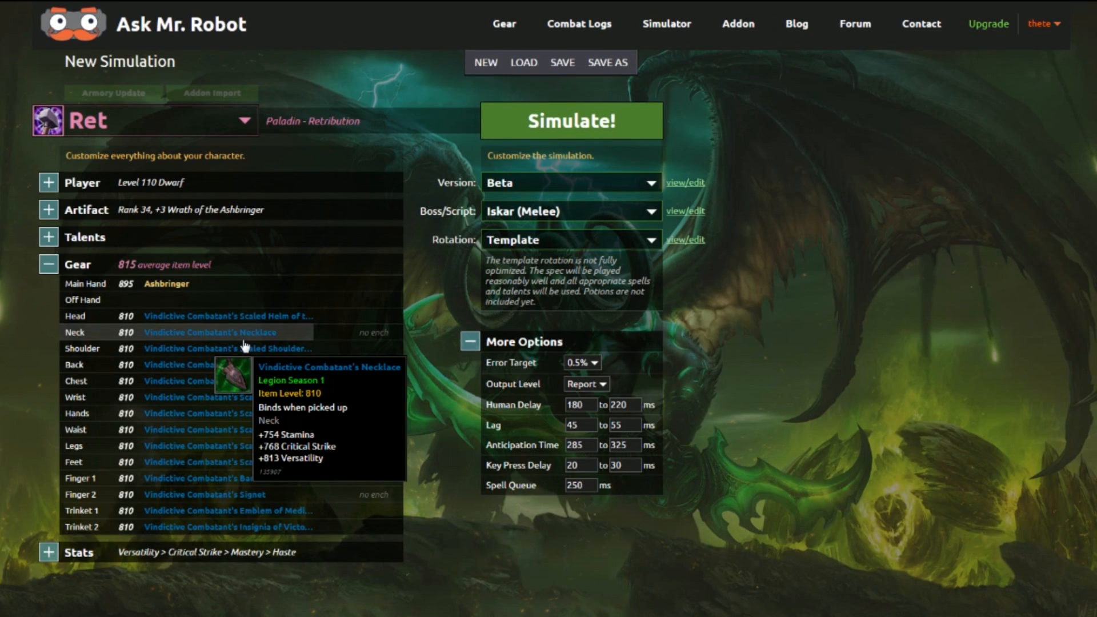
pyautogui.moveTo(179, 284)
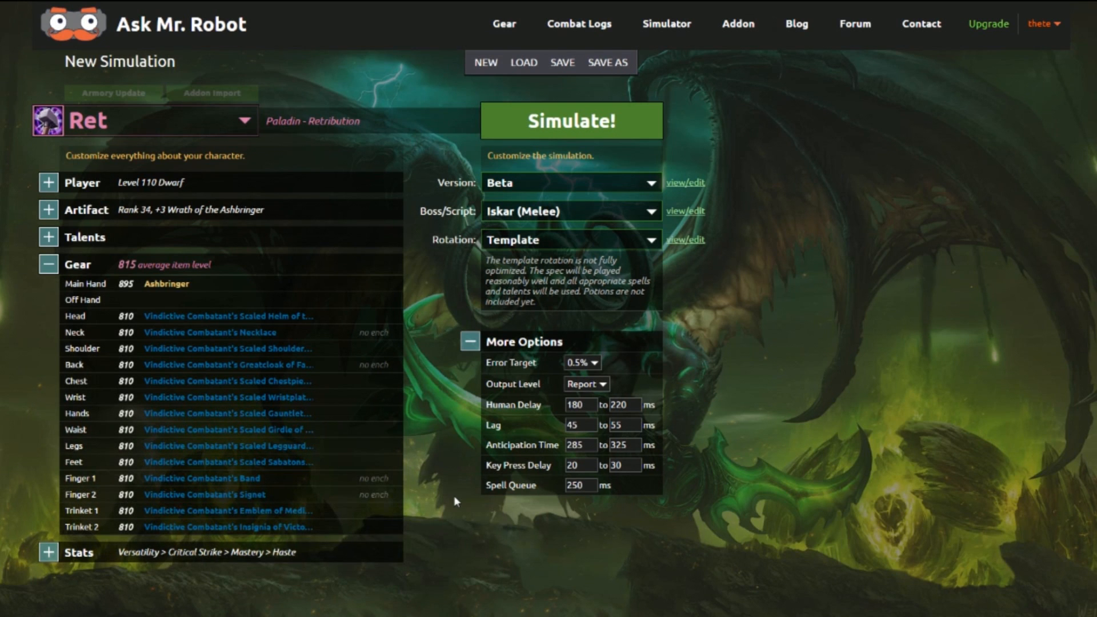
pyautogui.moveTo(335, 505)
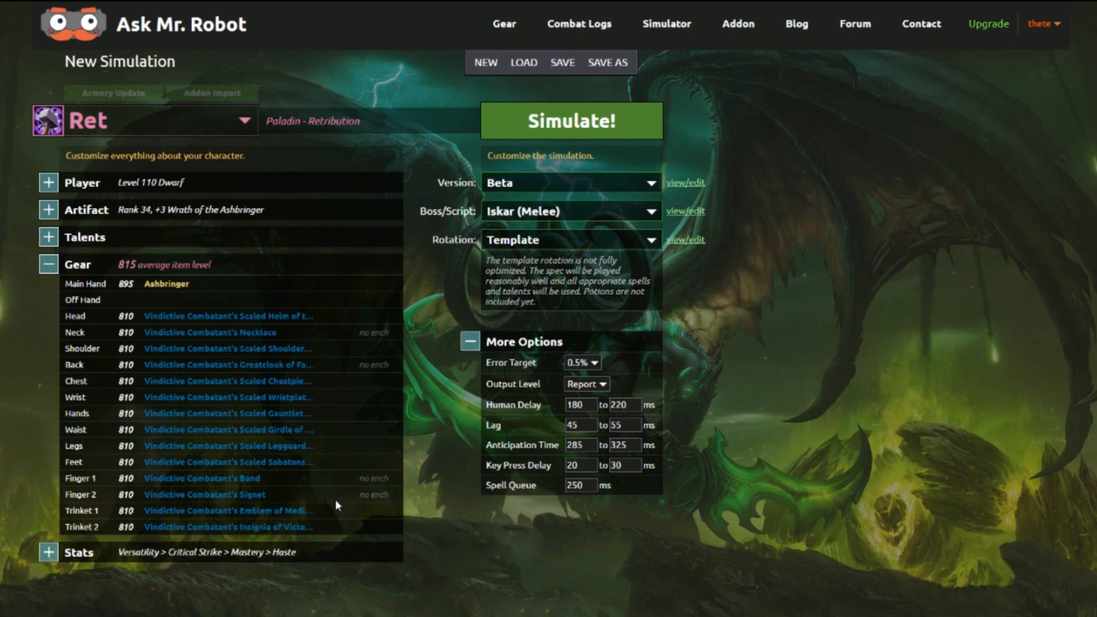
pyautogui.moveTo(355, 553)
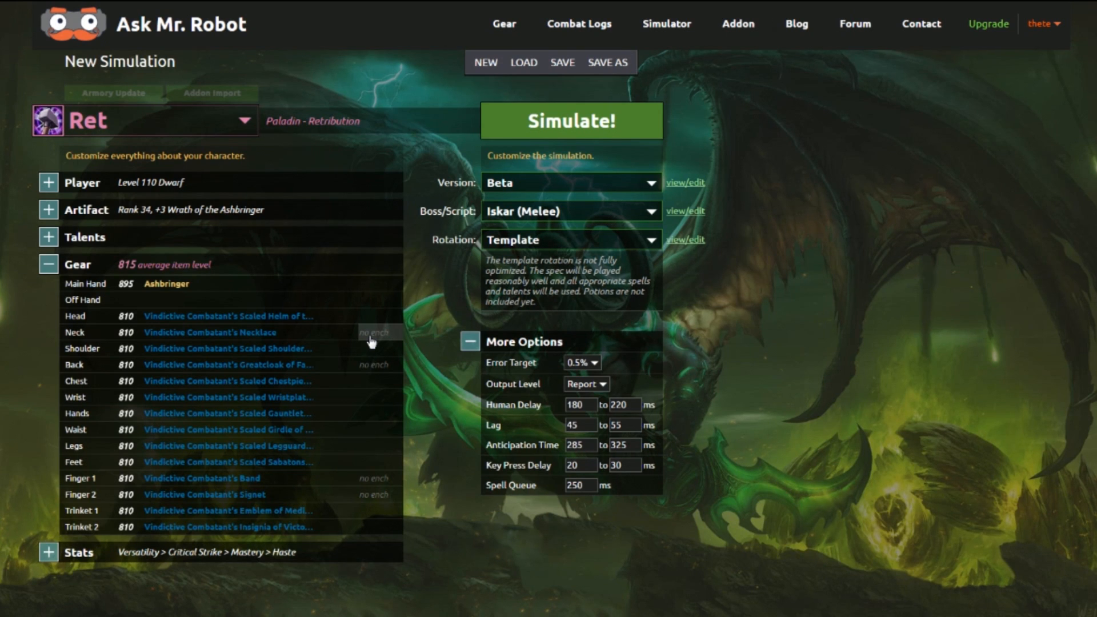
pyautogui.moveTo(231, 332)
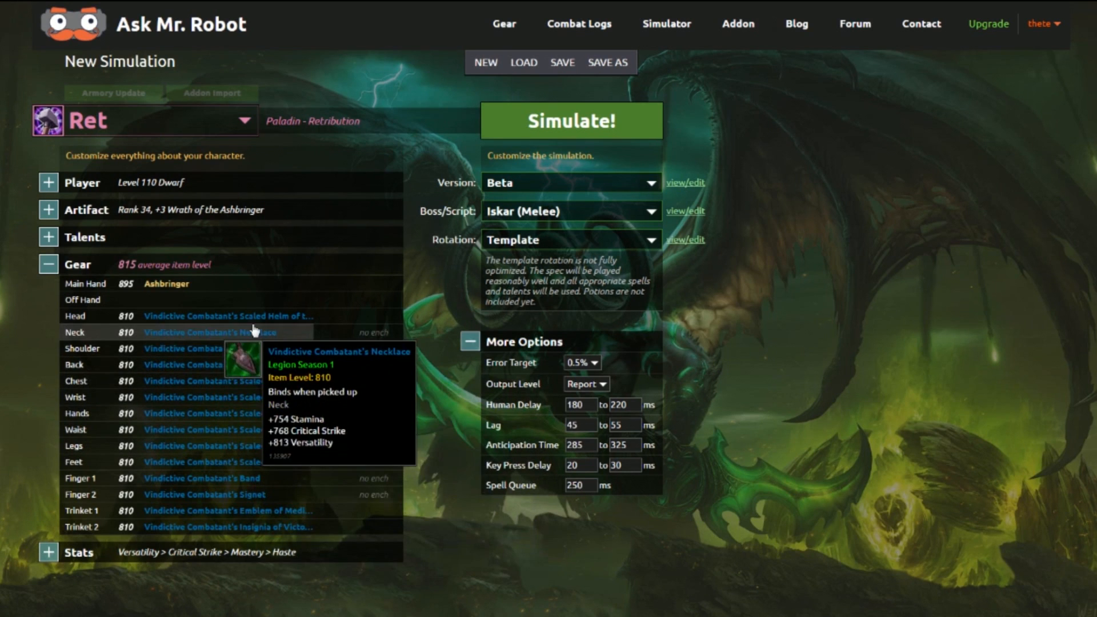
pyautogui.moveTo(379, 345)
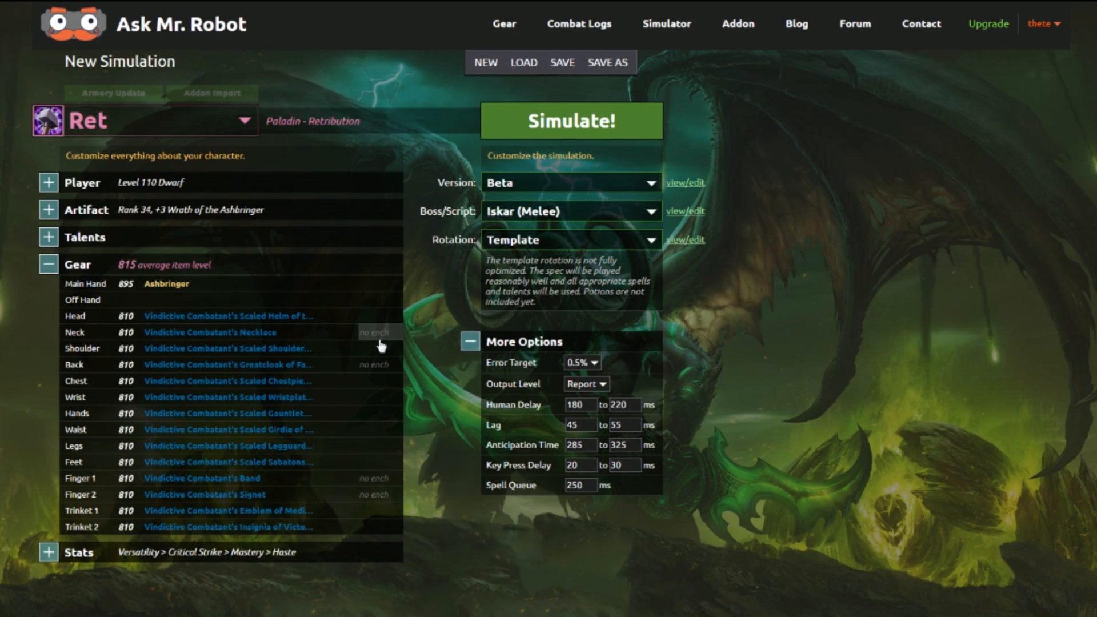
pyautogui.moveTo(444, 551)
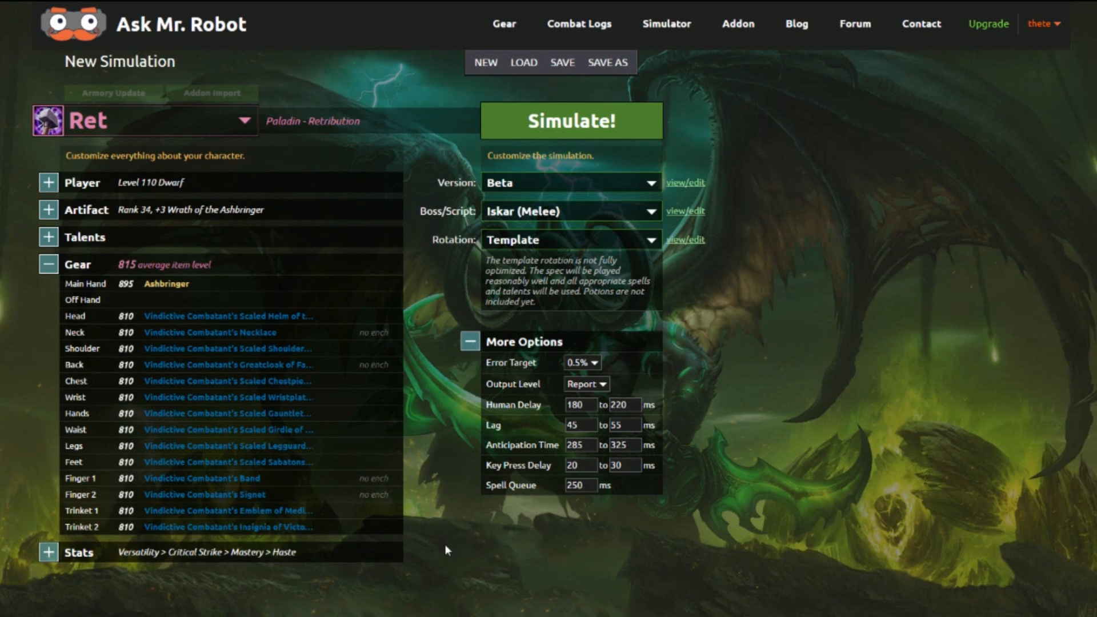
pyautogui.moveTo(765, 252)
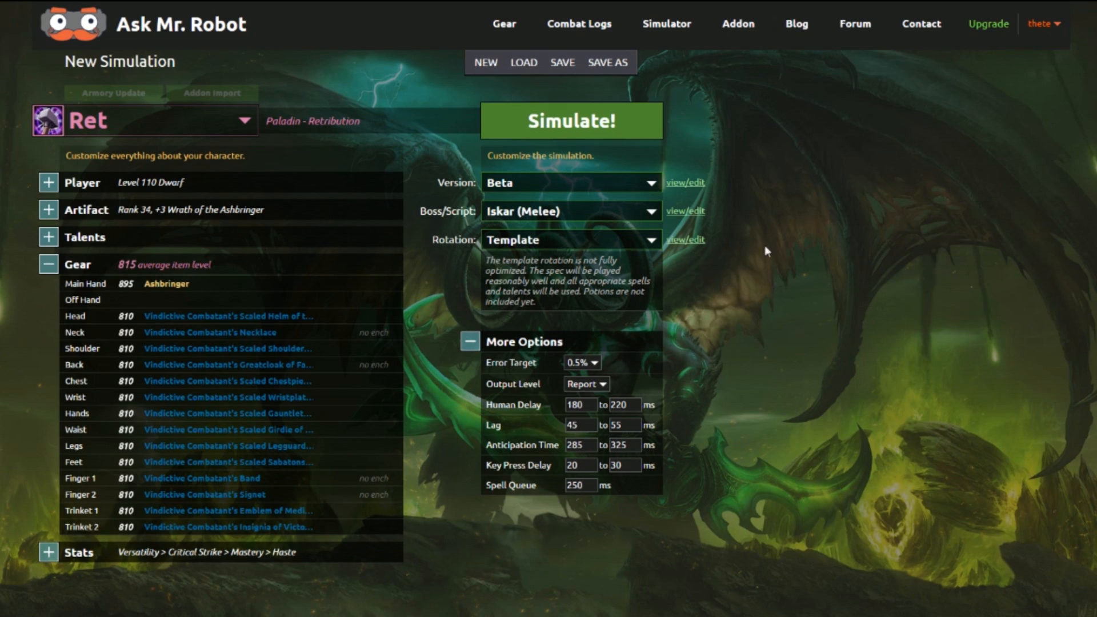
pyautogui.moveTo(604, 572)
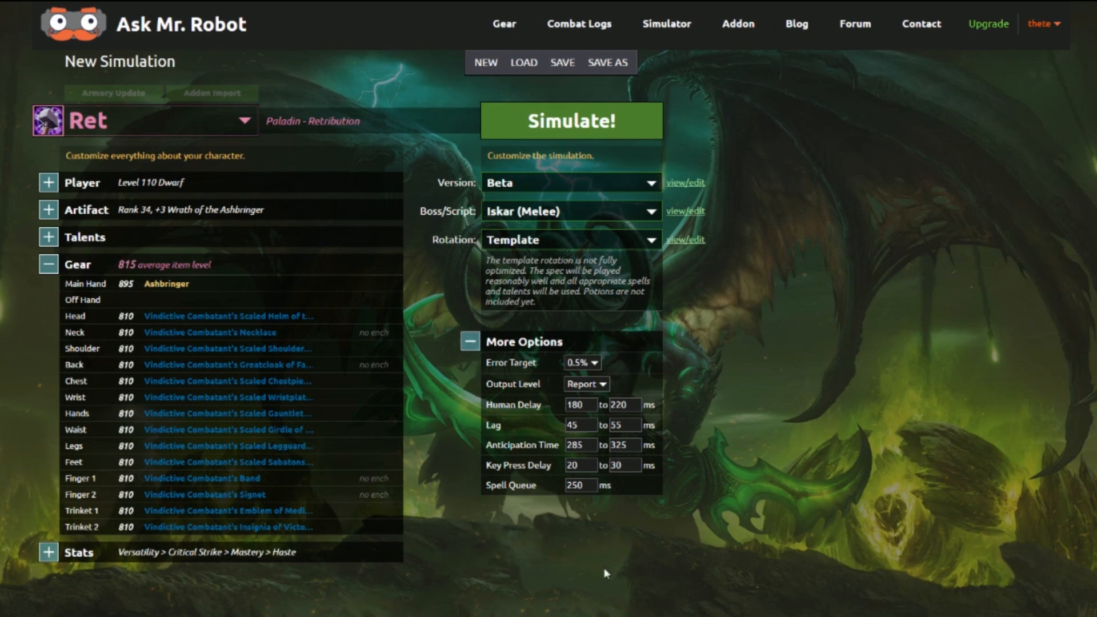
pyautogui.moveTo(314, 144)
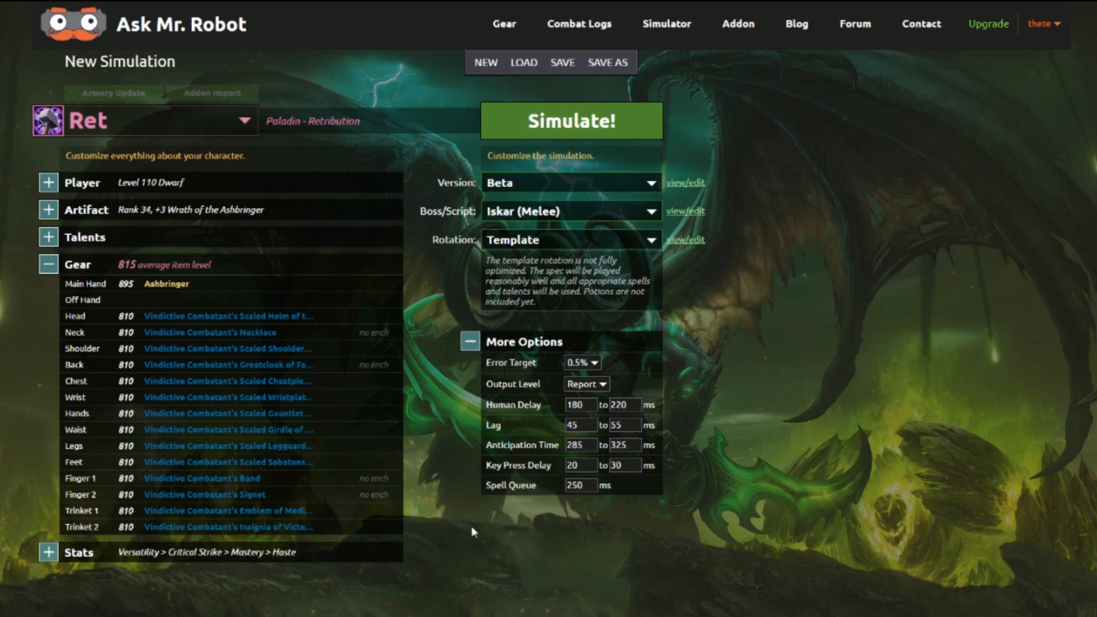
pyautogui.moveTo(758, 313)
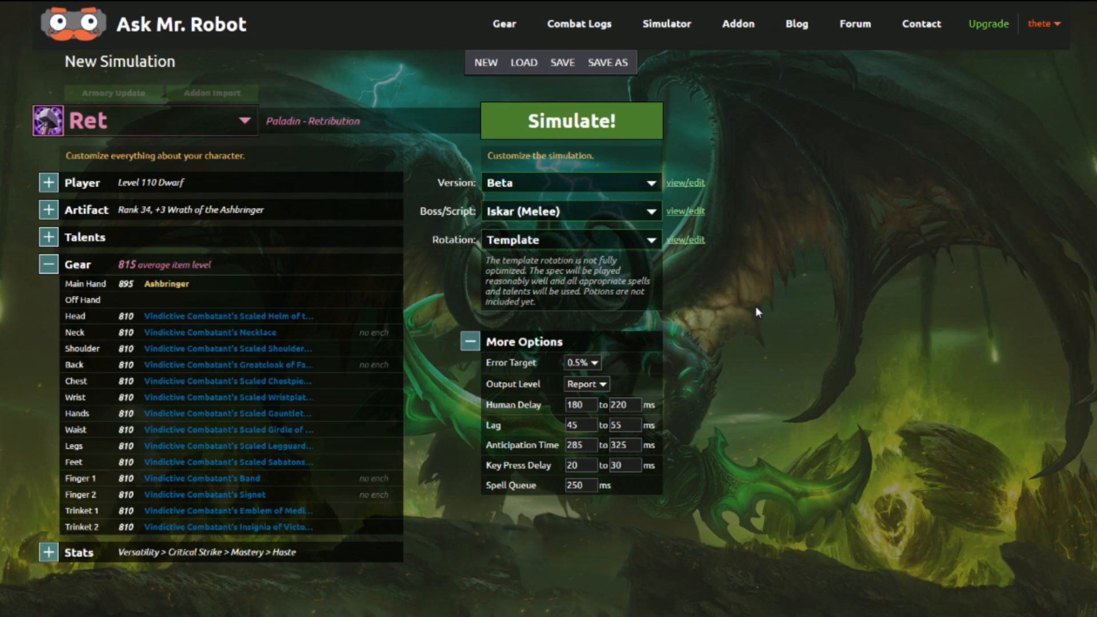
pyautogui.moveTo(447, 484)
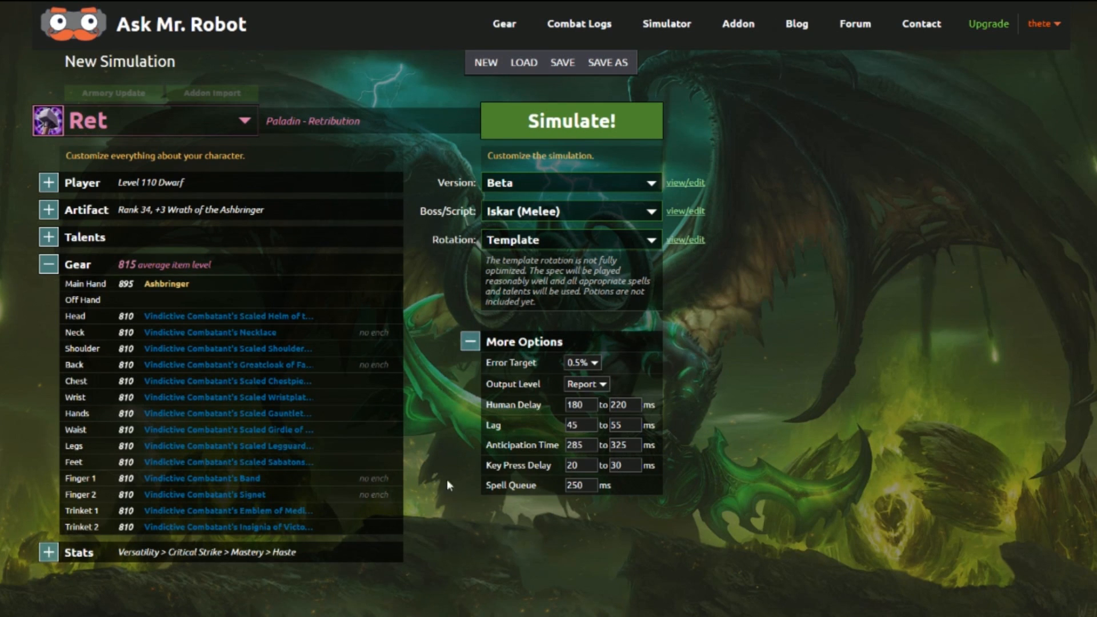
pyautogui.moveTo(540, 154)
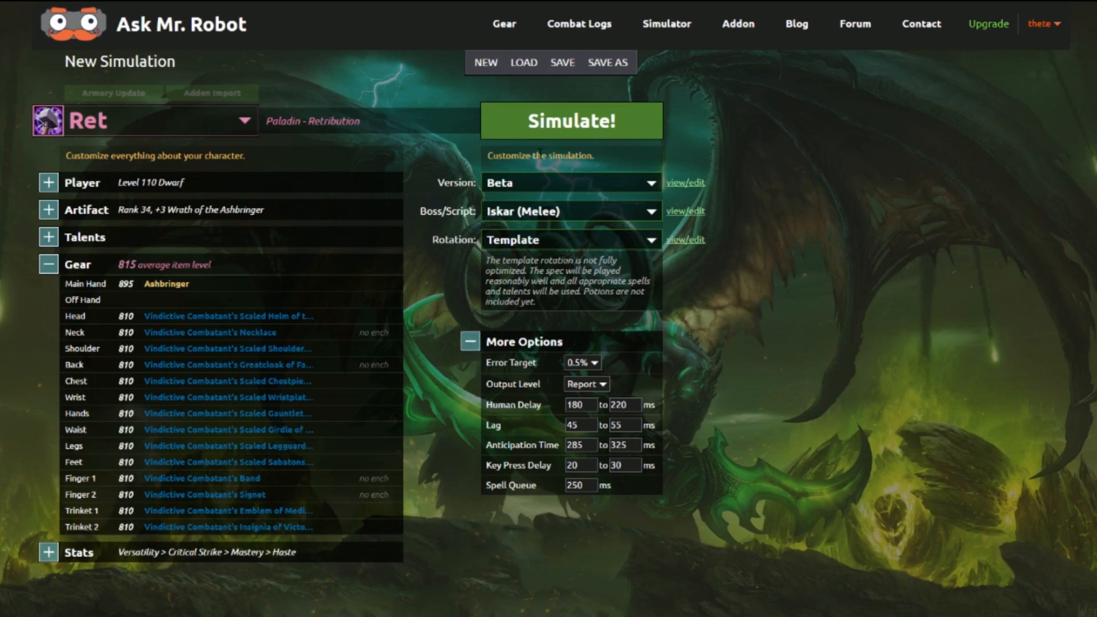